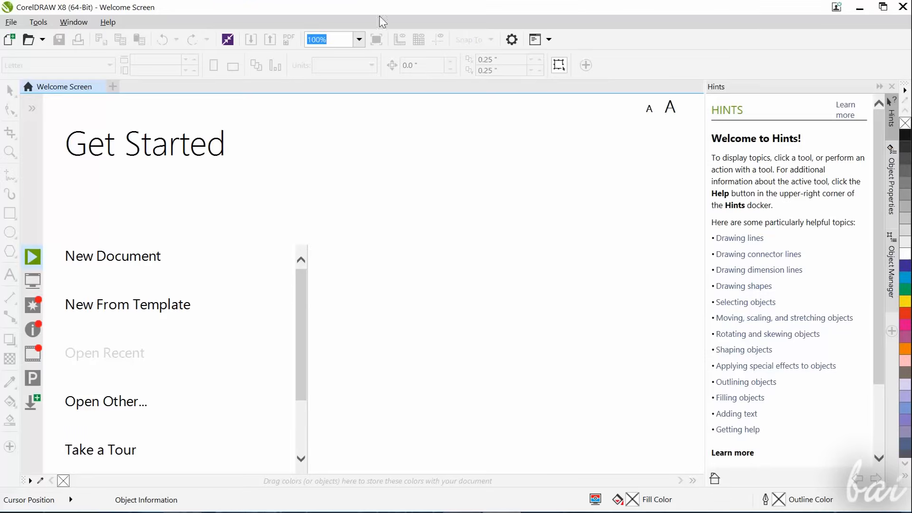
mouse_move(113, 256)
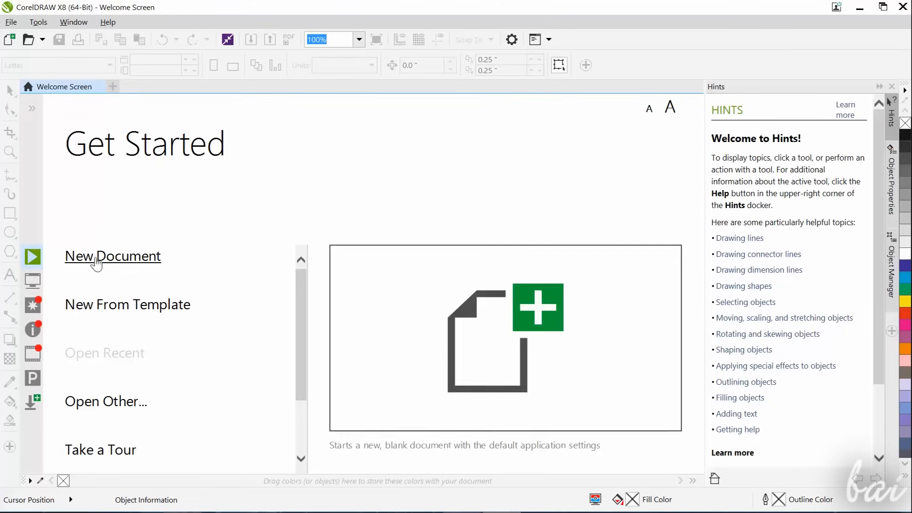
mouse_move(106, 402)
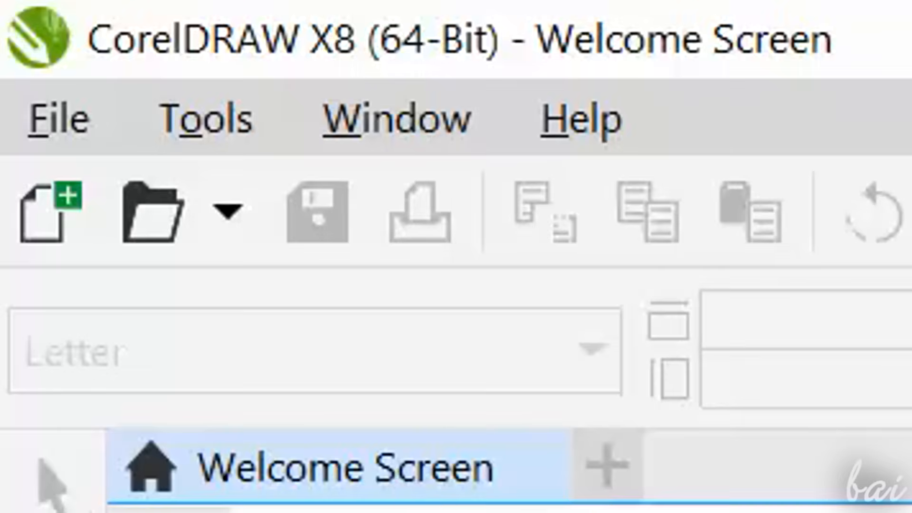
mouse_move(49, 215)
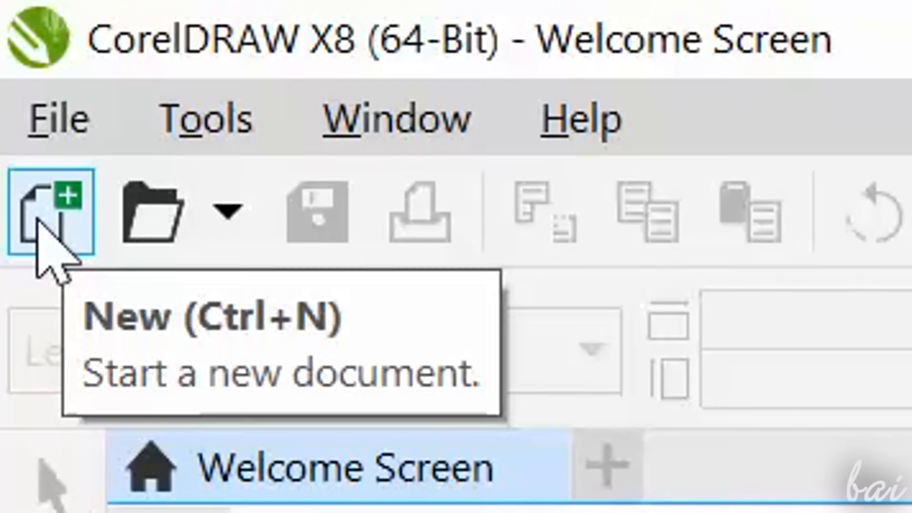
Set up a new document named MyDocument: Letter, one page, 150 dpi rendering resolution.
left_click(49, 212)
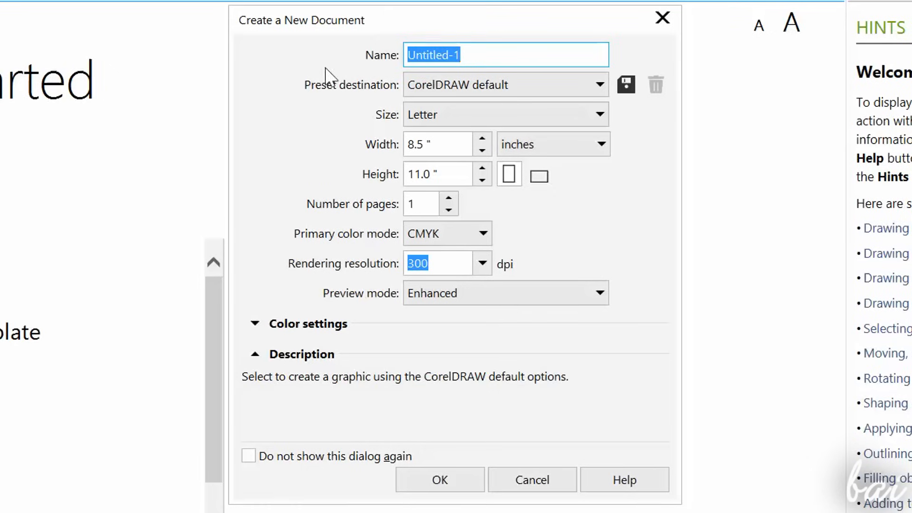
type("MyDocument")
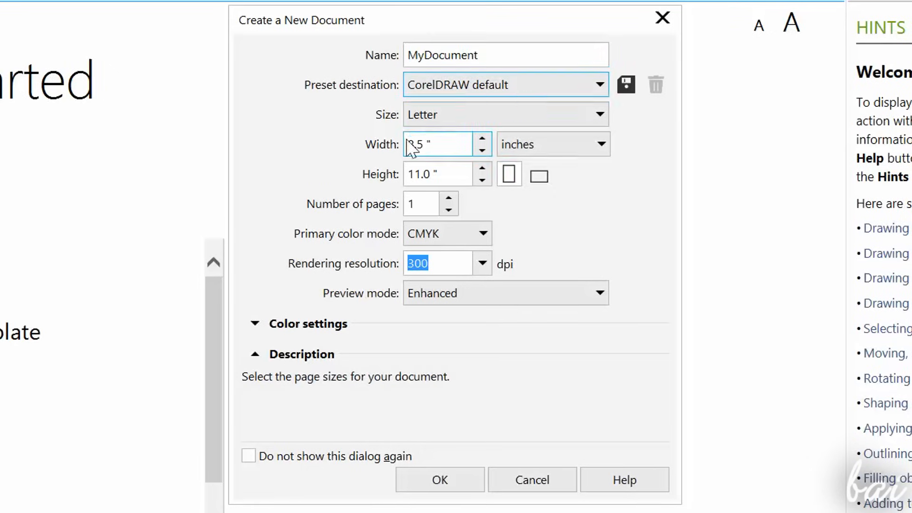
left_click(447, 198)
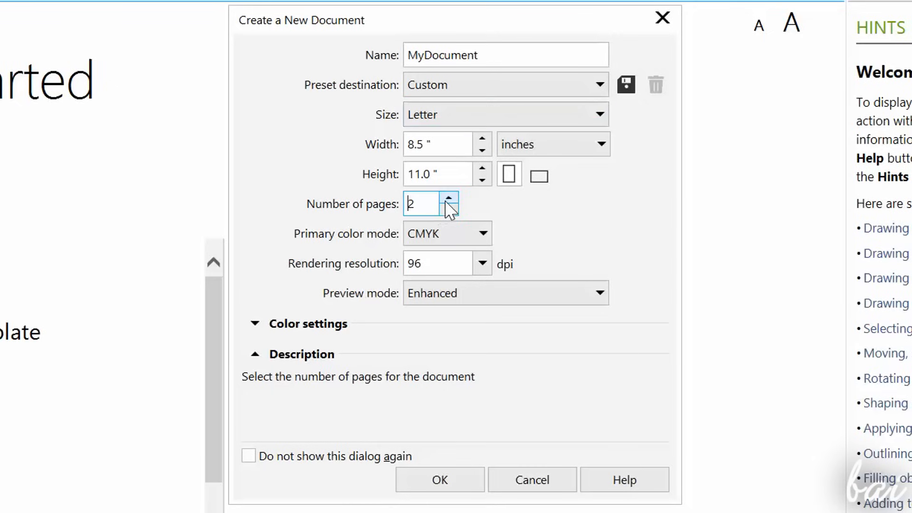
left_click(448, 211)
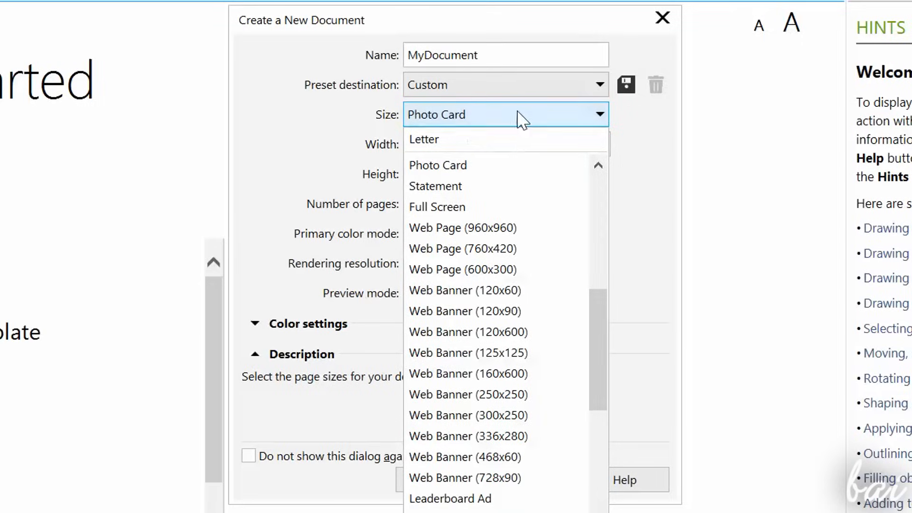
left_click(436, 207)
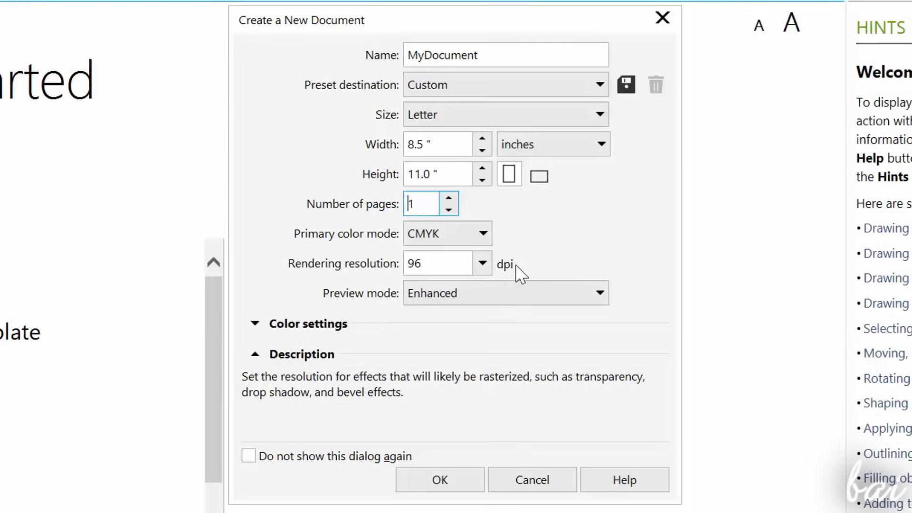
left_click(482, 264)
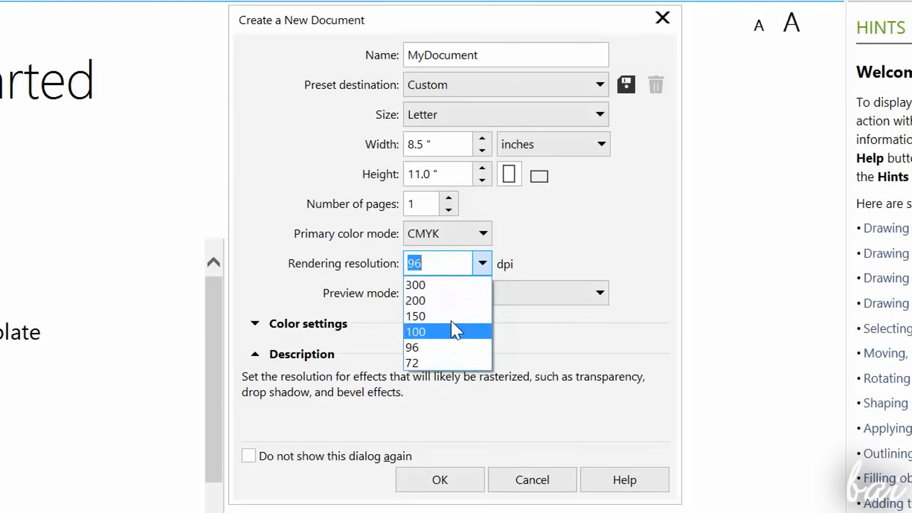
mouse_move(439, 316)
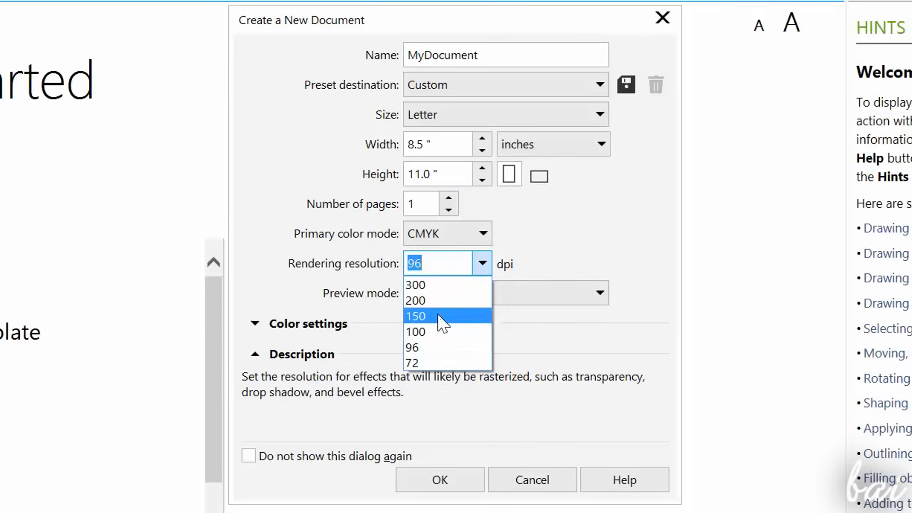
left_click(415, 316)
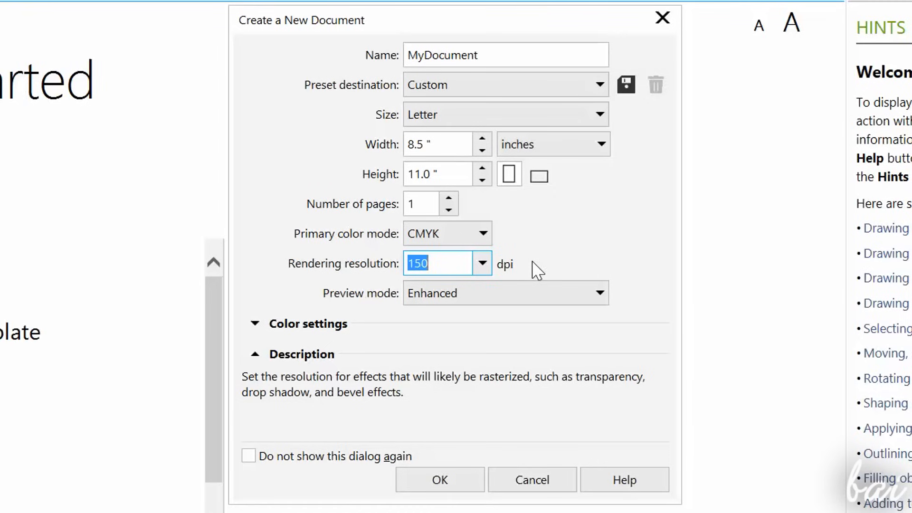
mouse_move(533, 271)
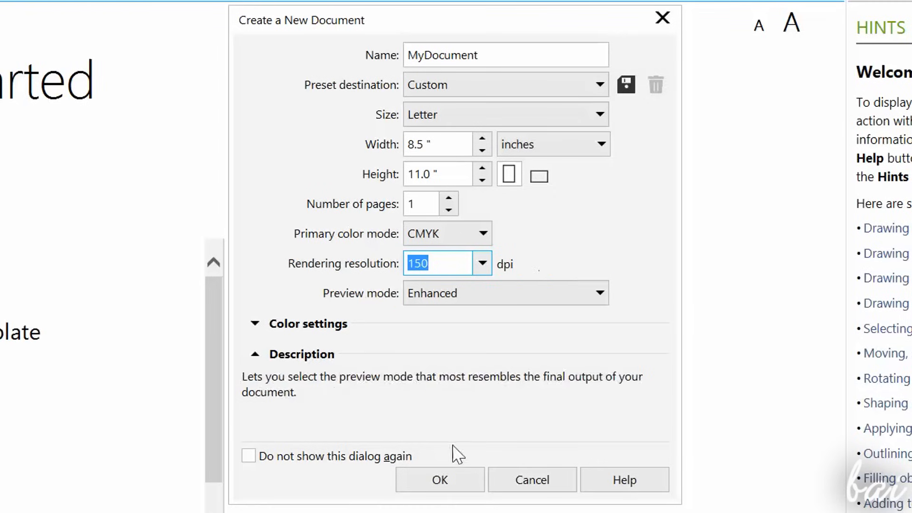
Create the blank MyDocument Letter page, check view display options, and select the Freehand tool.
left_click(439, 479)
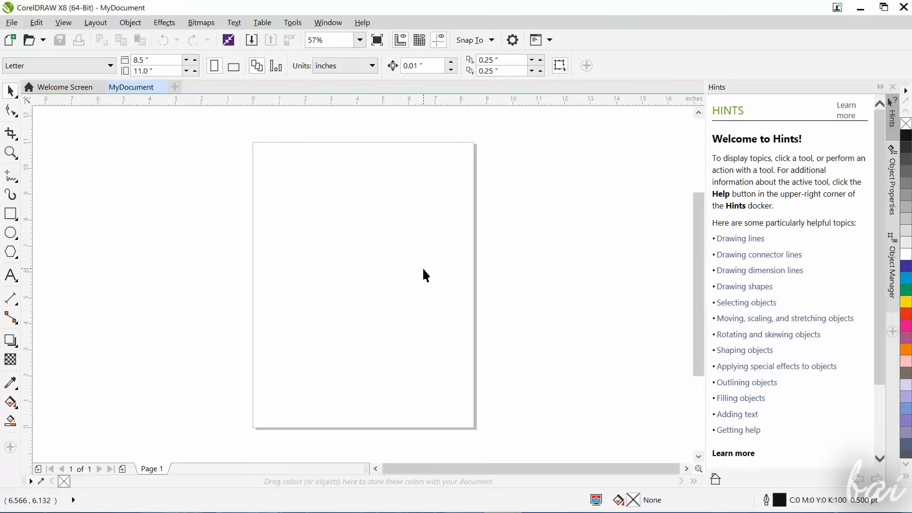
mouse_move(23, 15)
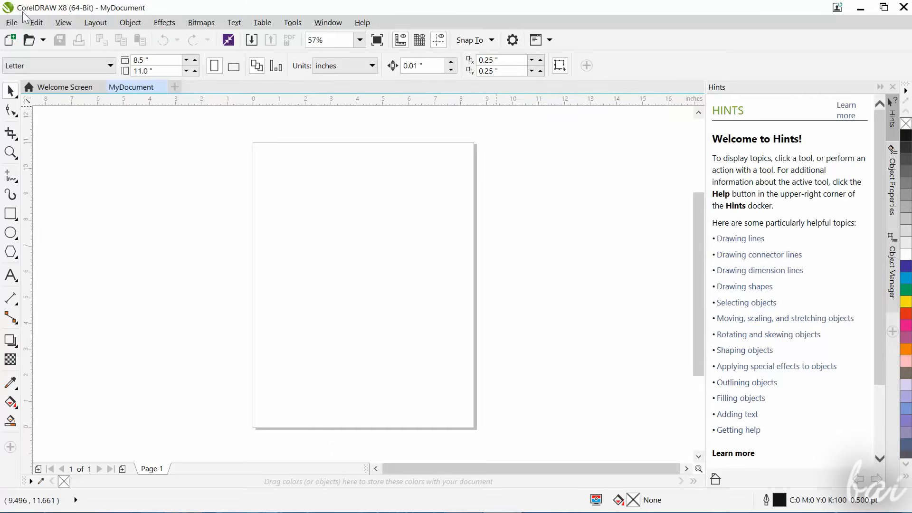
left_click(95, 23)
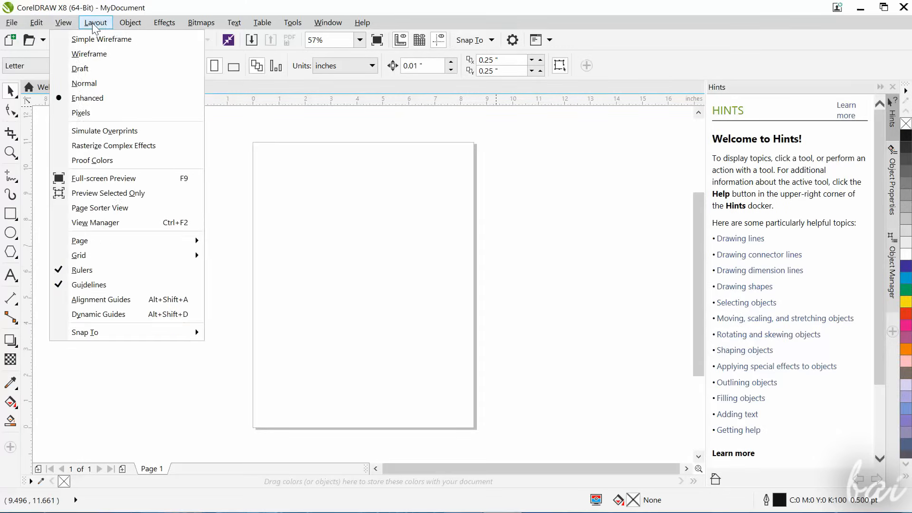
left_click(95, 22)
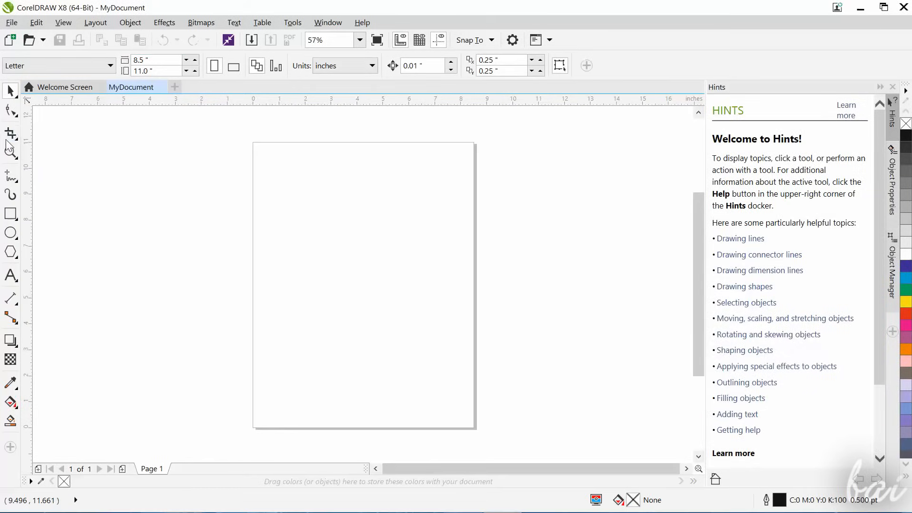
left_click(10, 153)
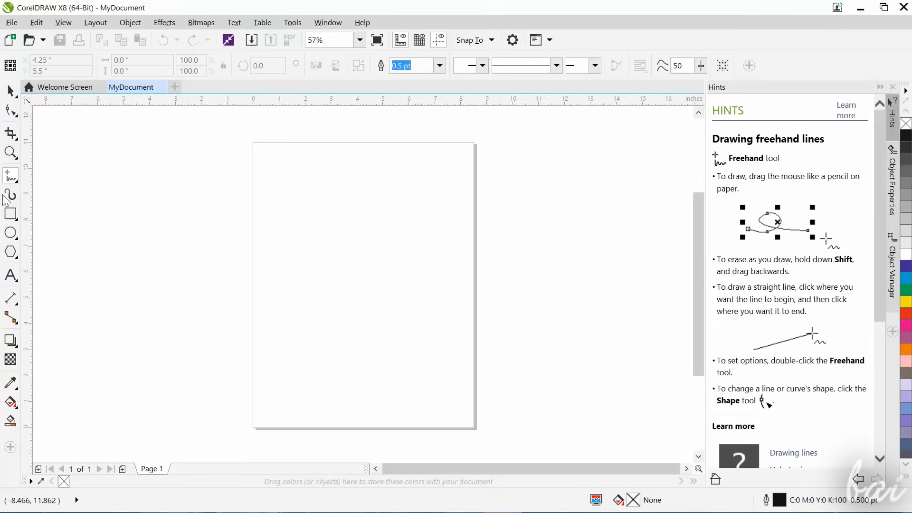
mouse_move(260, 173)
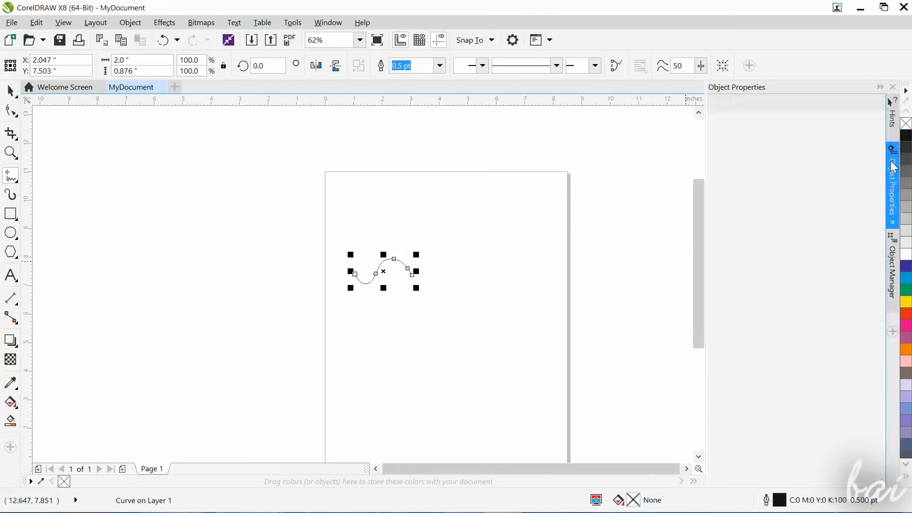
Show the Hints docker from Window > Dockers for freehand drawing tips.
left_click(891, 270)
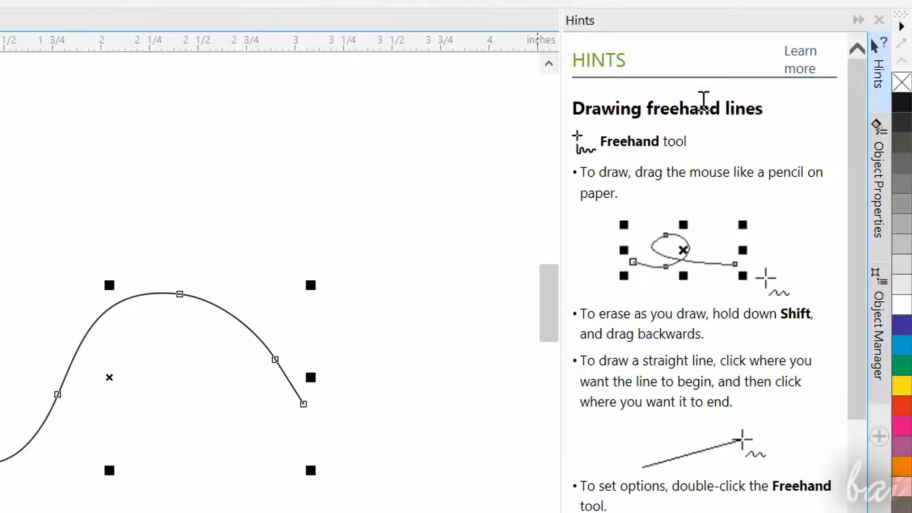
mouse_move(863, 197)
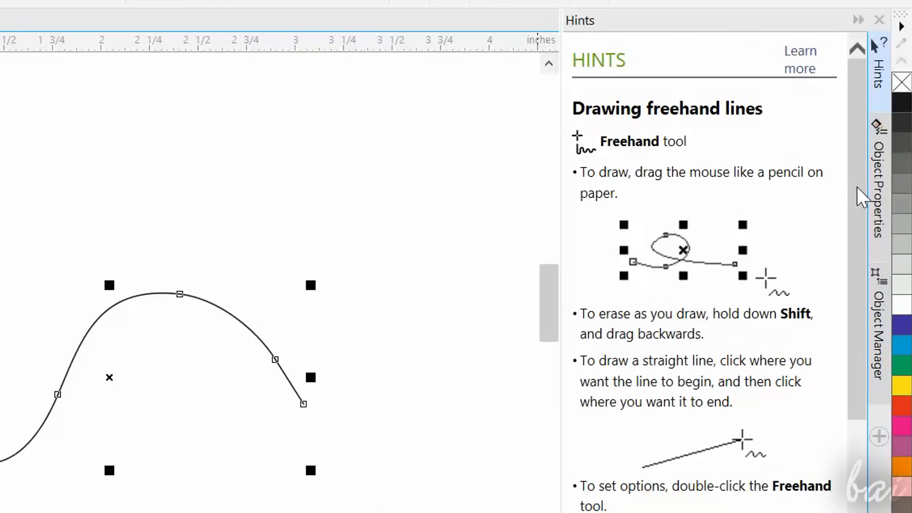
scroll("down", 3)
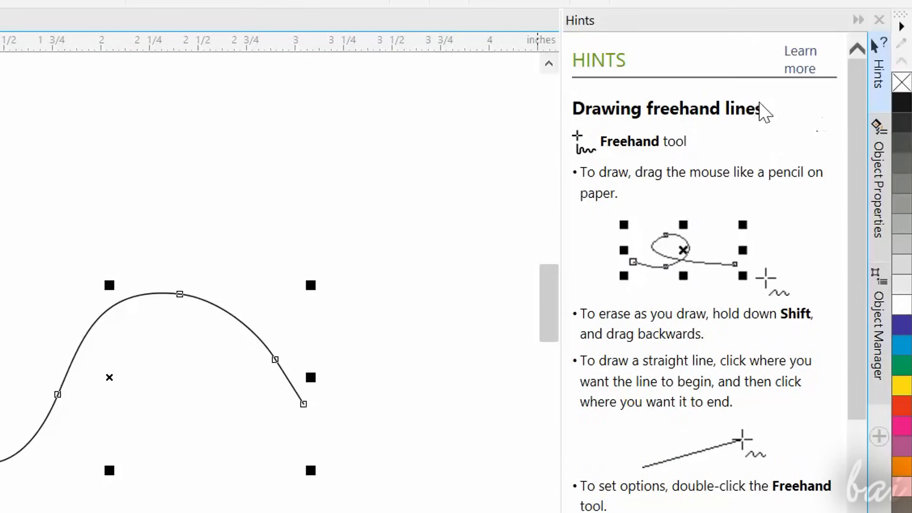
mouse_move(791, 349)
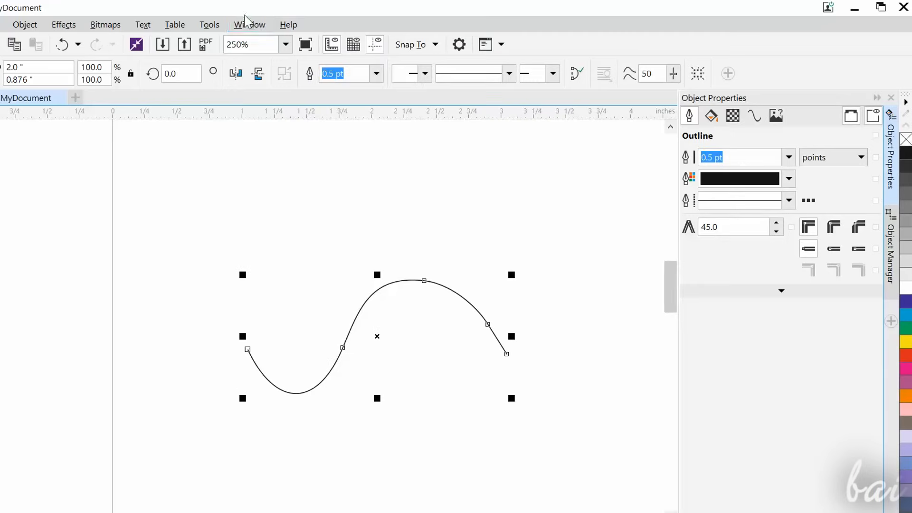
left_click(249, 24)
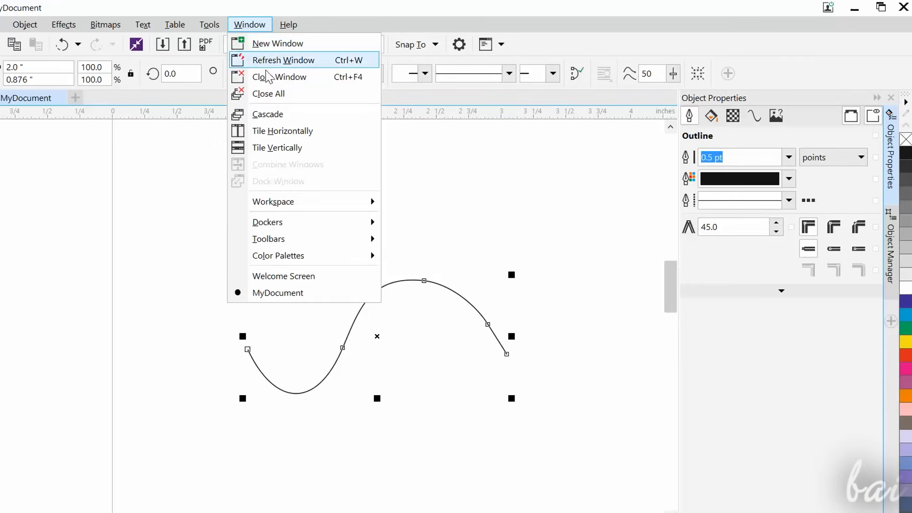
mouse_move(267, 221)
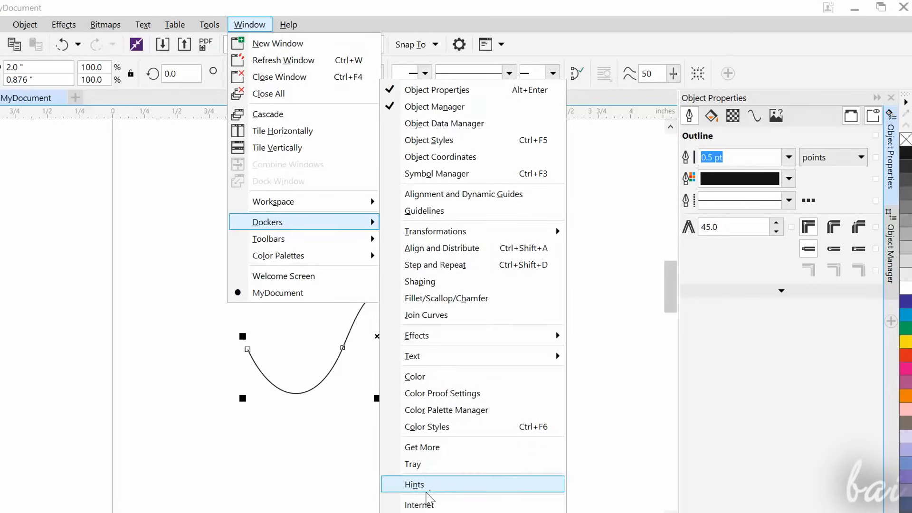
left_click(415, 484)
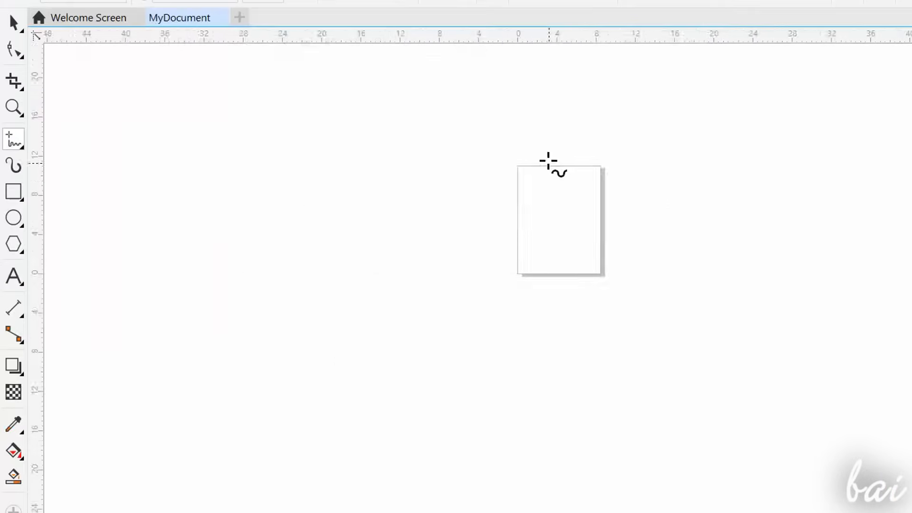
Draw a looping freehand curve near the page top and pan the view over it.
left_click(13, 108)
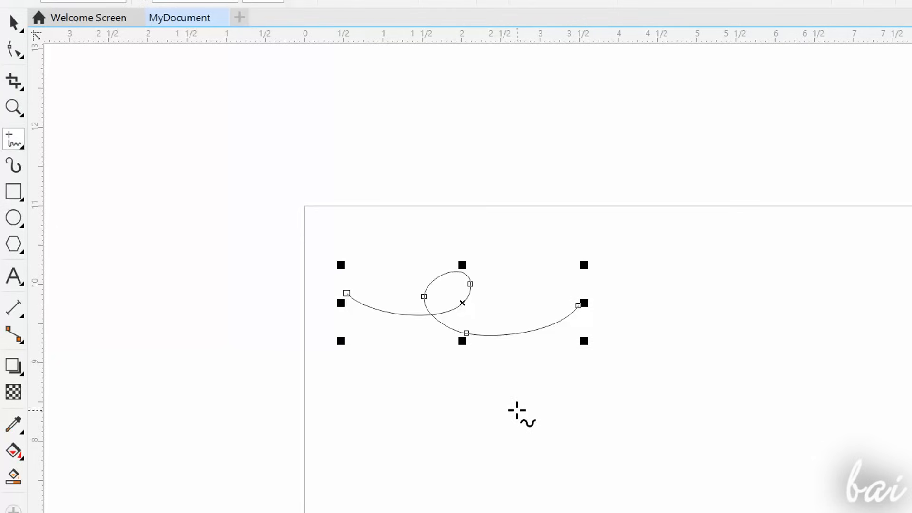
mouse_move(474, 360)
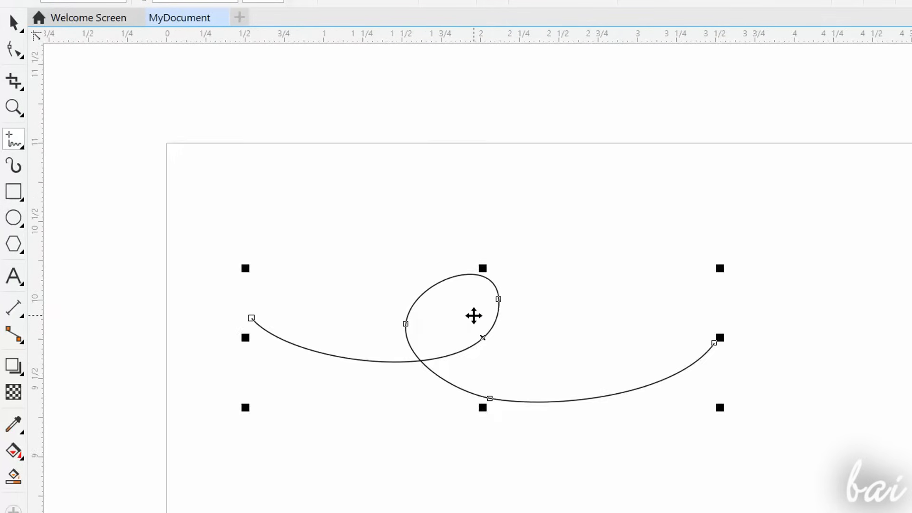
left_click(13, 107)
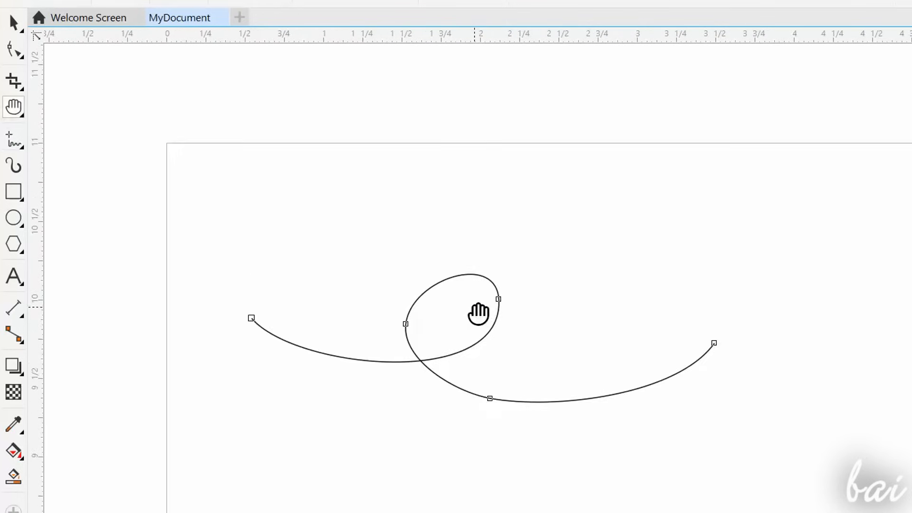
left_click_drag(478, 314, 501, 367)
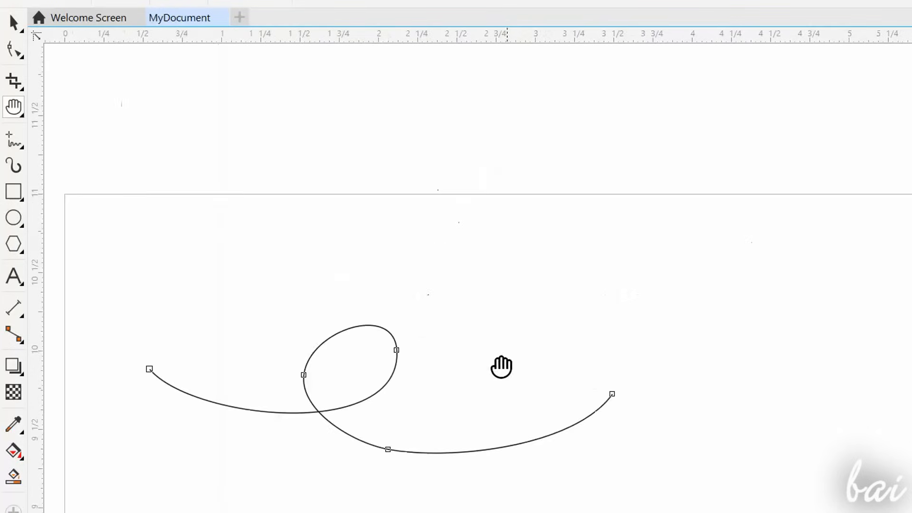
left_click_drag(502, 367, 567, 372)
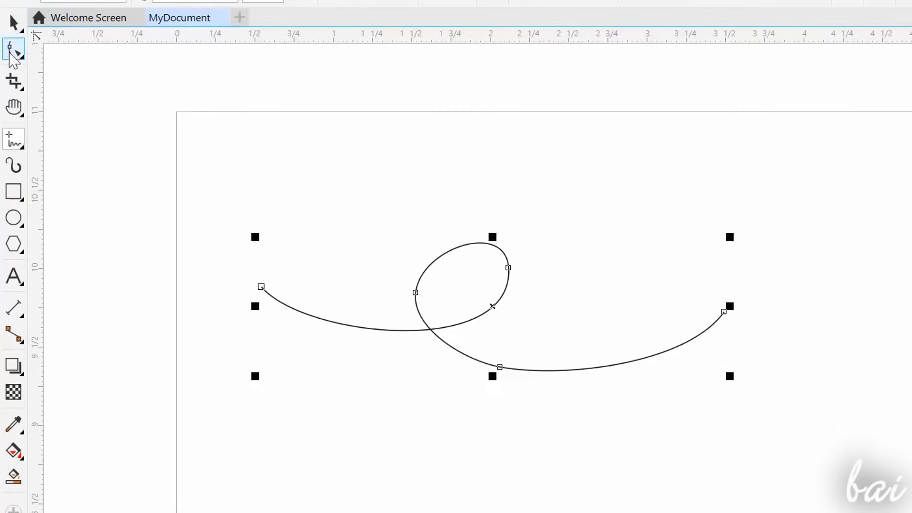
left_click(14, 276)
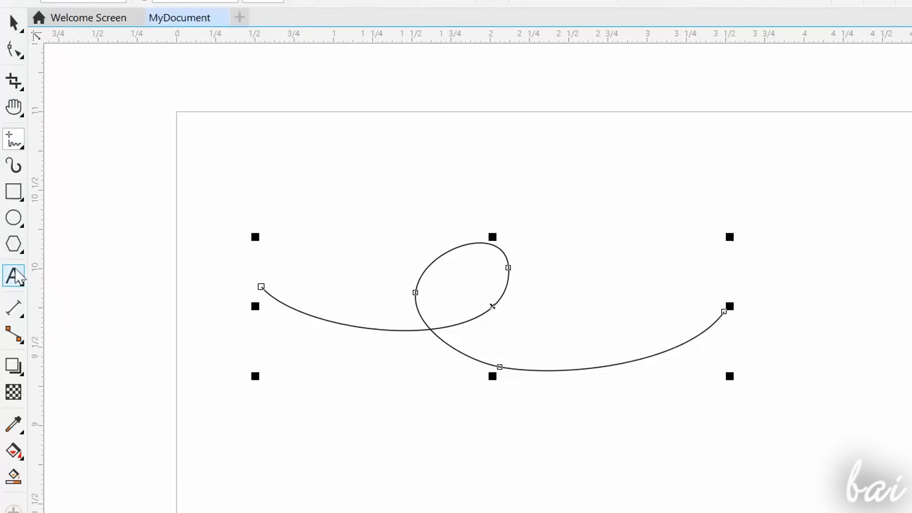
left_click(13, 476)
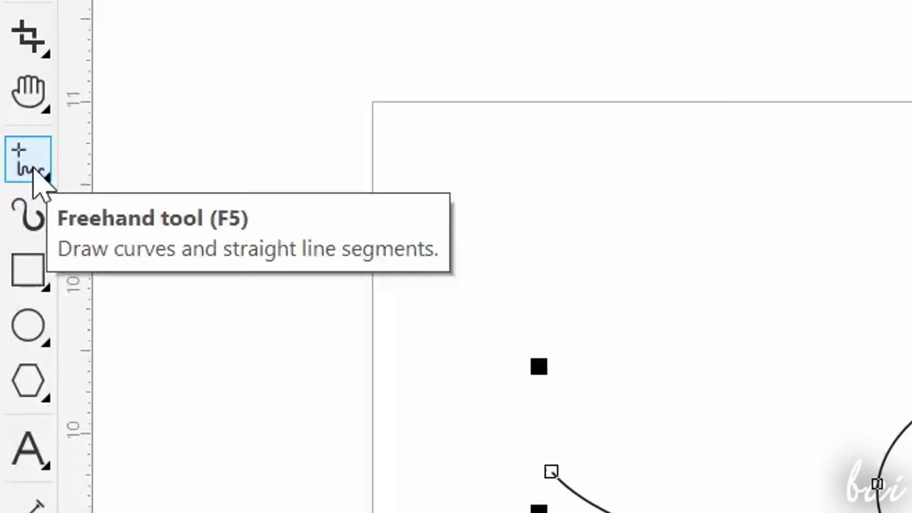
left_click(28, 271)
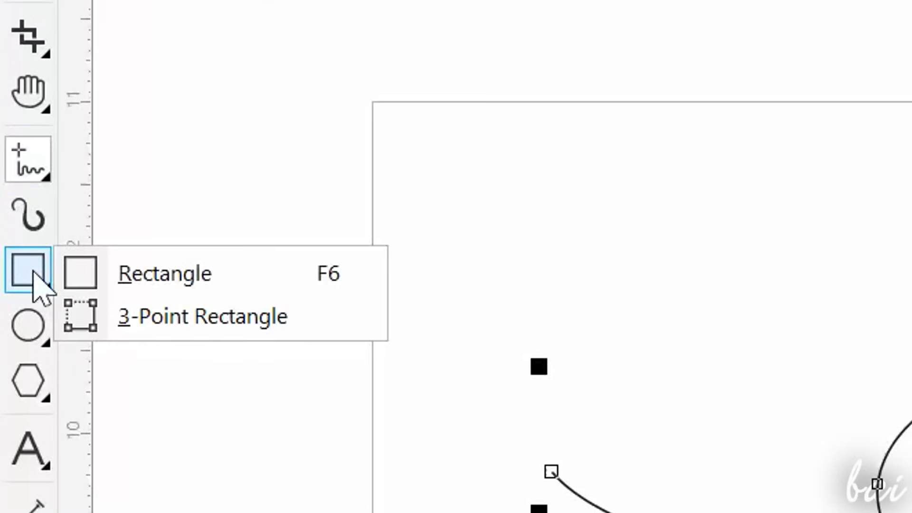
mouse_move(52, 319)
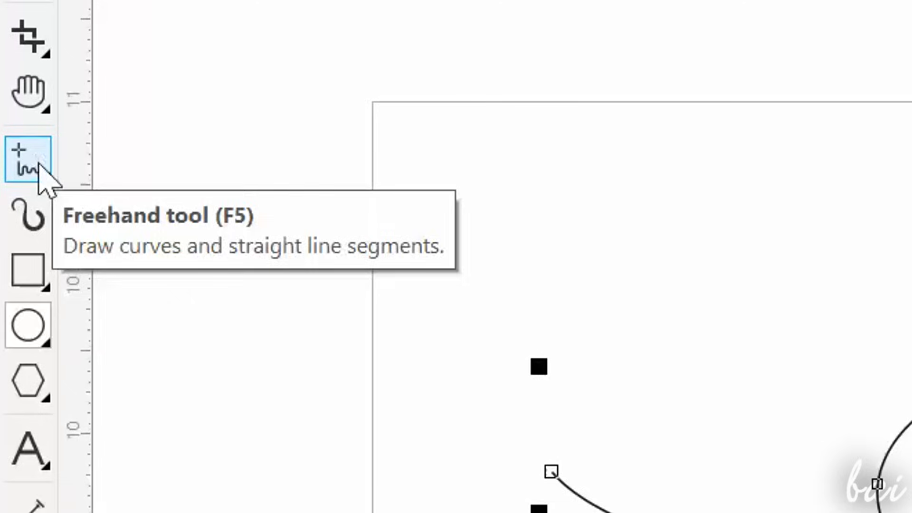
left_click(28, 159)
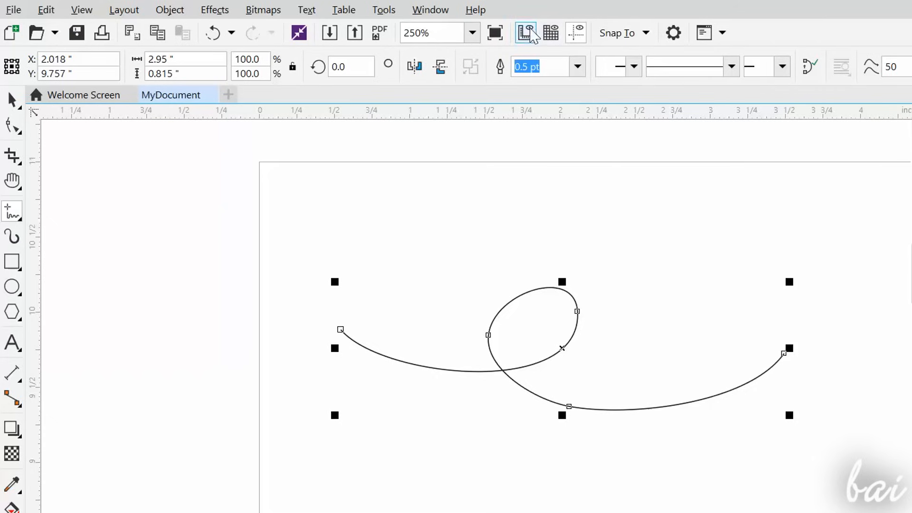
mouse_move(523, 33)
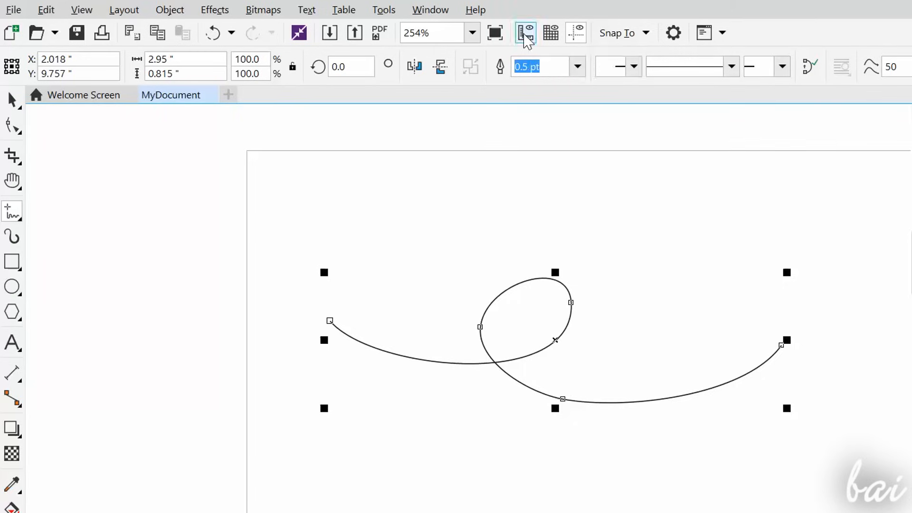
Turn on Dynamic Guides and draw a test line snapping to an edge.
left_click(523, 32)
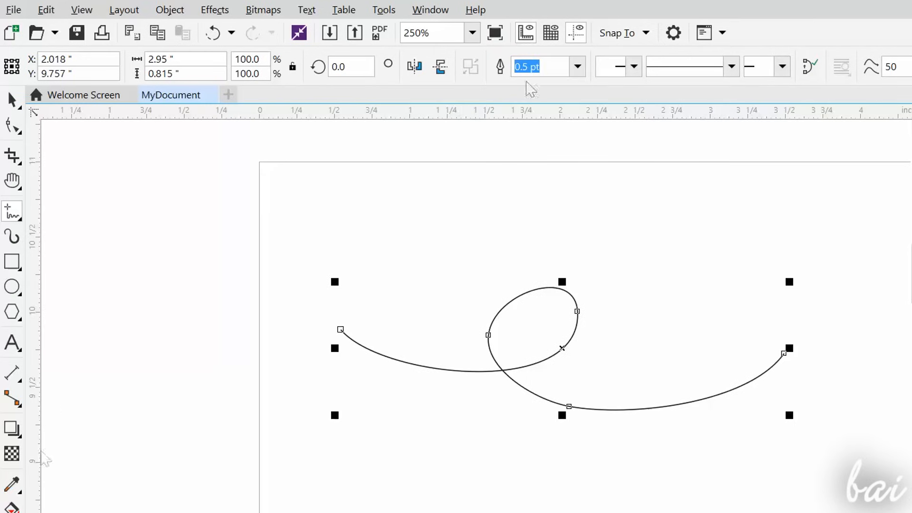
mouse_move(550, 32)
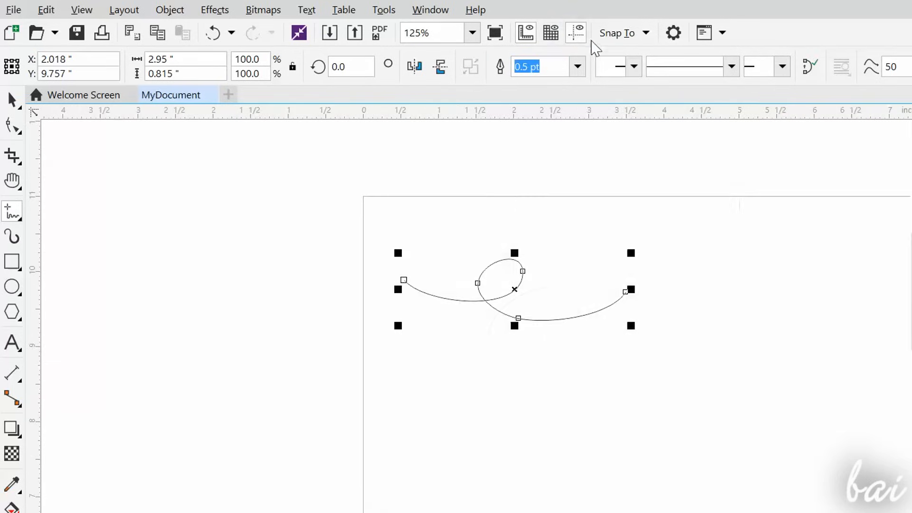
mouse_move(574, 32)
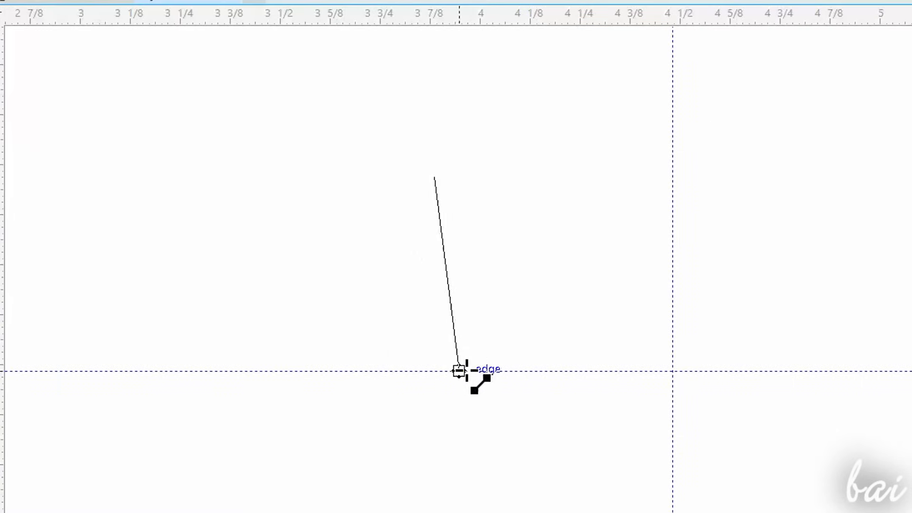
left_click_drag(459, 372, 497, 372)
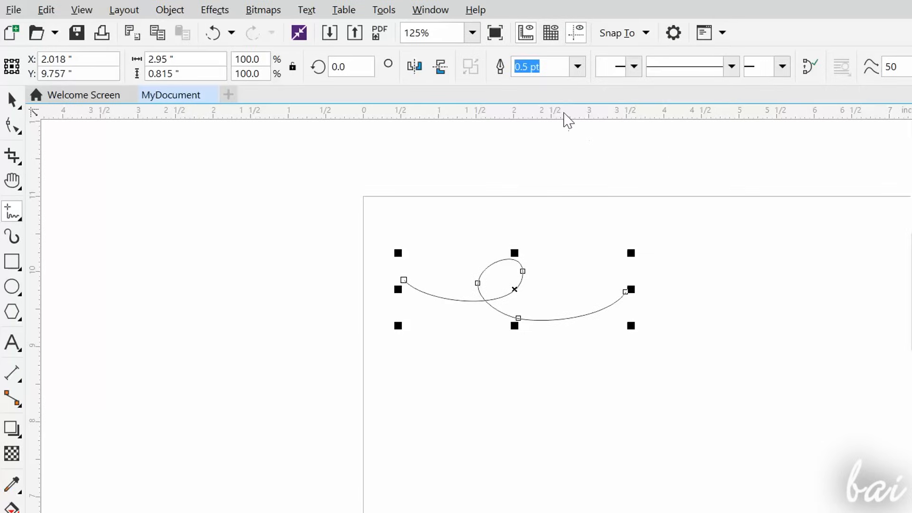
mouse_move(581, 236)
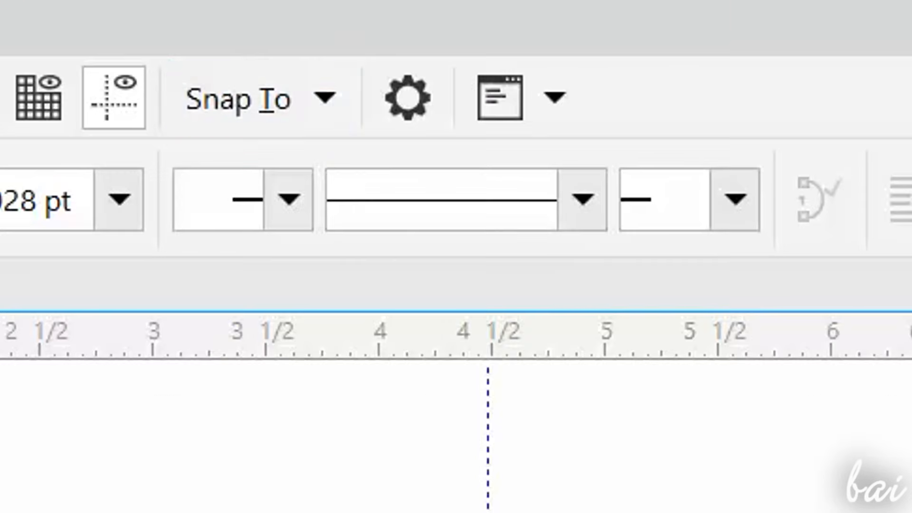
Show the document grid, draw grid-snapped lines, and toggle a Snap To option.
left_click(238, 97)
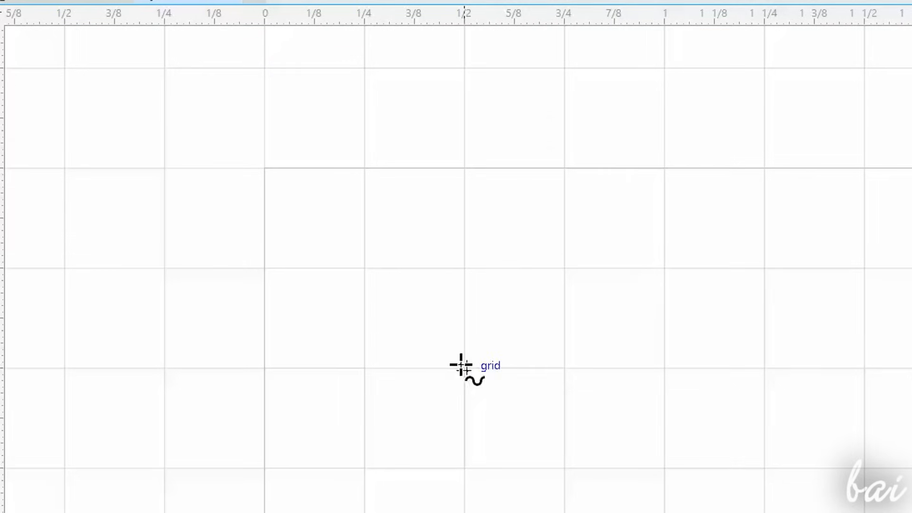
left_click_drag(466, 366, 774, 169)
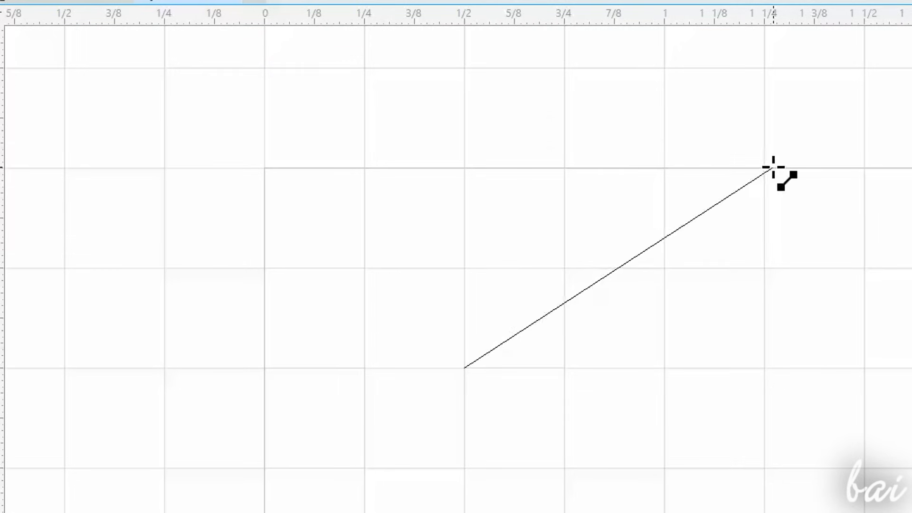
left_click_drag(774, 168, 561, 169)
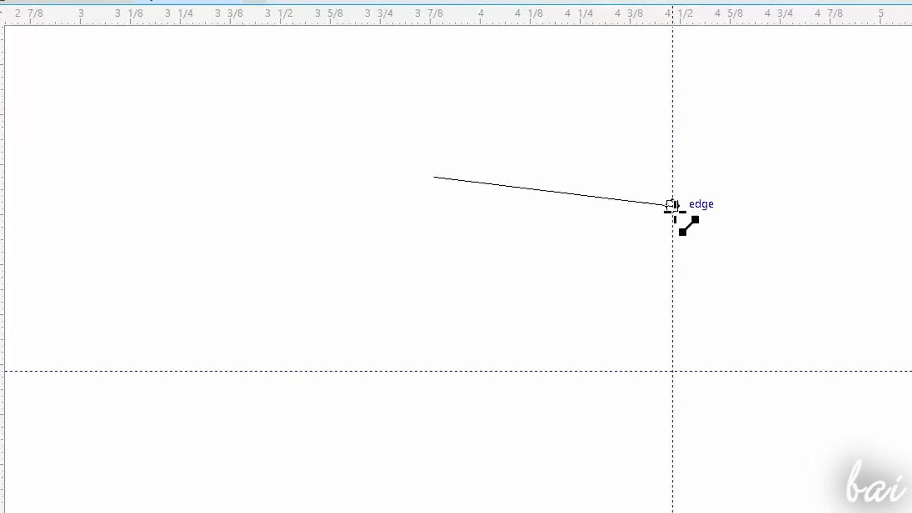
left_click(238, 97)
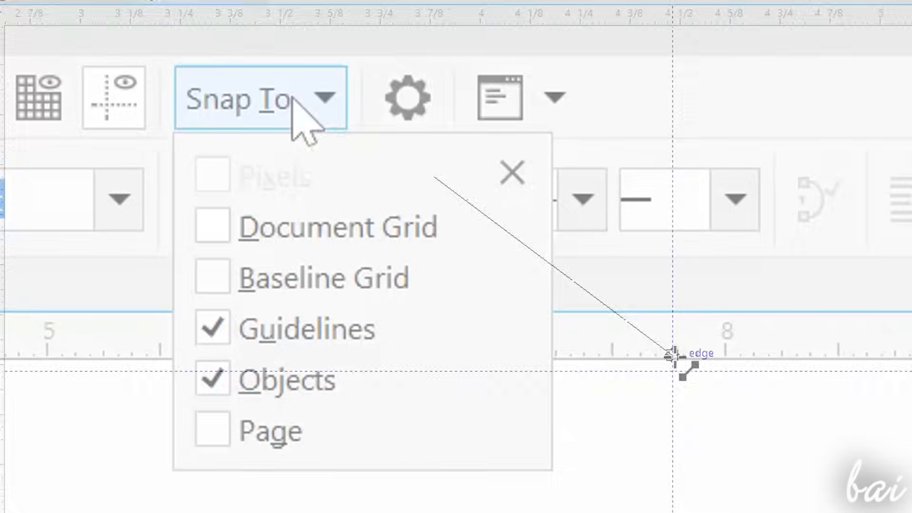
left_click(212, 328)
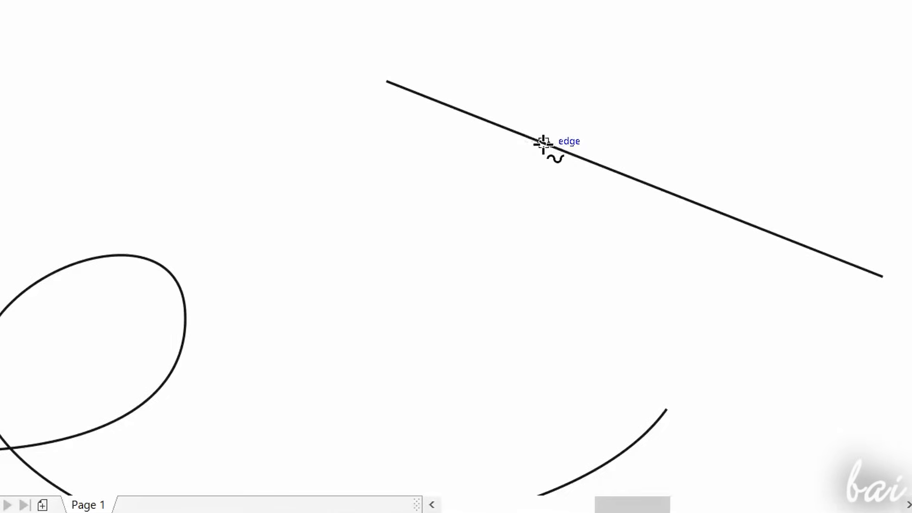
mouse_move(617, 174)
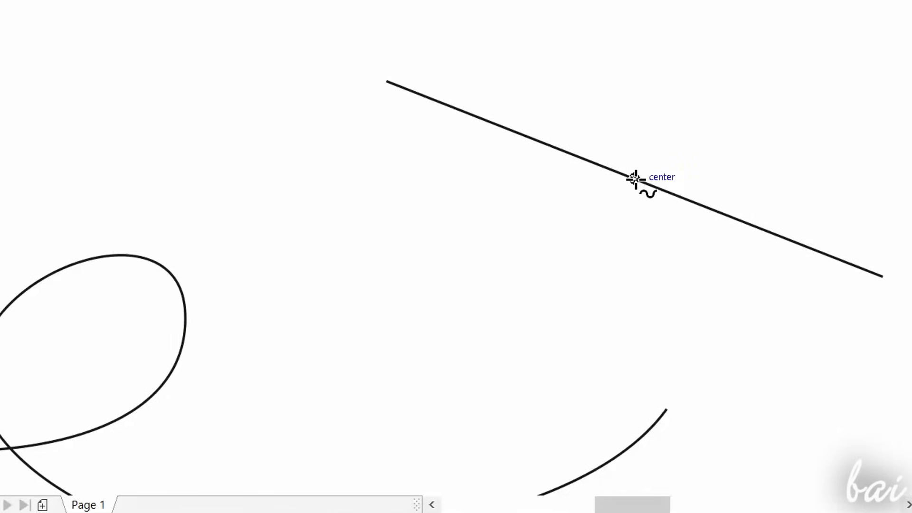
mouse_move(384, 84)
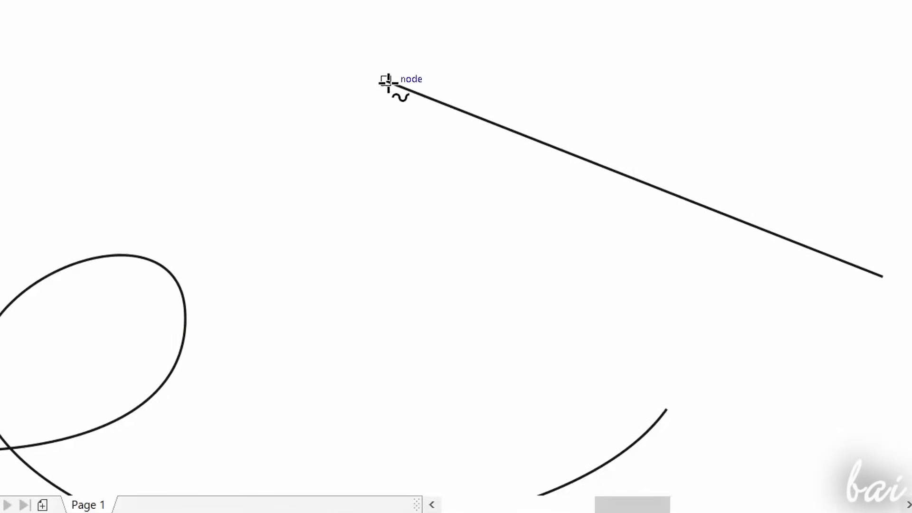
mouse_move(433, 98)
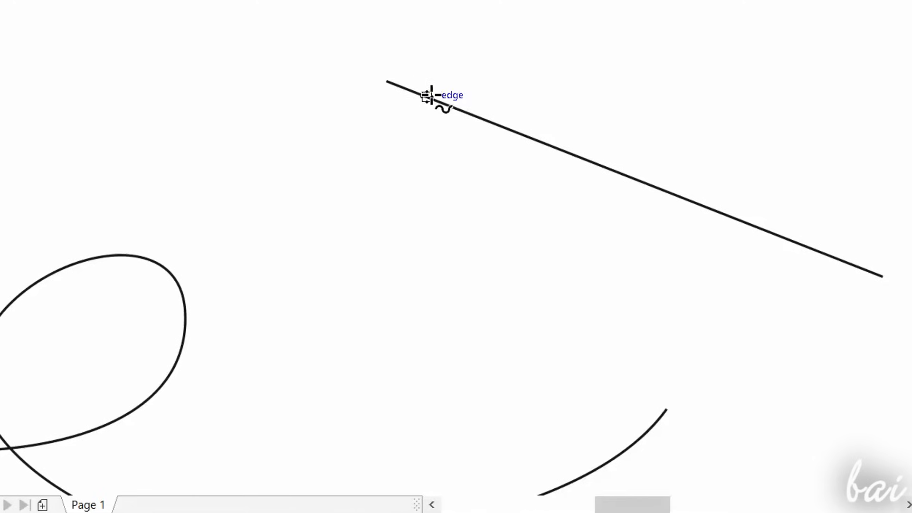
mouse_move(465, 110)
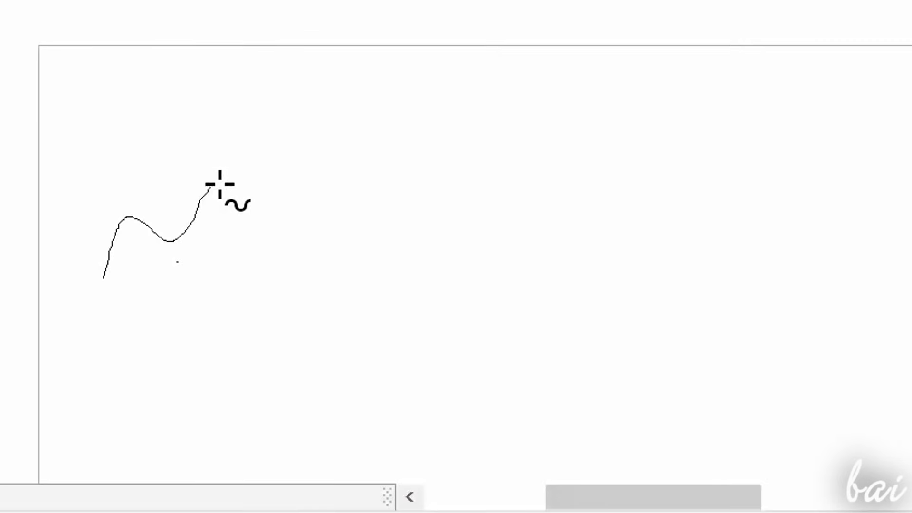
Draw two wavy freehand lines and type 'Hello there' into a paragraph text frame.
left_click_drag(218, 186, 477, 128)
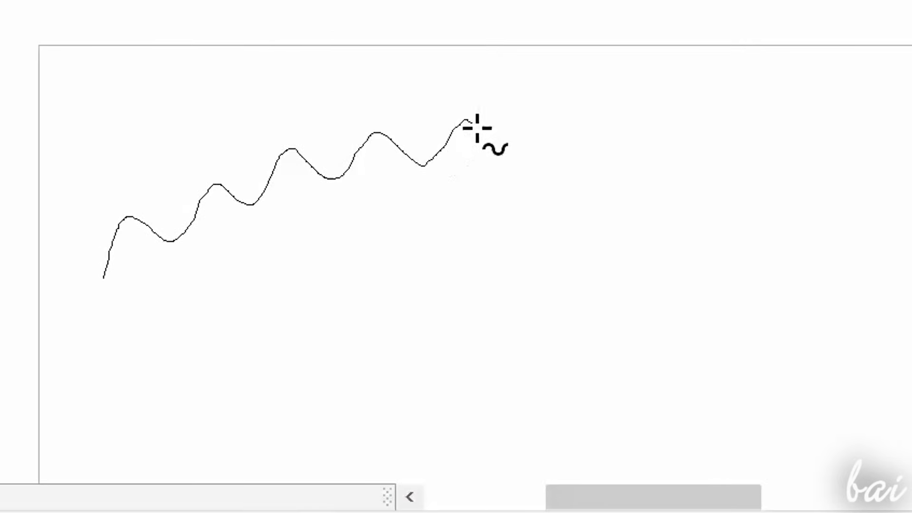
left_click(477, 139)
type("H")
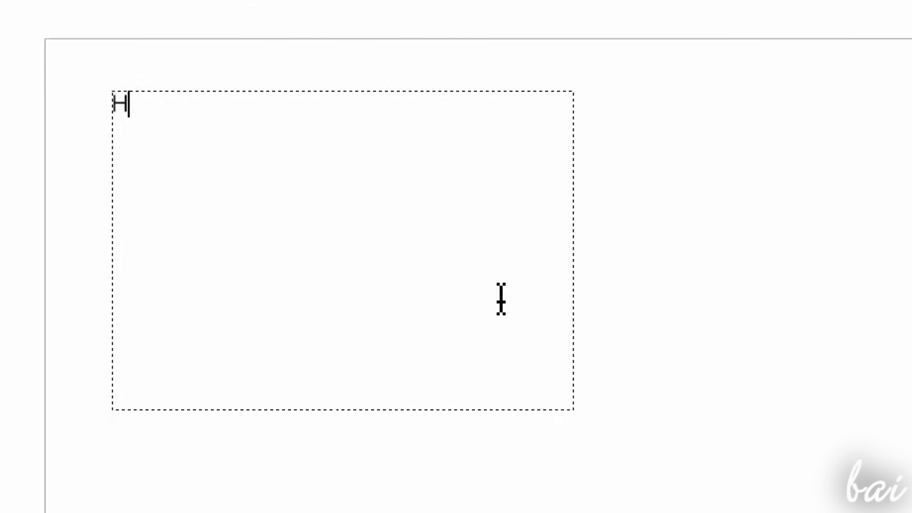
type("ello there")
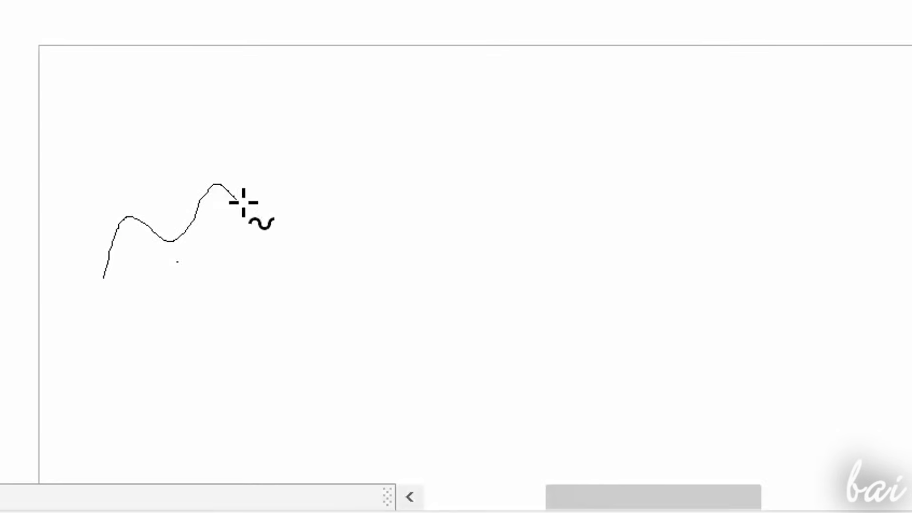
left_click_drag(242, 204, 601, 145)
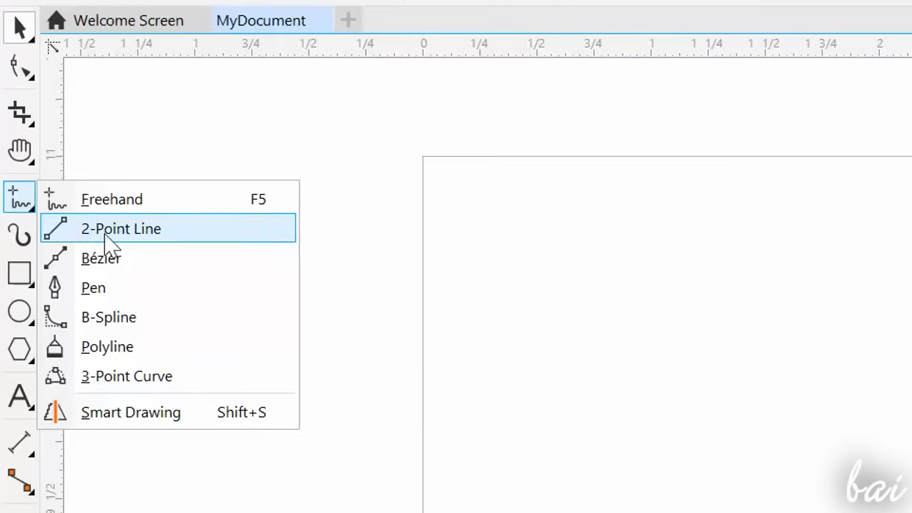
left_click(120, 228)
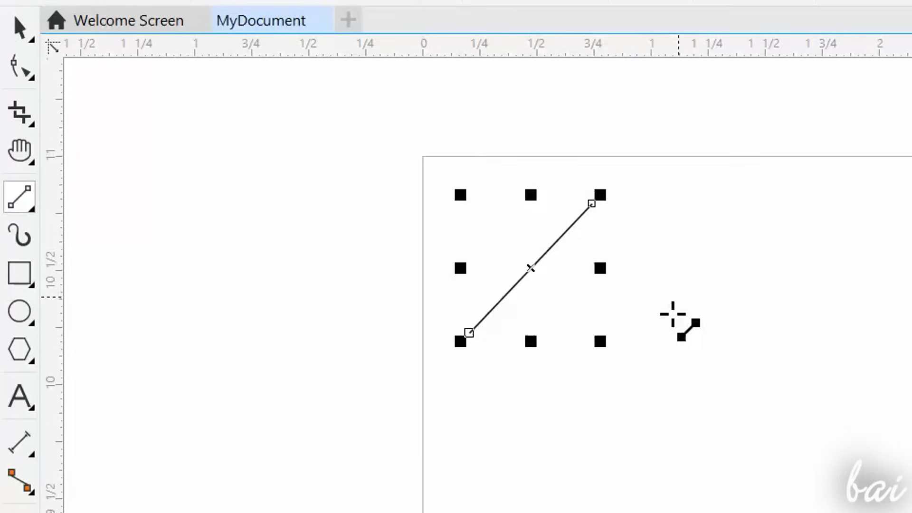
left_click(20, 197)
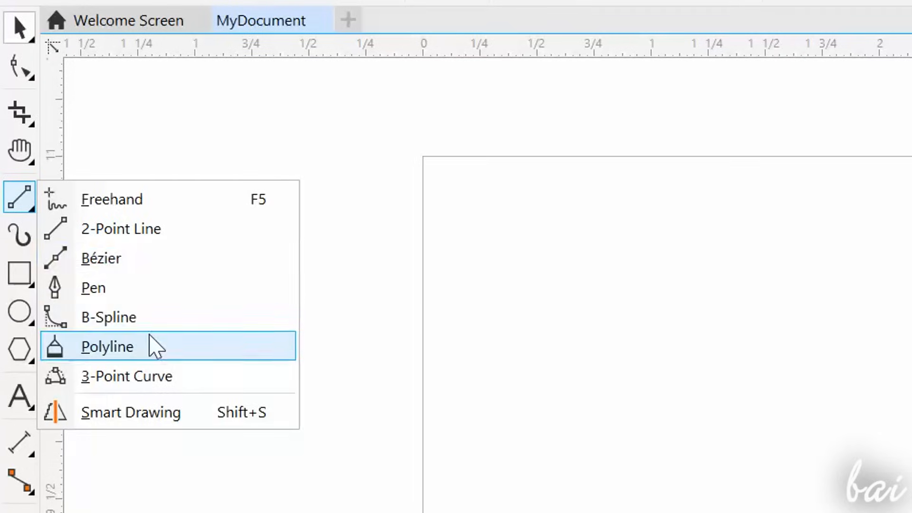
left_click(107, 346)
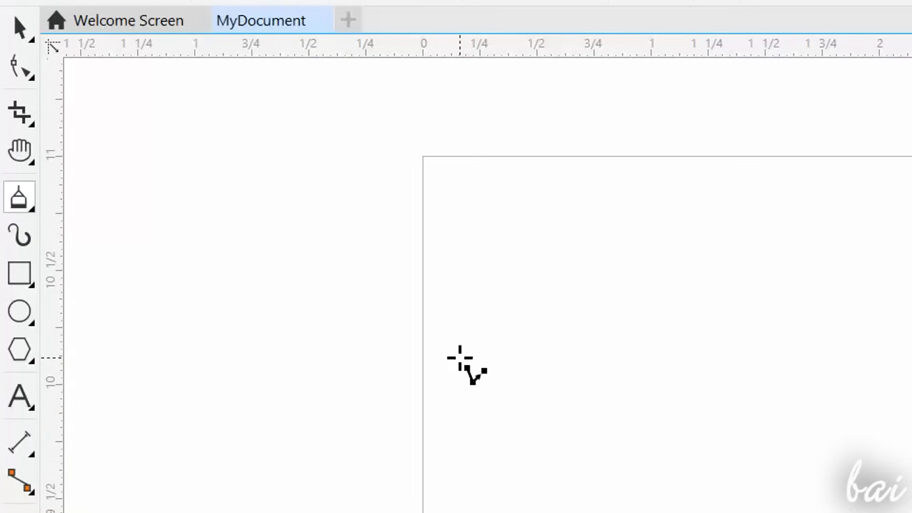
left_click_drag(462, 361, 642, 273)
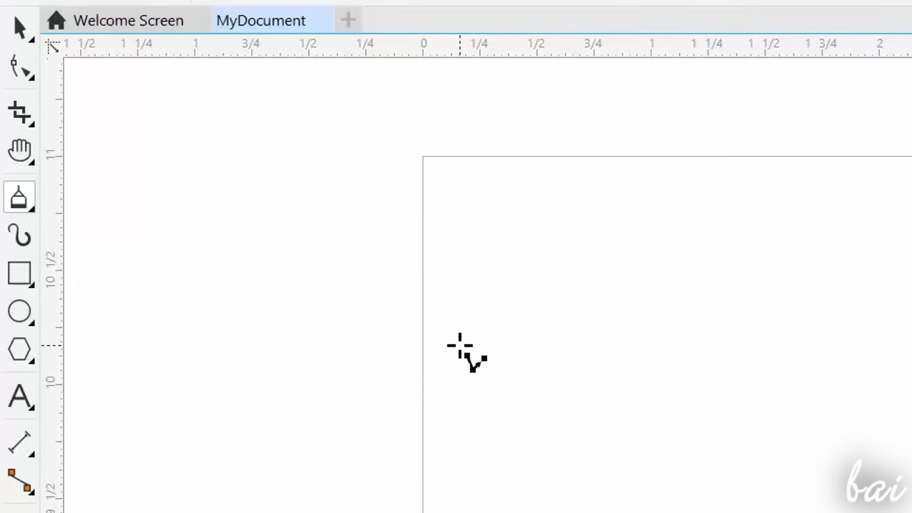
left_click_drag(456, 346, 541, 235)
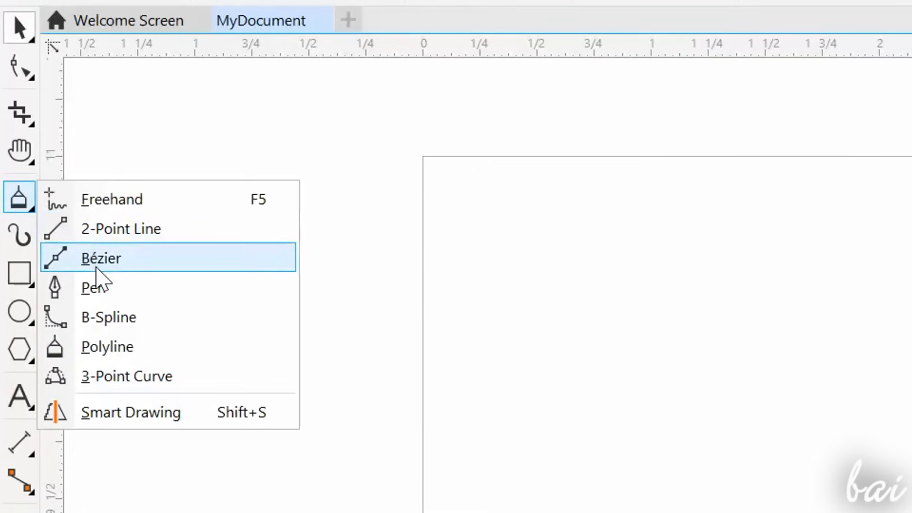
left_click(101, 257)
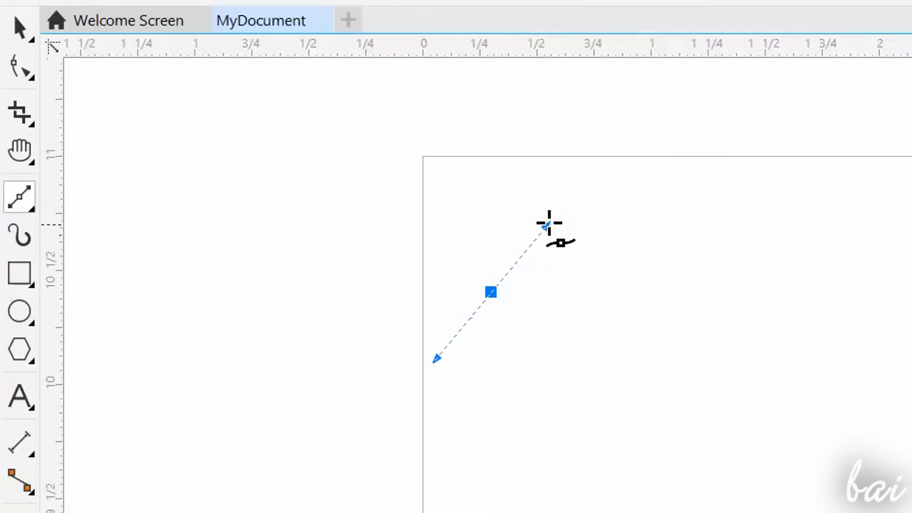
left_click(19, 196)
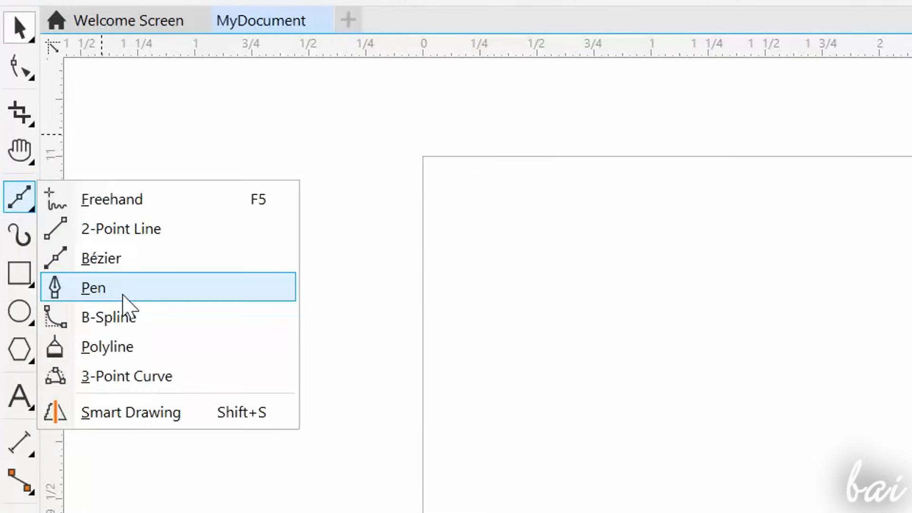
mouse_move(108, 317)
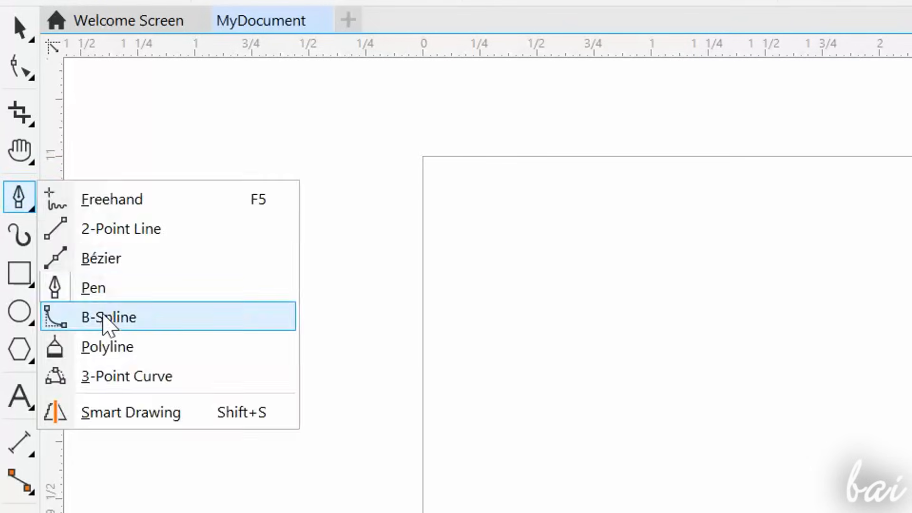
left_click(108, 317)
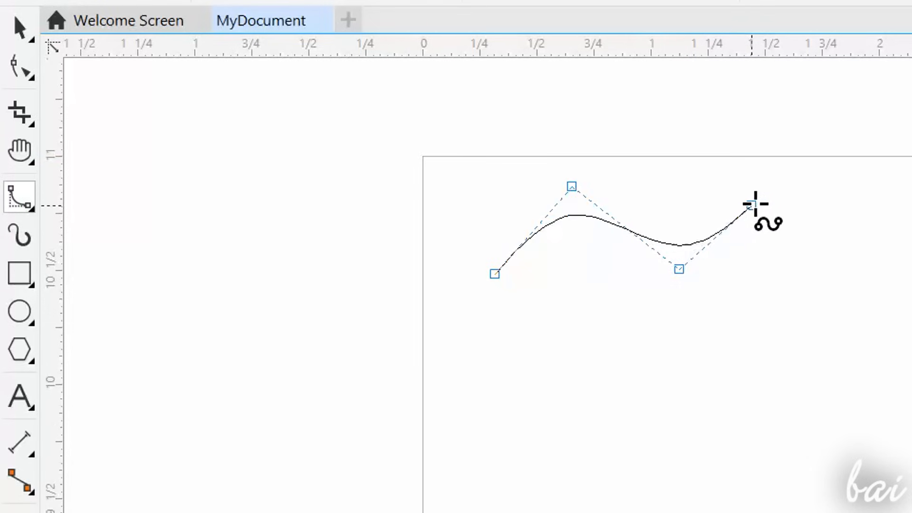
left_click(20, 196)
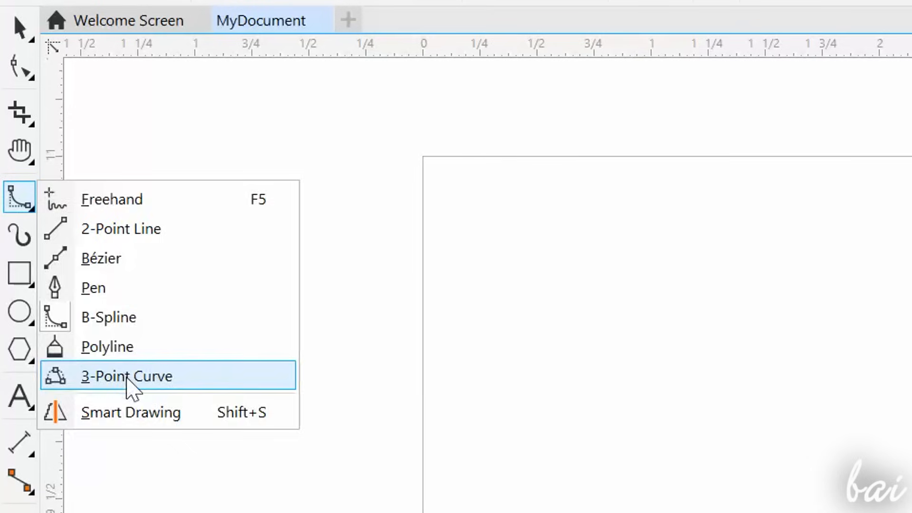
Draw a 3-Point Curve from the upper left, pulled into a deep U bend.
left_click(125, 376)
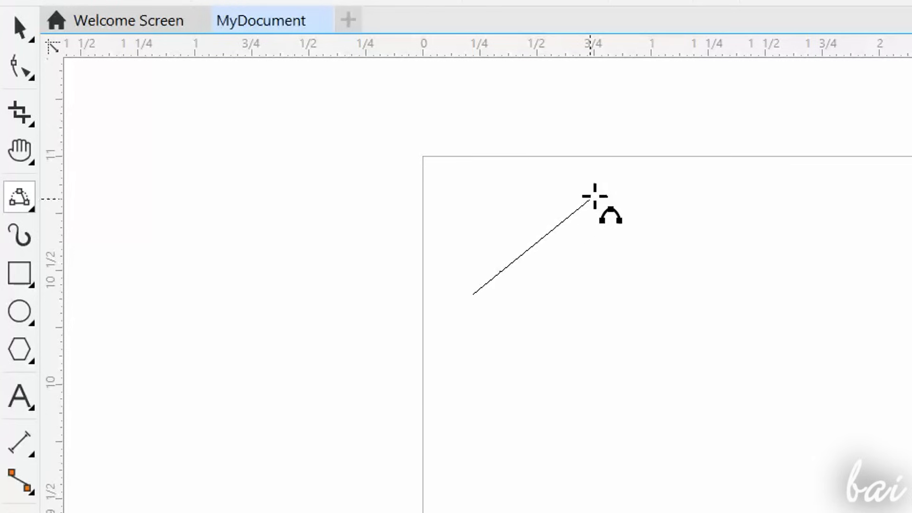
left_click_drag(593, 198, 634, 204)
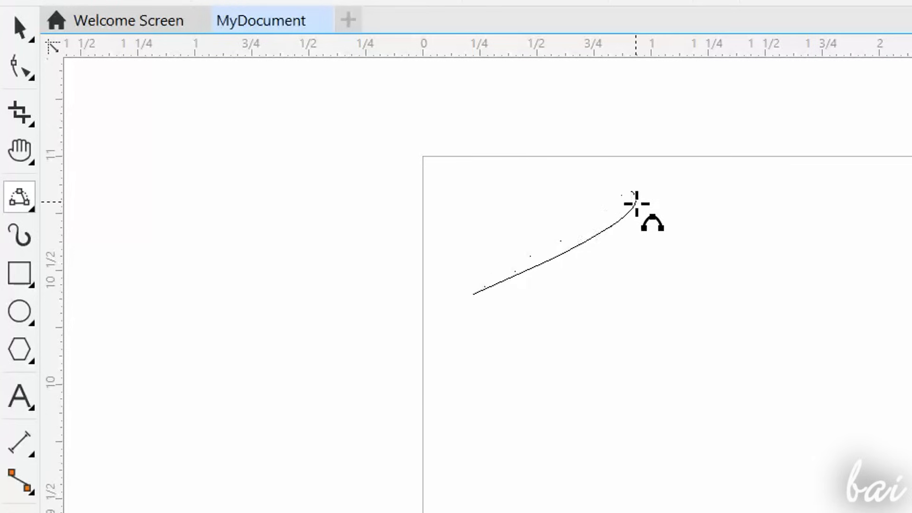
left_click_drag(634, 203, 587, 361)
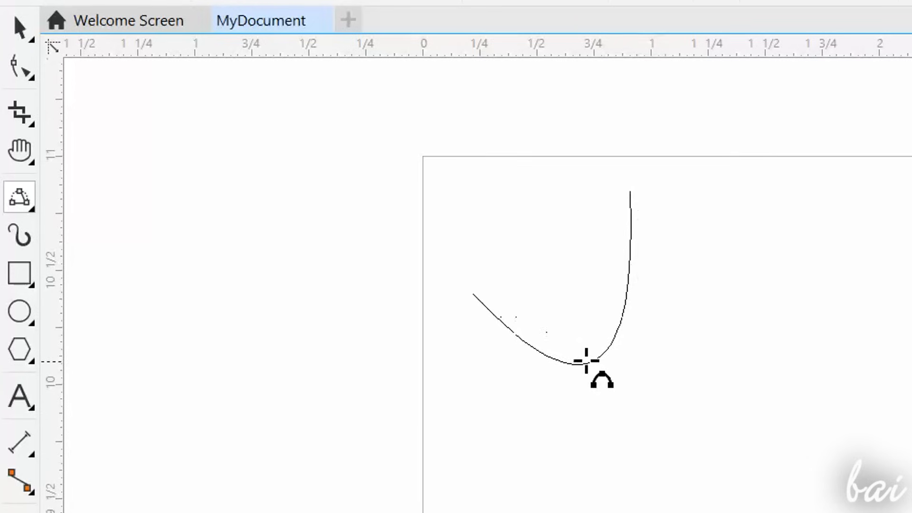
left_click_drag(588, 360, 512, 201)
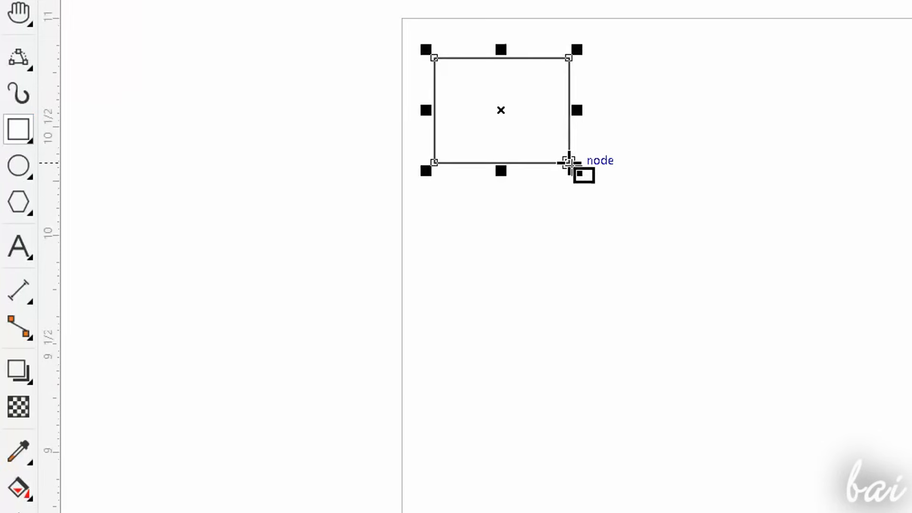
Switch from the Ellipse tool to the Spiral tool in the Objects flyout.
left_click(18, 166)
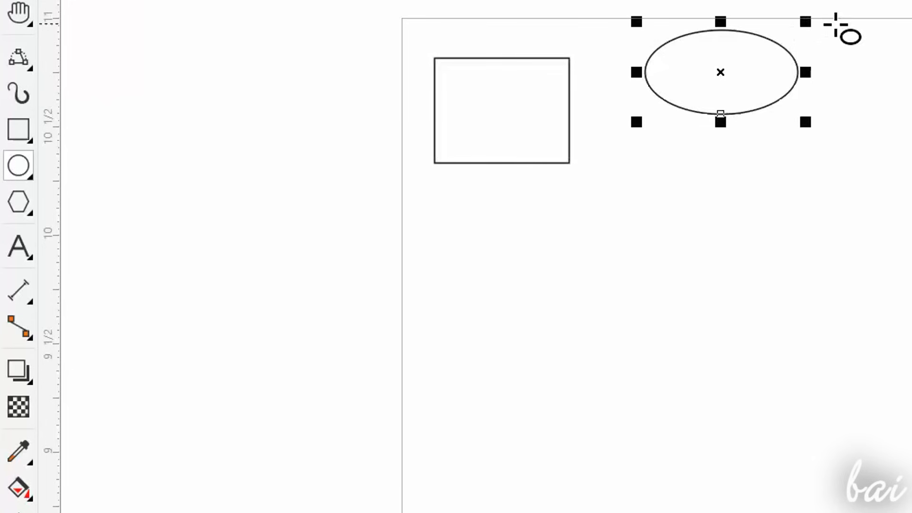
mouse_move(270, 204)
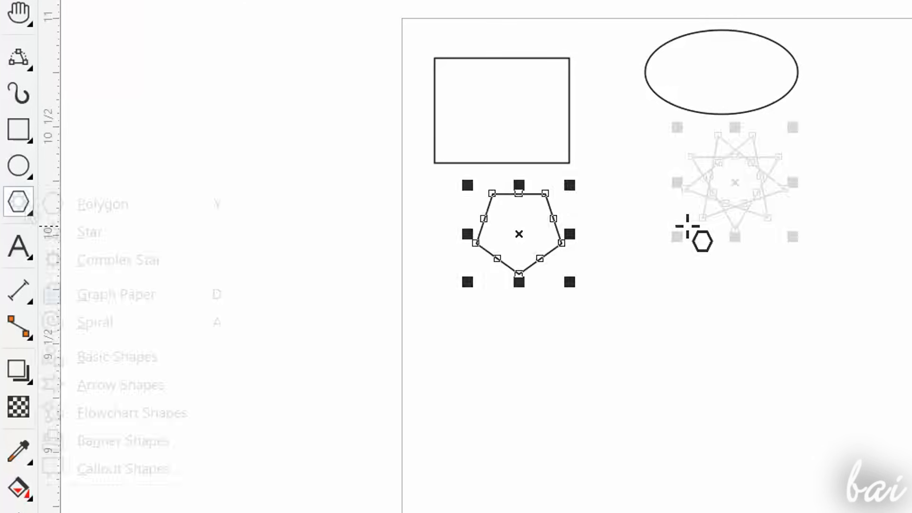
mouse_move(111, 322)
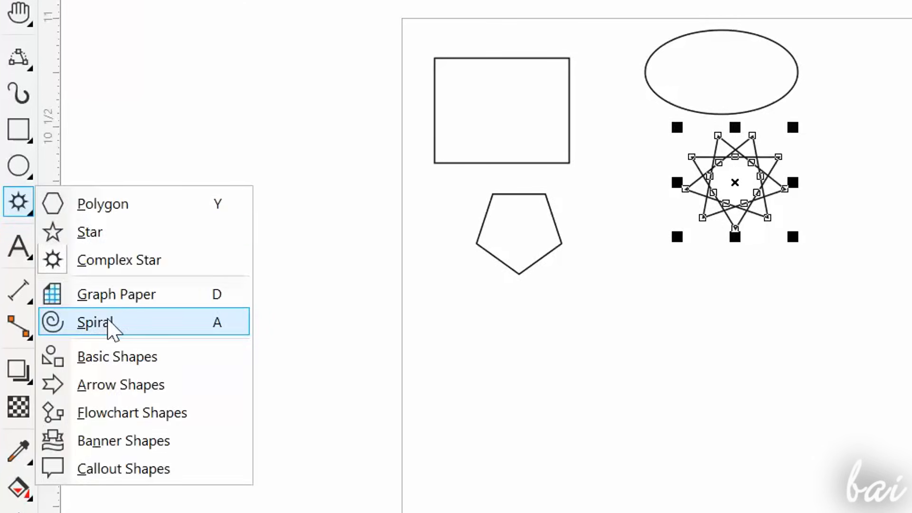
left_click(94, 322)
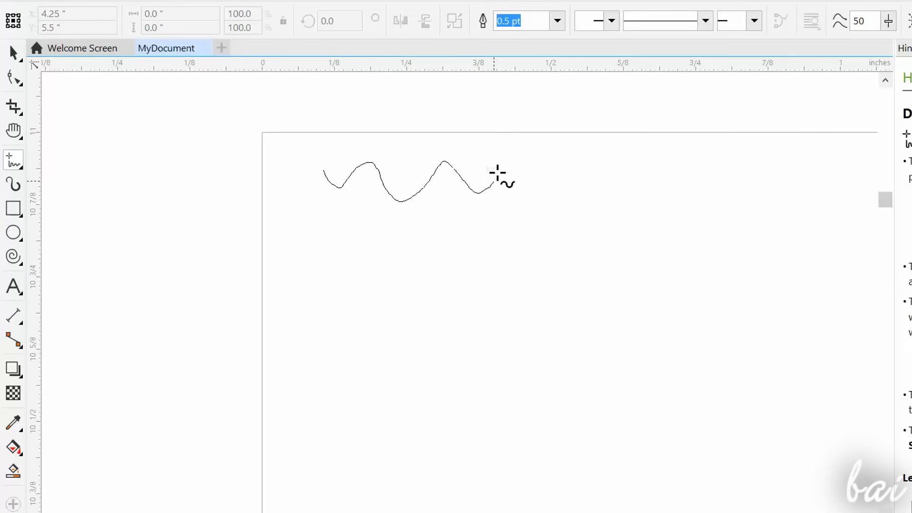
Give the wavy line a thicker outline and draw another freehand curve below it.
left_click(704, 20)
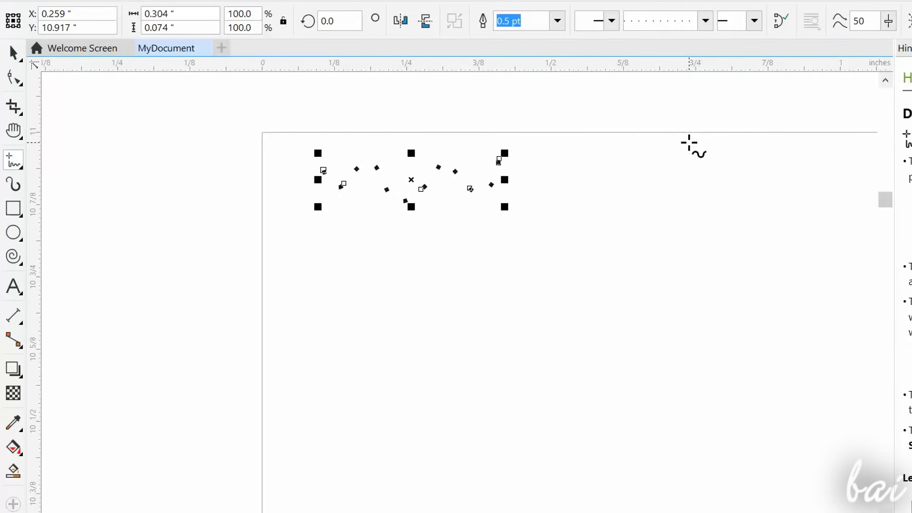
left_click(754, 20)
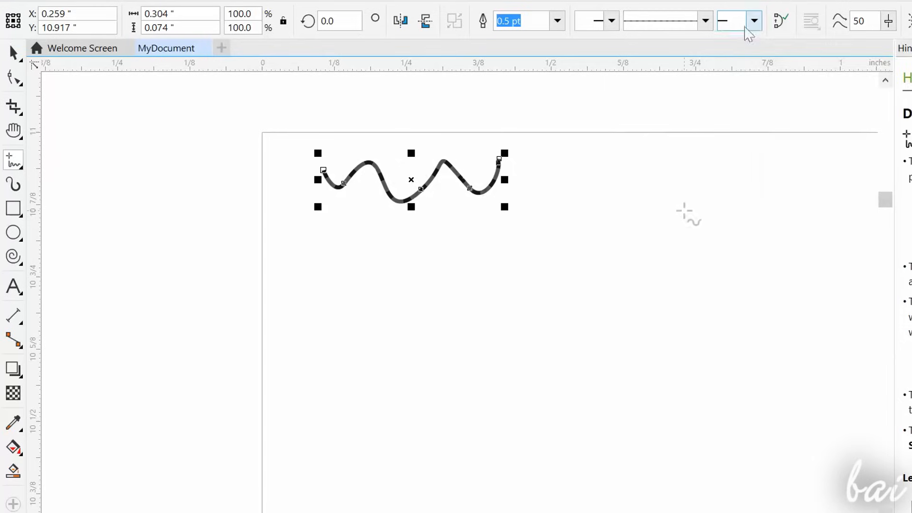
left_click(724, 20)
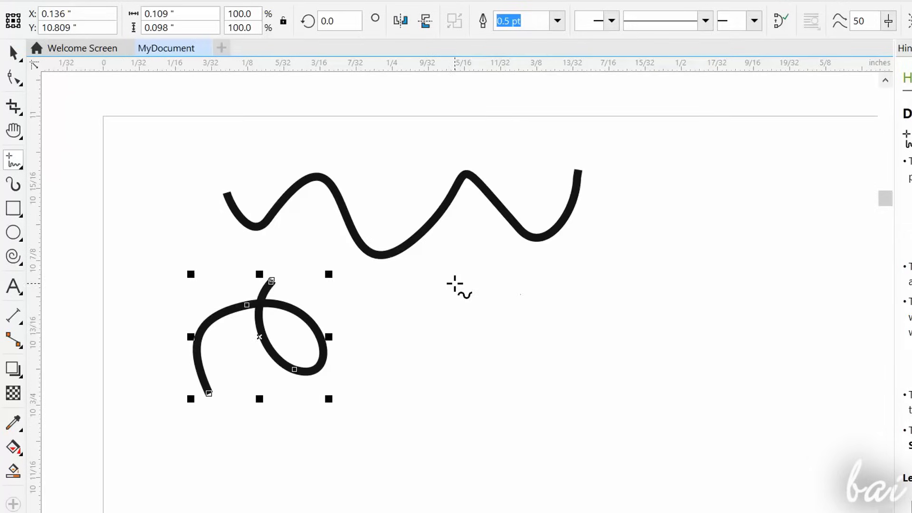
left_click_drag(259, 337, 533, 327)
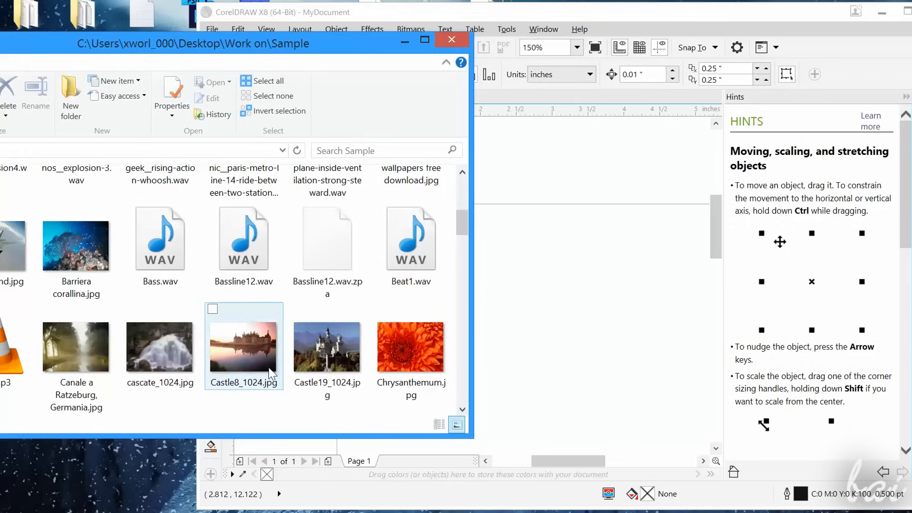
Place Castle8_1024.jpg from File Explorer onto the page, then switch to the Pick tool.
left_click_drag(244, 346, 542, 311)
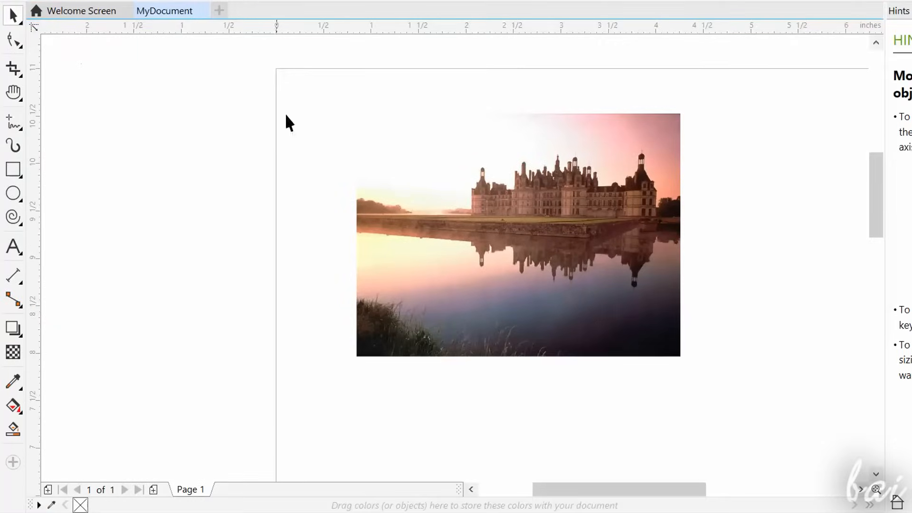
mouse_move(12, 15)
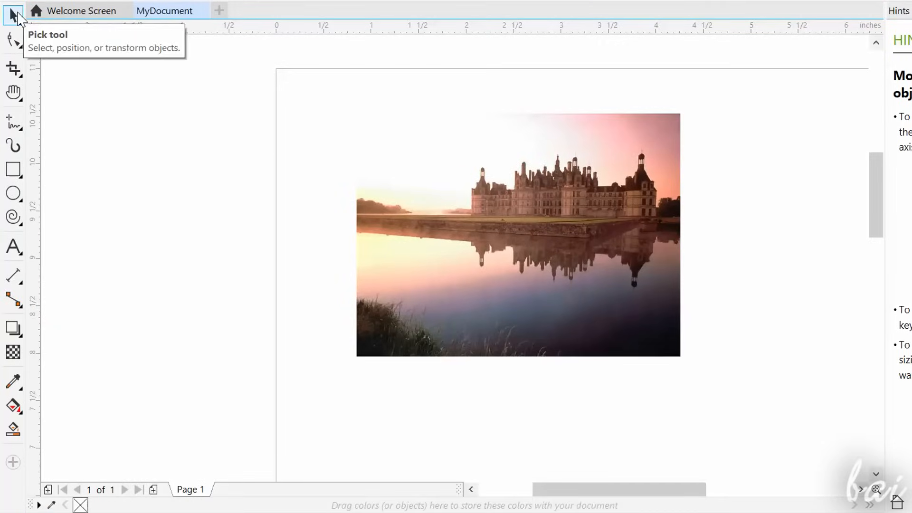
left_click(517, 233)
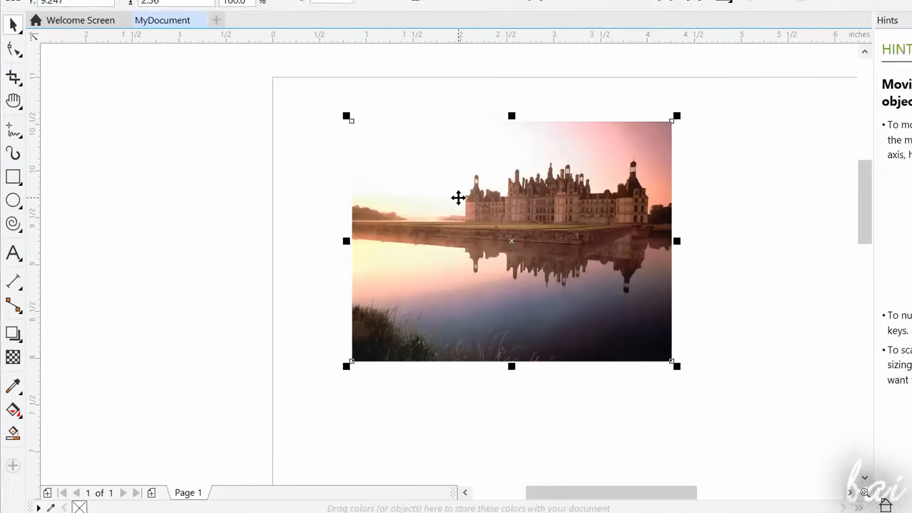
Shift the castle photo toward warmer tones and try correcting its lens distortion.
left_click(227, 13)
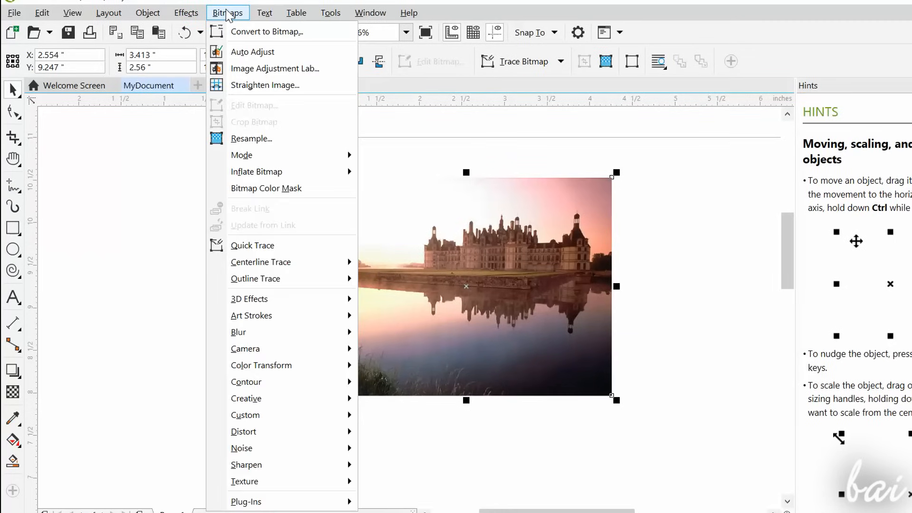
mouse_move(281, 31)
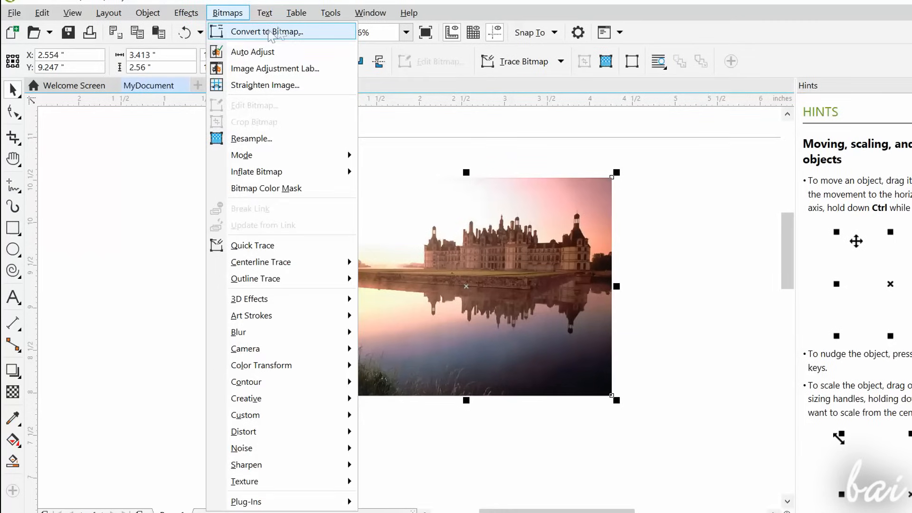
left_click(275, 68)
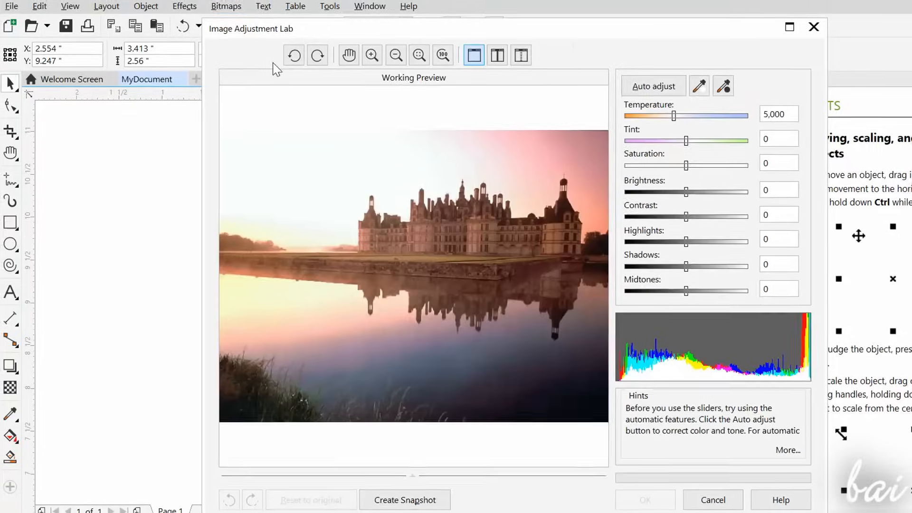
left_click_drag(674, 115, 688, 103)
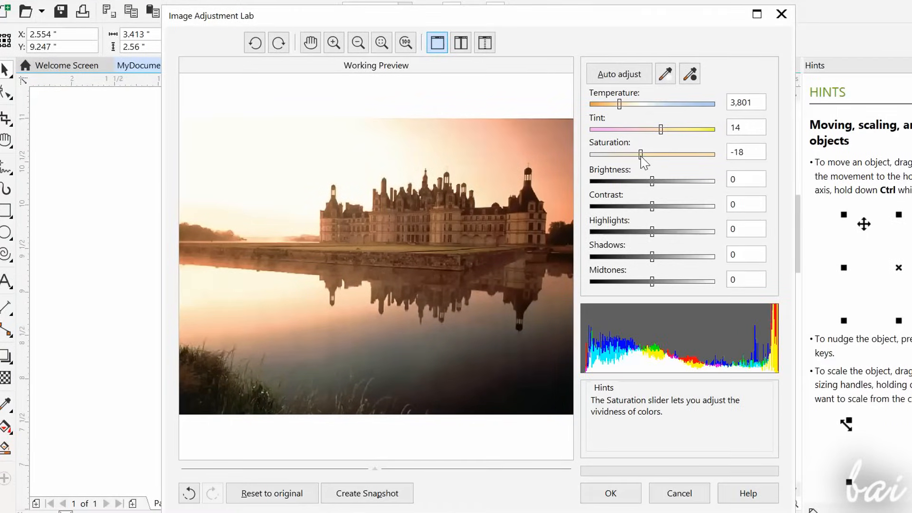
left_click(228, 13)
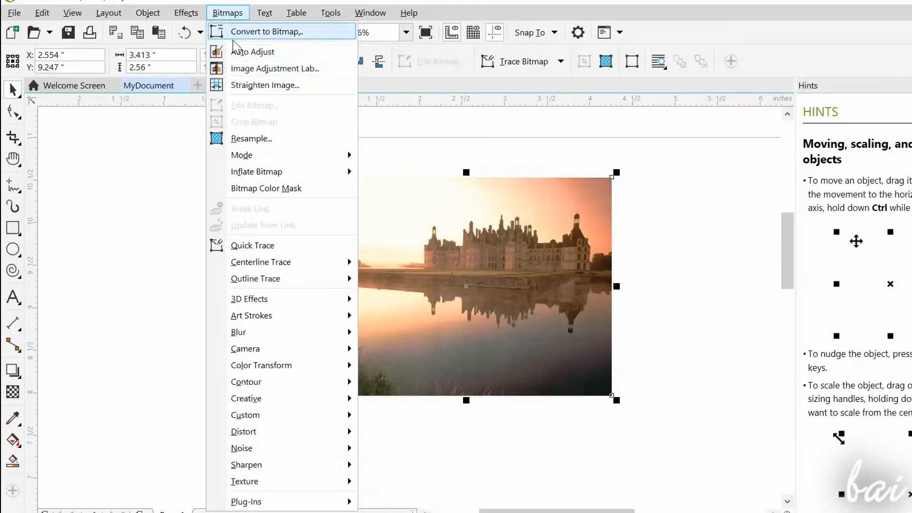
left_click(265, 85)
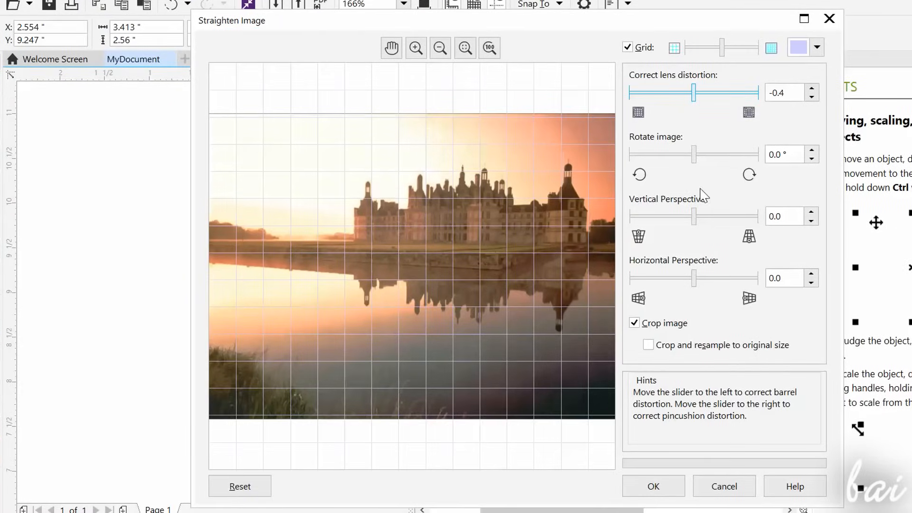
left_click_drag(692, 216, 697, 215)
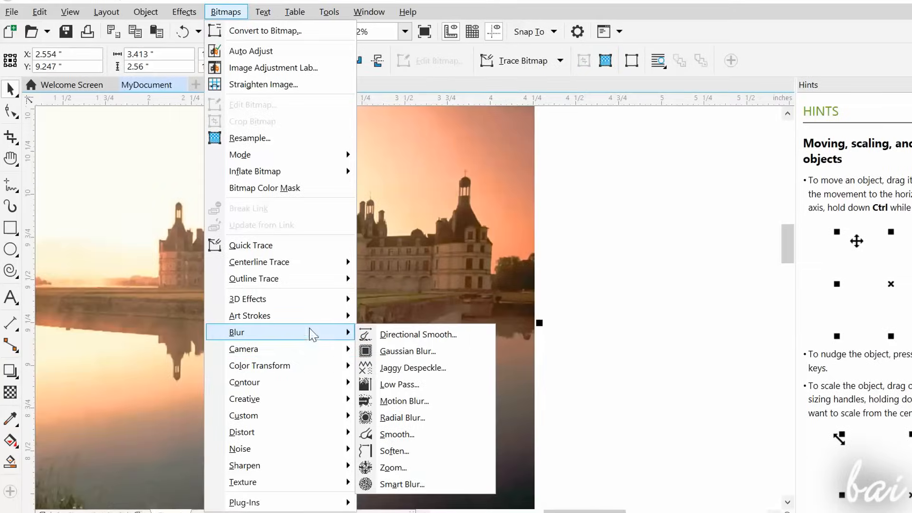
Try Gaussian blur, then lower the photo's contrast to -55 and apply.
left_click(408, 350)
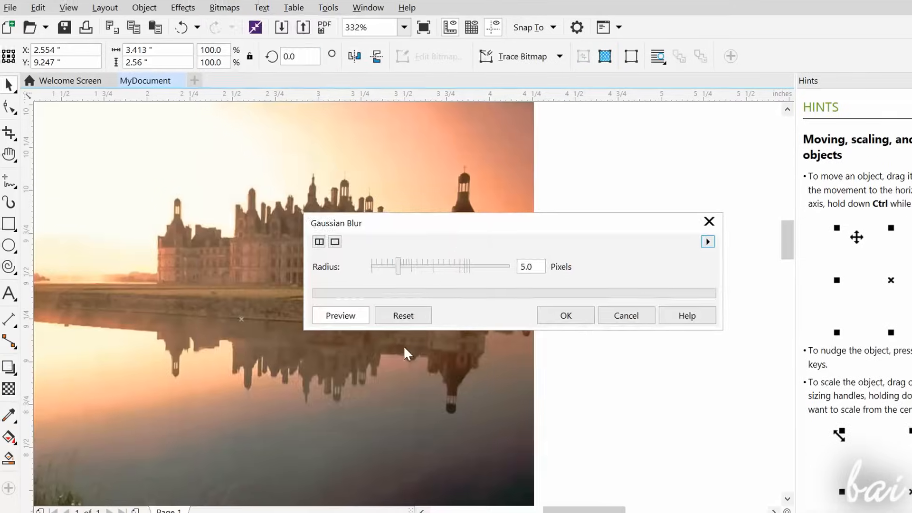
left_click(340, 315)
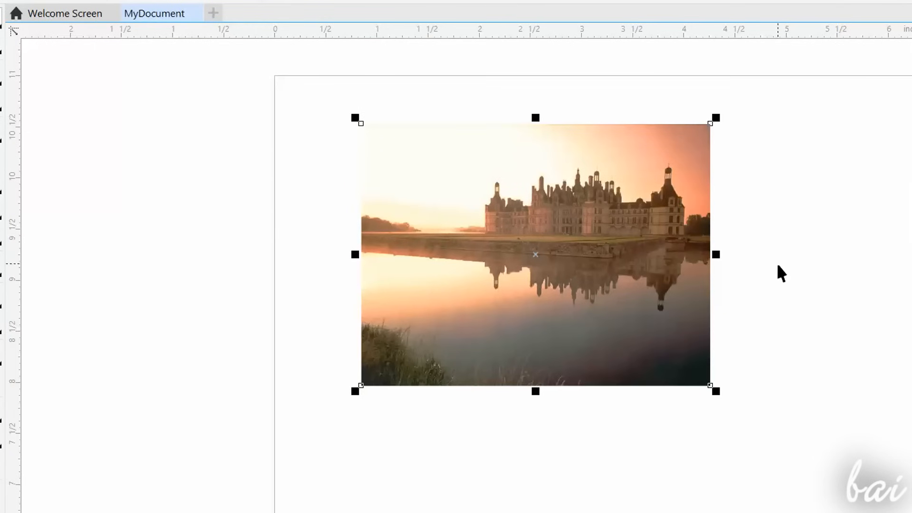
mouse_move(261, 493)
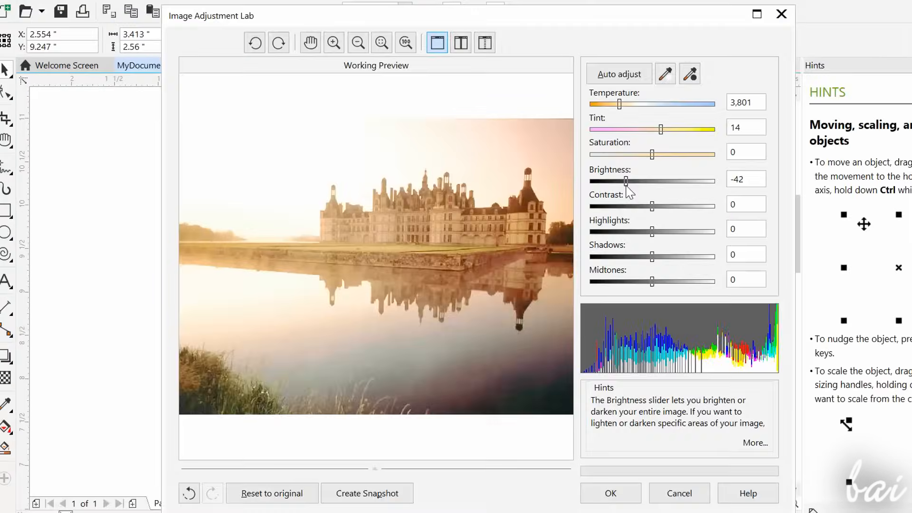
left_click_drag(625, 181, 653, 181)
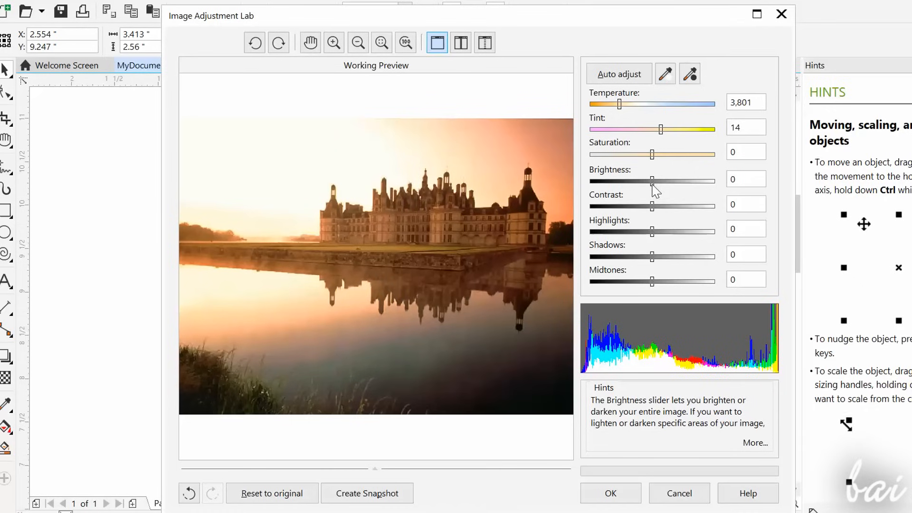
left_click_drag(652, 205, 676, 205)
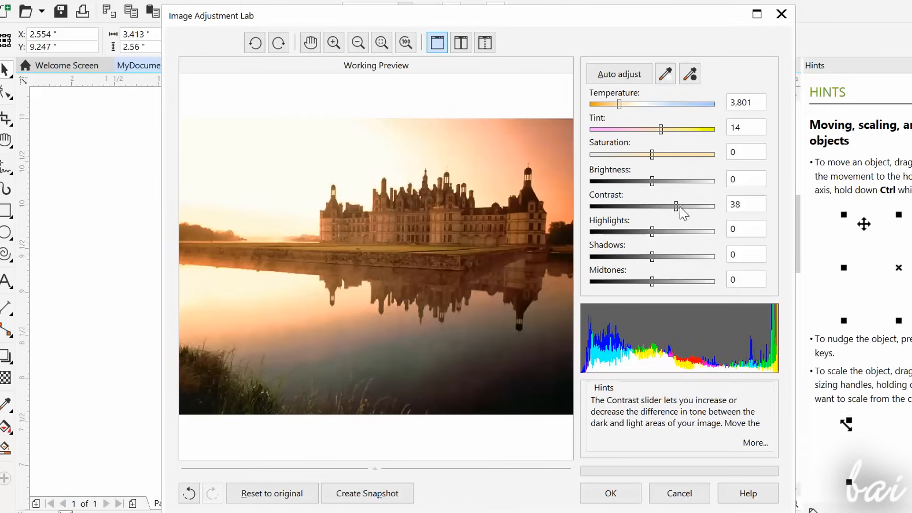
left_click_drag(675, 205, 618, 205)
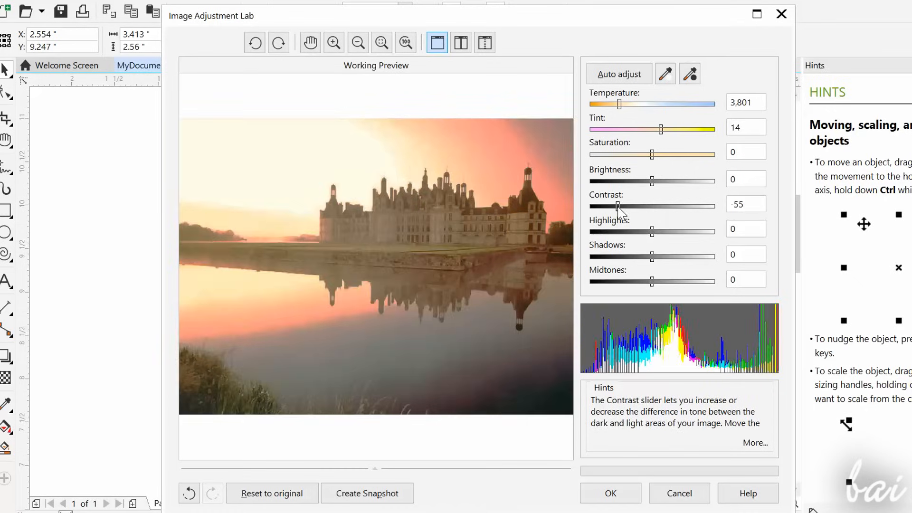
left_click(609, 493)
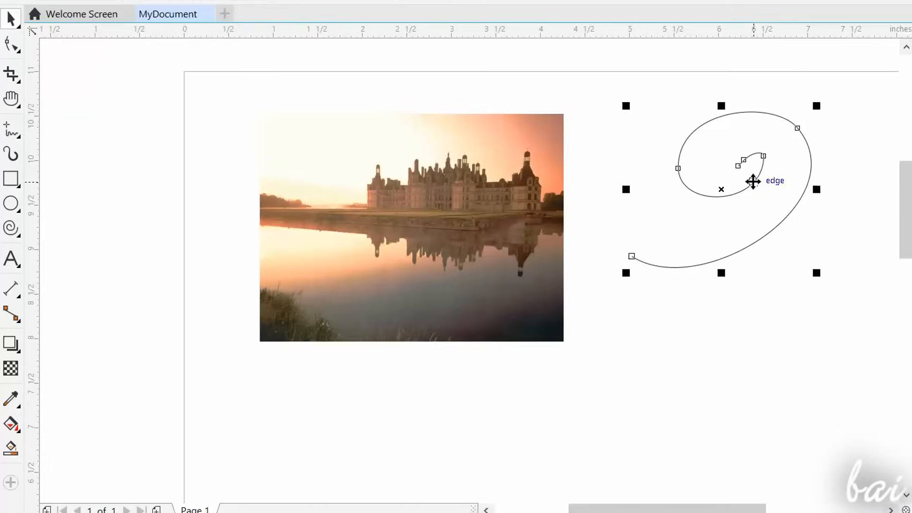
Move the spiral up-left and scale it to about 121% by 131%.
left_click_drag(751, 180, 712, 157)
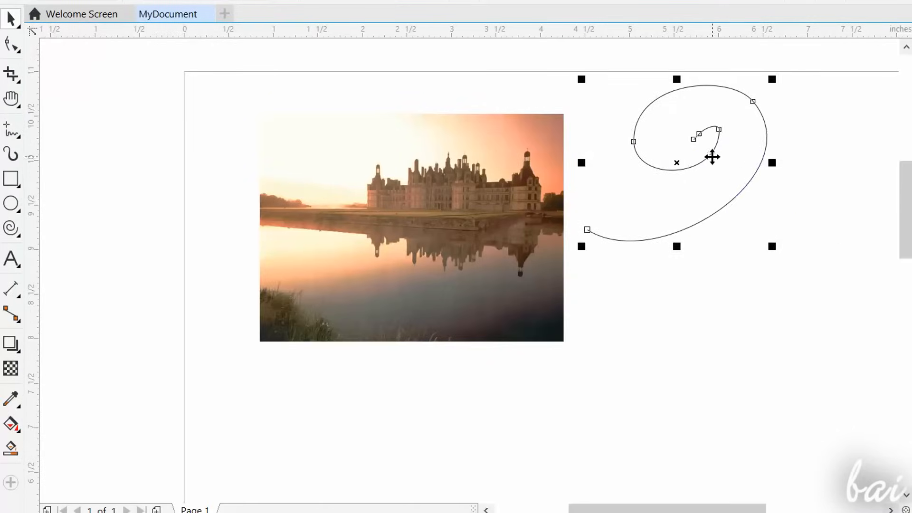
left_click_drag(712, 157, 745, 175)
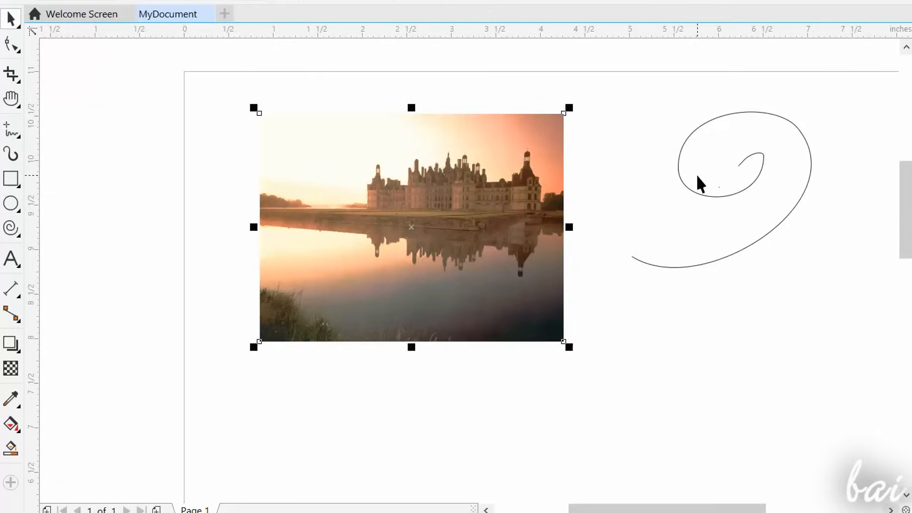
left_click(701, 180)
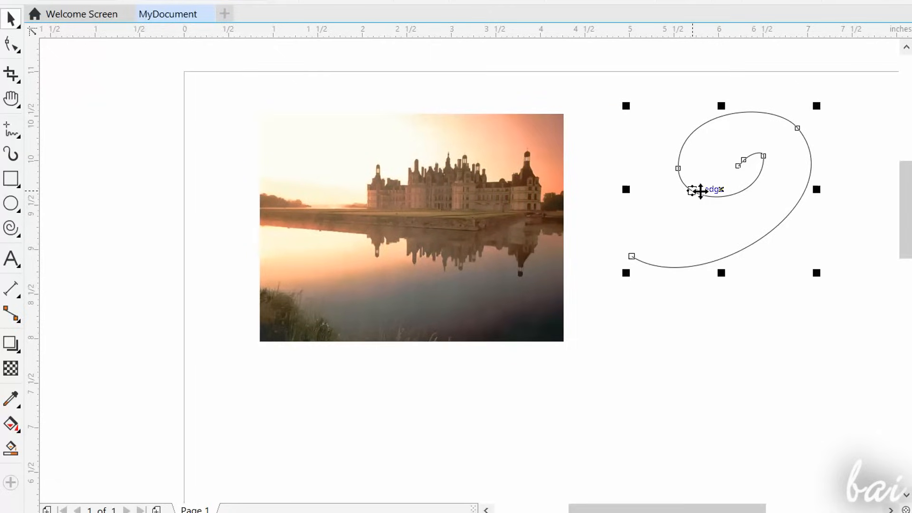
mouse_move(741, 186)
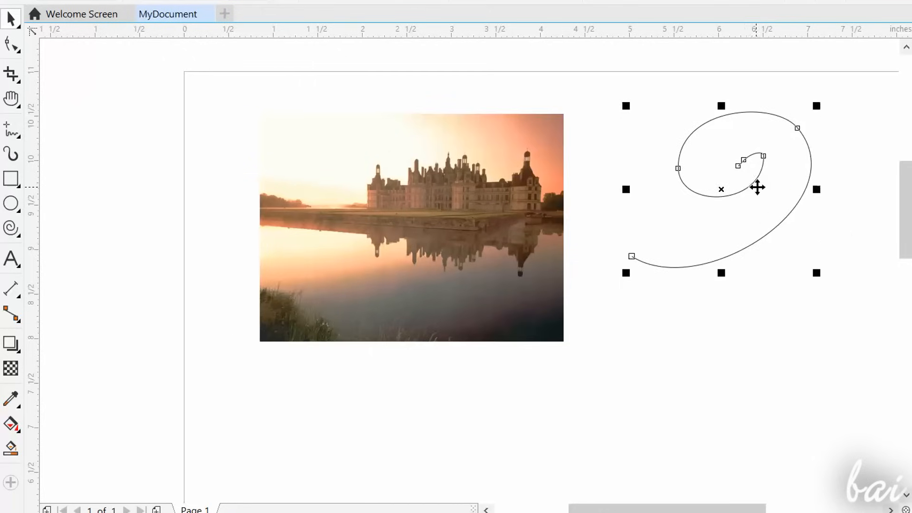
left_click_drag(757, 188, 804, 224)
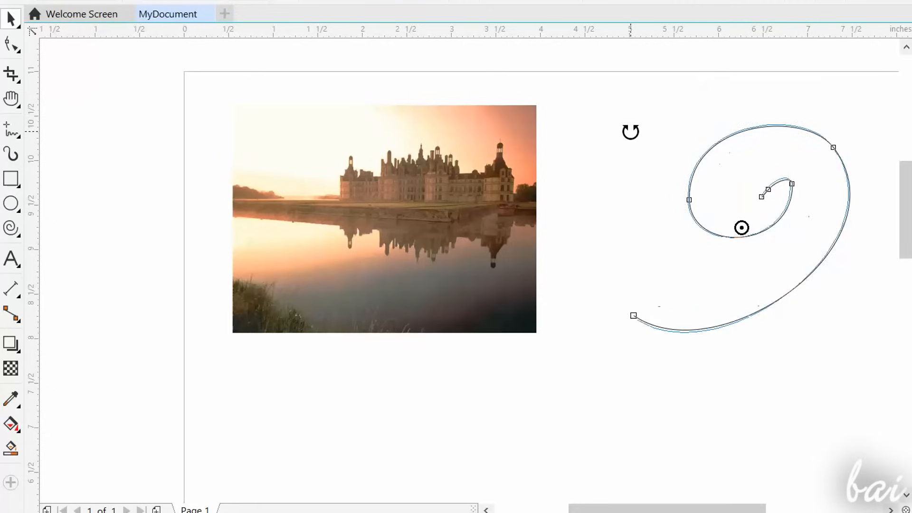
Rotate the castle photo slightly clockwise using its rotation handles.
left_click(383, 218)
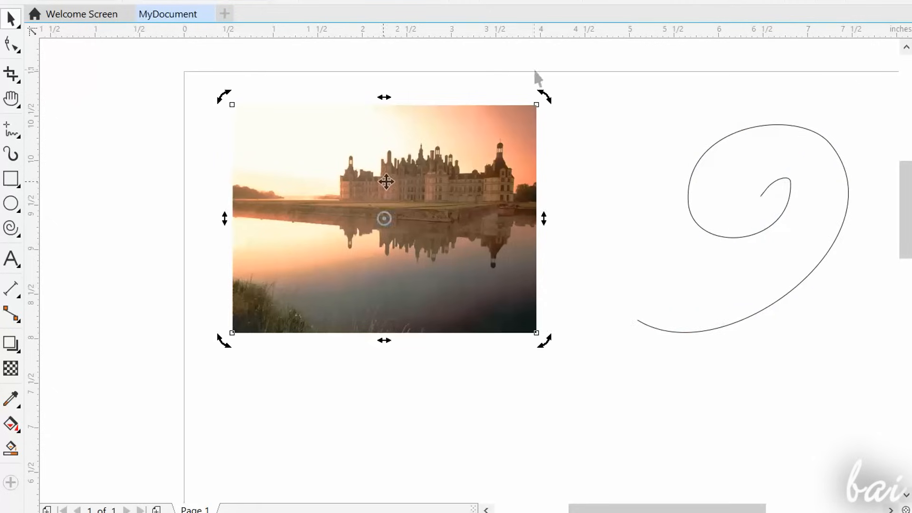
left_click_drag(541, 97, 552, 131)
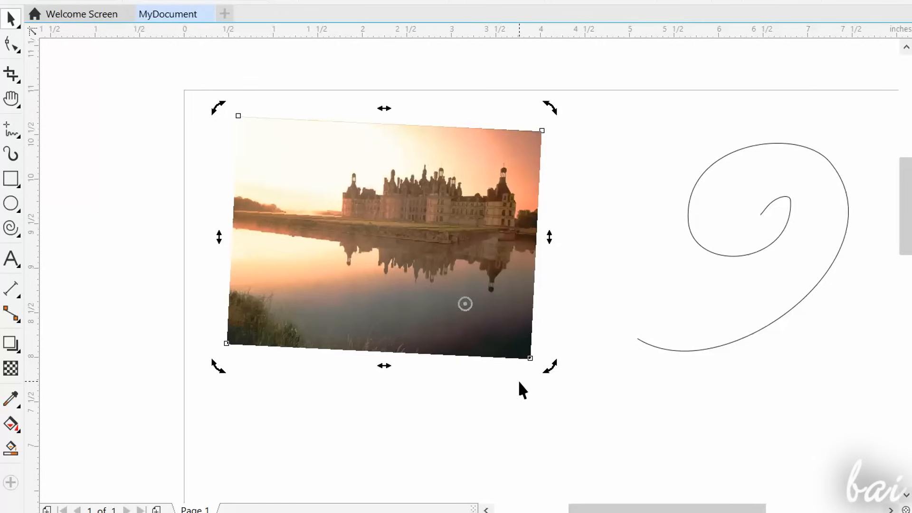
left_click(704, 18)
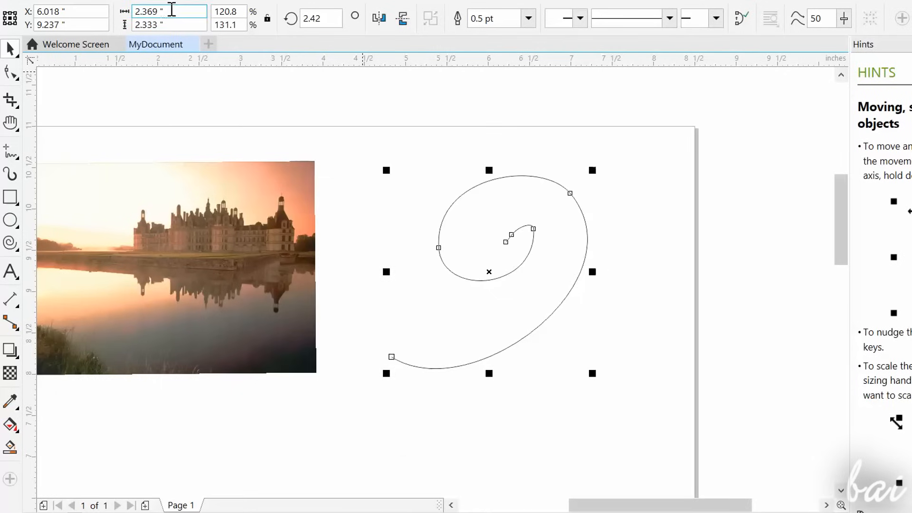
Edit the spiral's width on the property bar to 2.07 inches.
triple_click(168, 11)
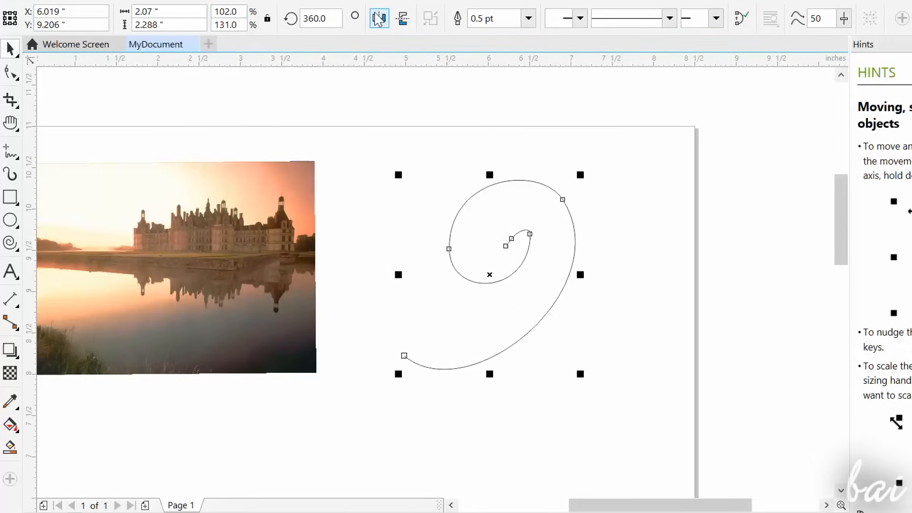
left_click(378, 18)
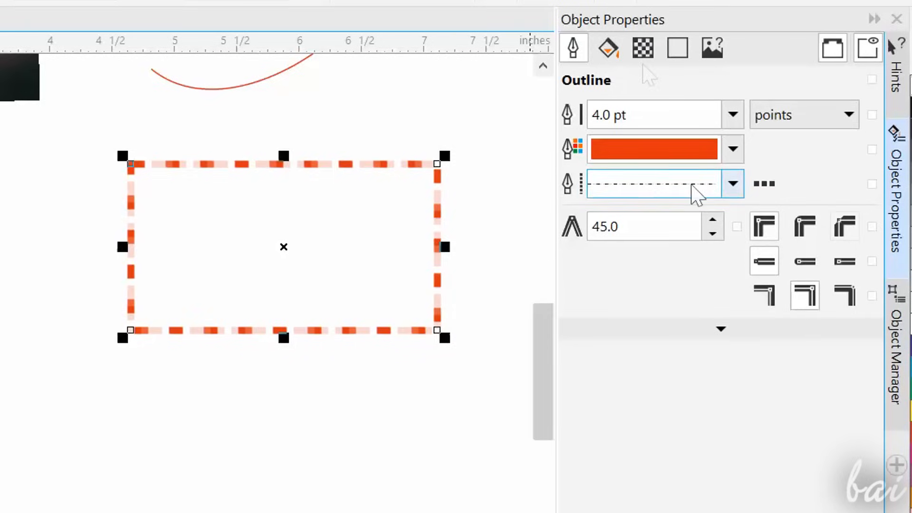
Give the rectangle a dashed outline and move it down-left below the photo.
left_click(606, 47)
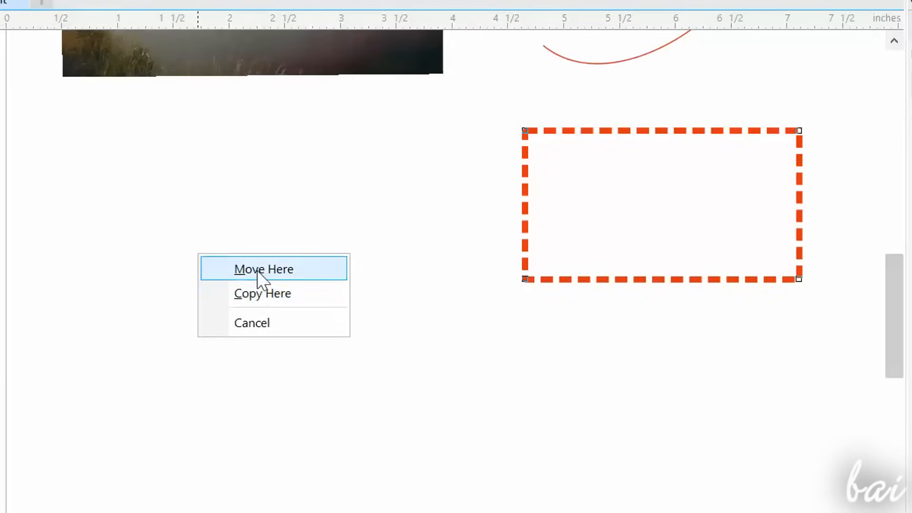
left_click(264, 269)
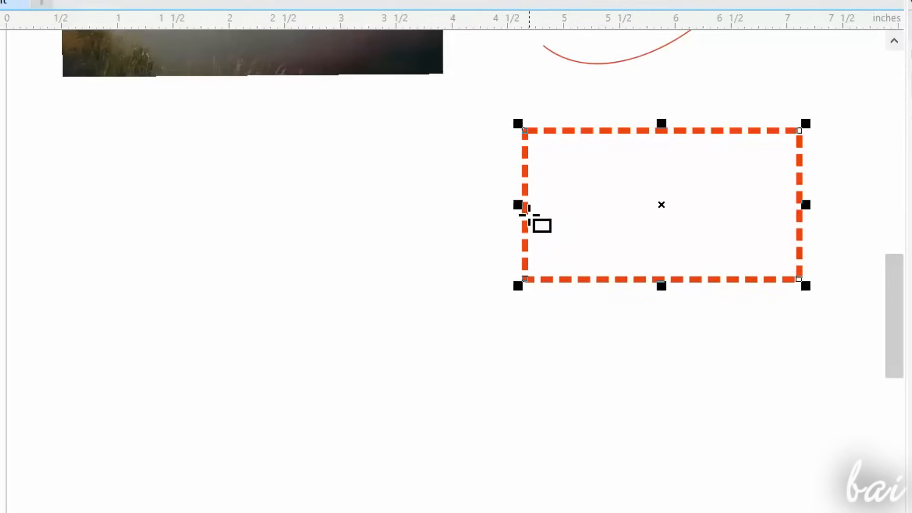
left_click_drag(526, 206, 163, 296)
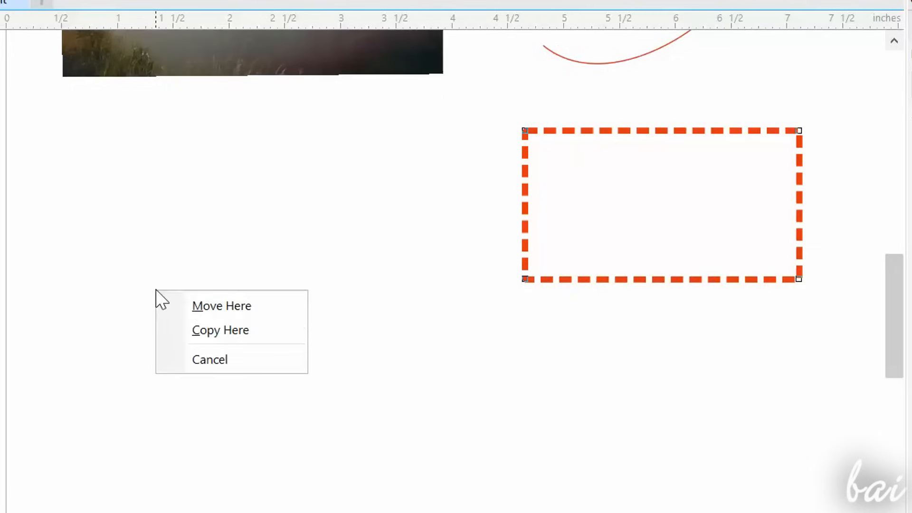
left_click(221, 305)
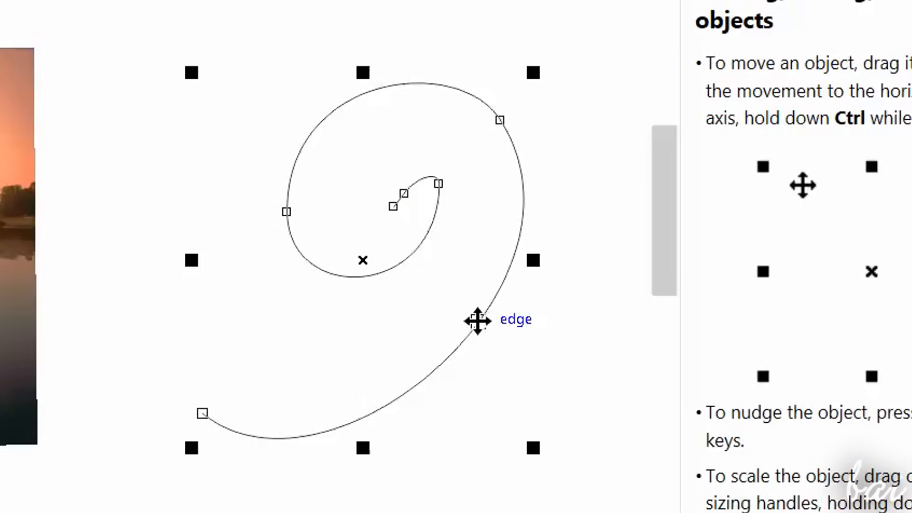
Lock the spiral from its context menu and confirm it can't be selected.
right_click(471, 321)
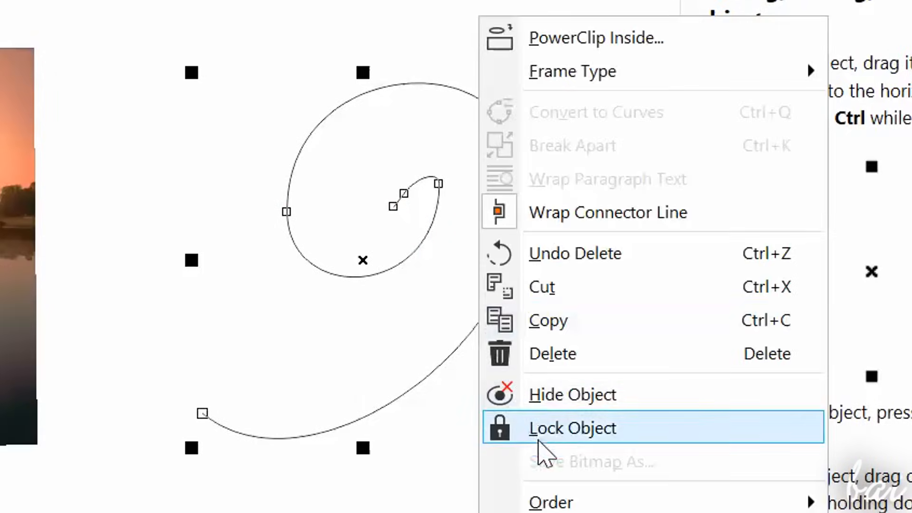
left_click(572, 428)
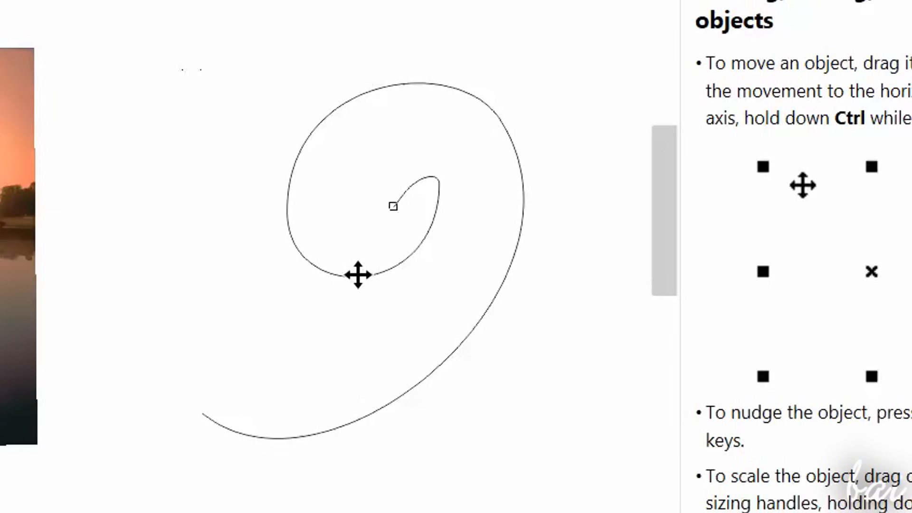
left_click(357, 275)
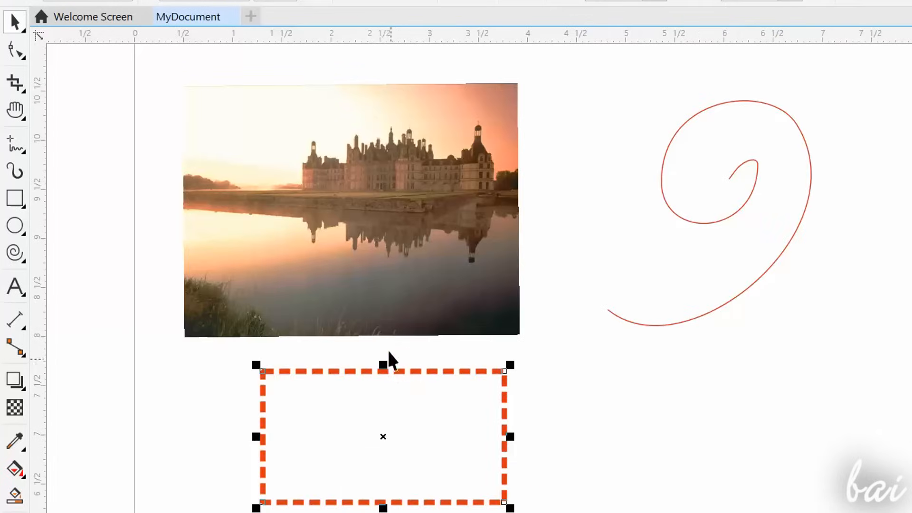
Select the photo with the spiral, deselect all, then select only the castle photo.
left_click(348, 210)
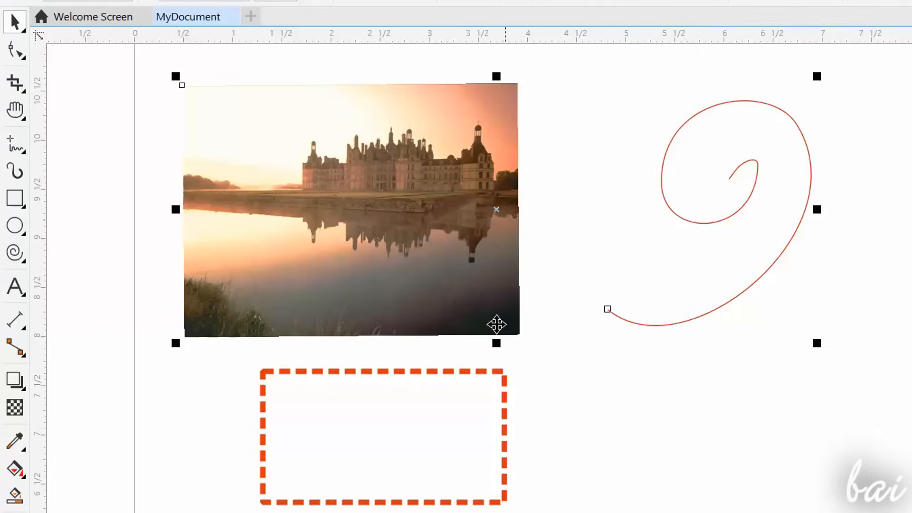
scroll("down", 3)
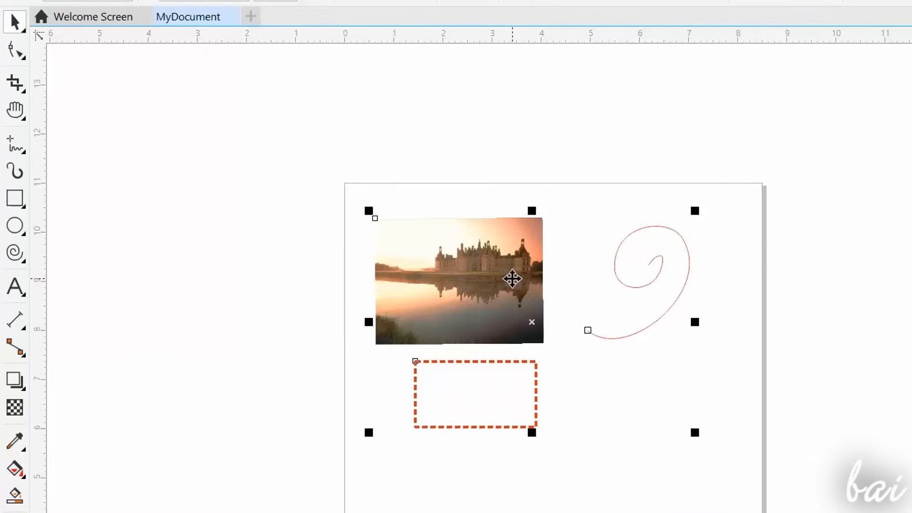
left_click(658, 459)
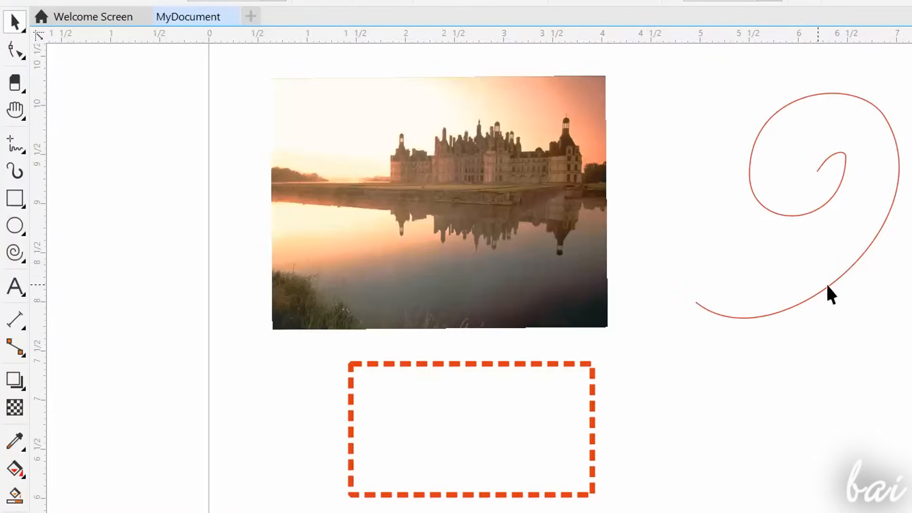
left_click(445, 206)
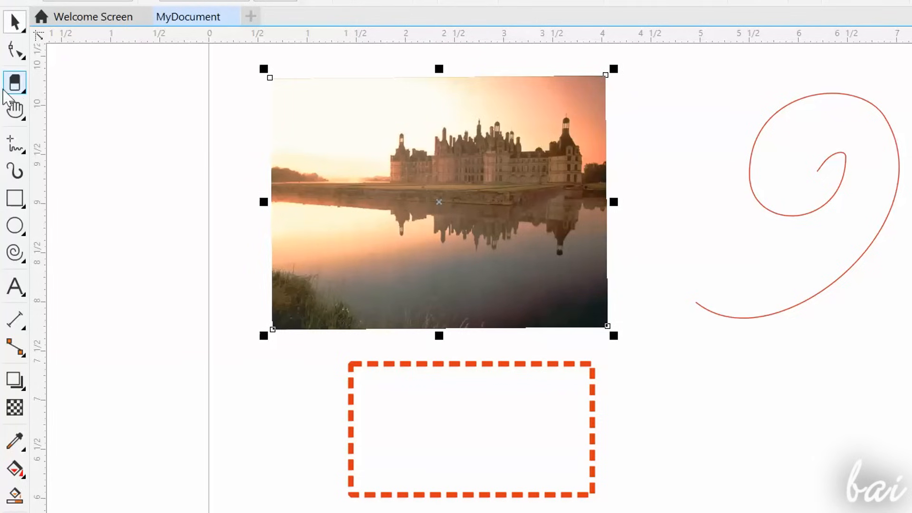
Pick the Eraser from the Crop flyout and try erasing strokes across the photo.
left_click(14, 81)
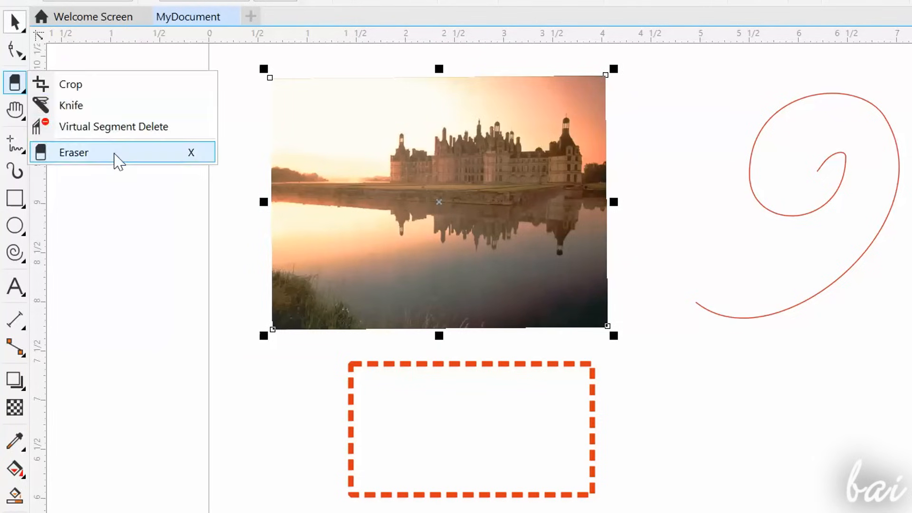
left_click(73, 152)
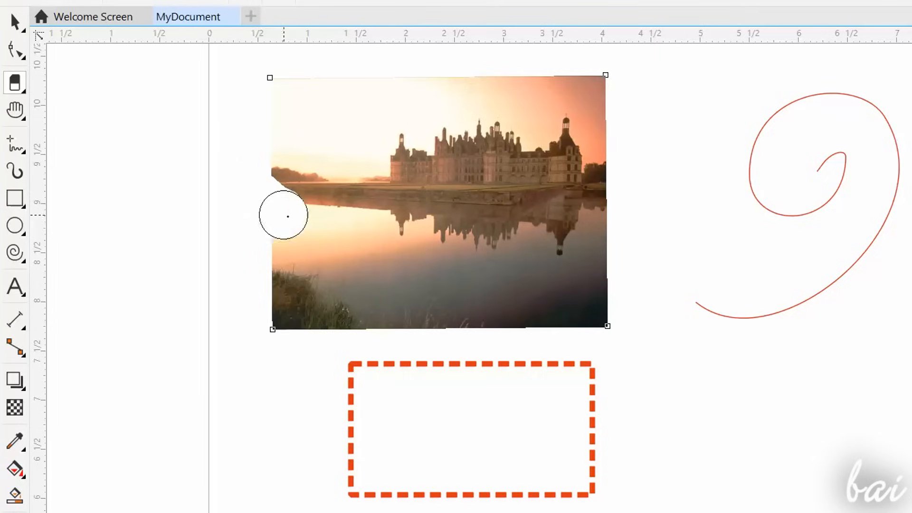
left_click_drag(283, 216, 581, 168)
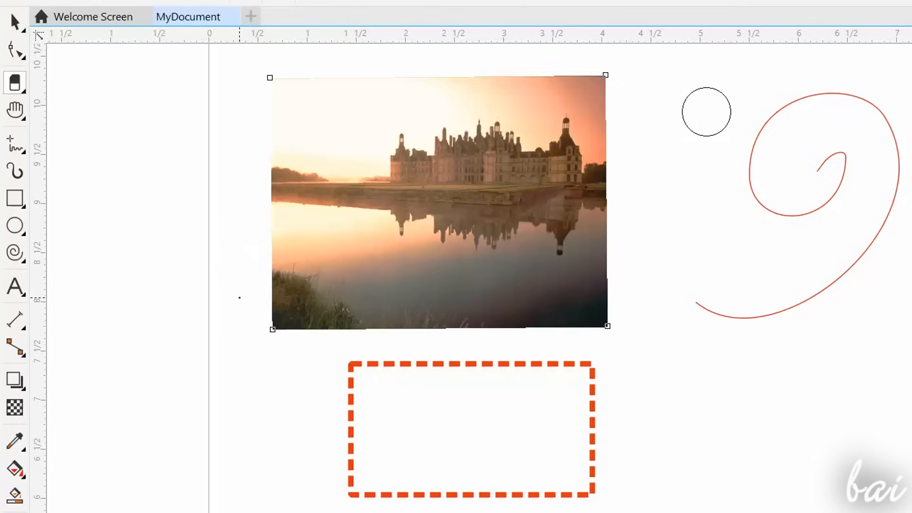
left_click_drag(238, 296, 593, 84)
type("0.")
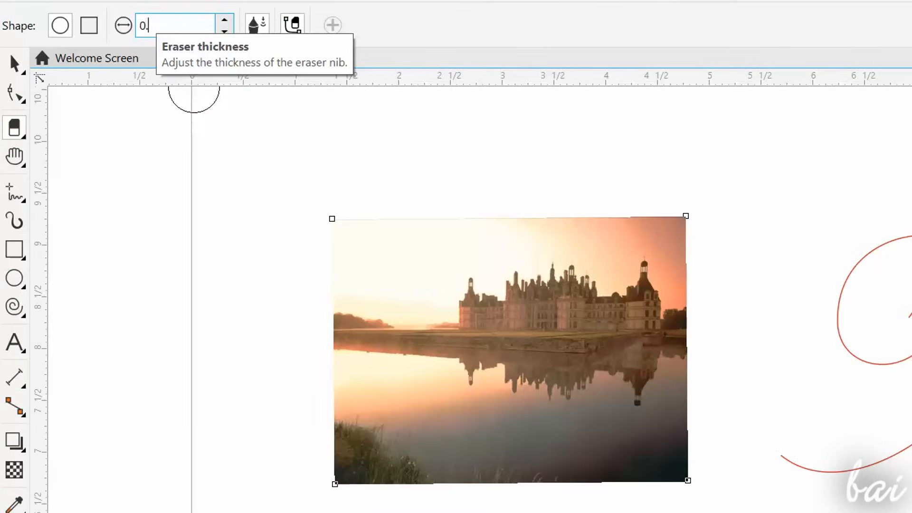
left_click_drag(462, 282, 491, 347)
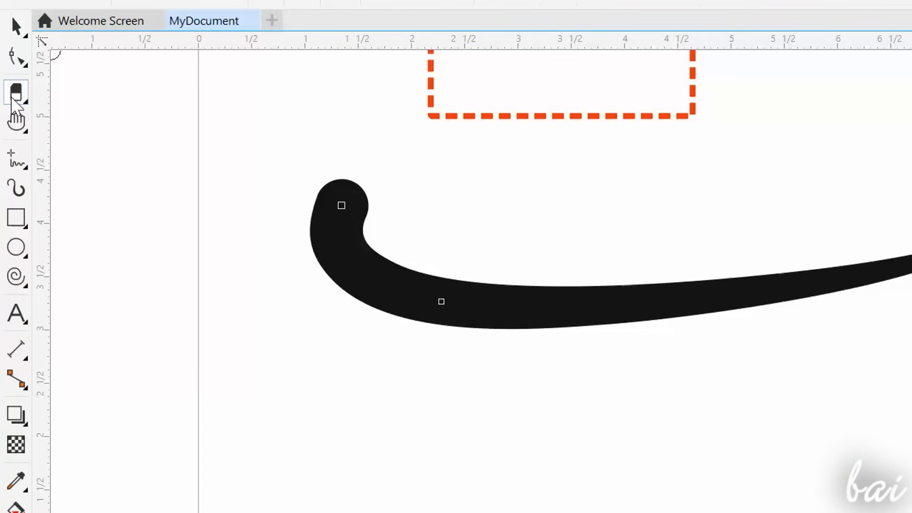
left_click(344, 239)
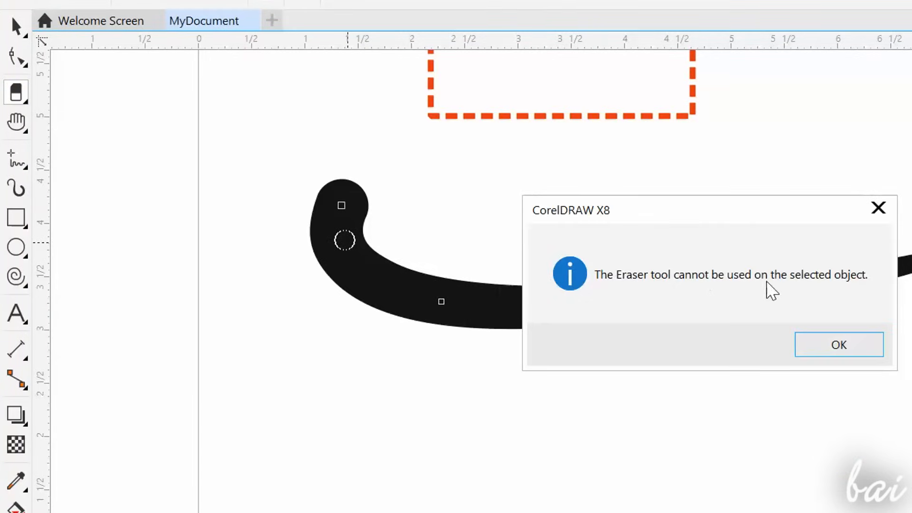
left_click(838, 344)
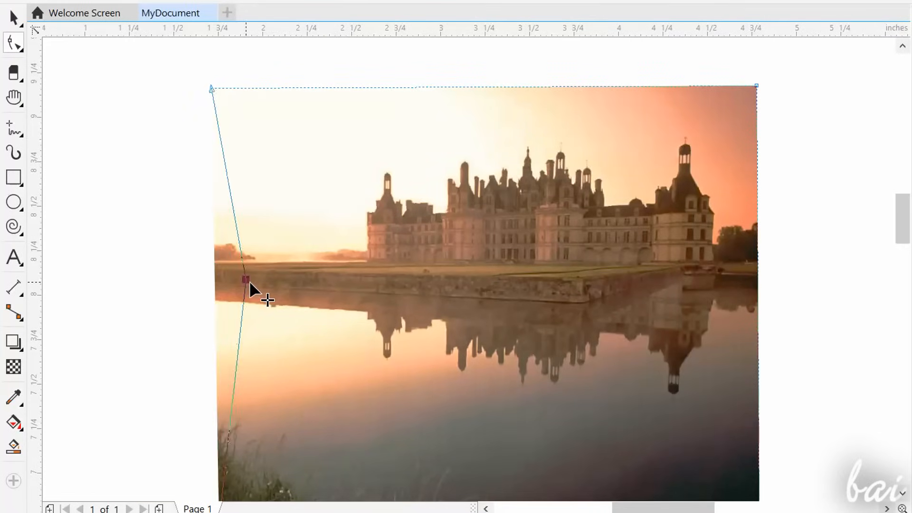
Slice the castle photo with a slanted knife cut near its left edge.
left_click_drag(245, 280, 362, 289)
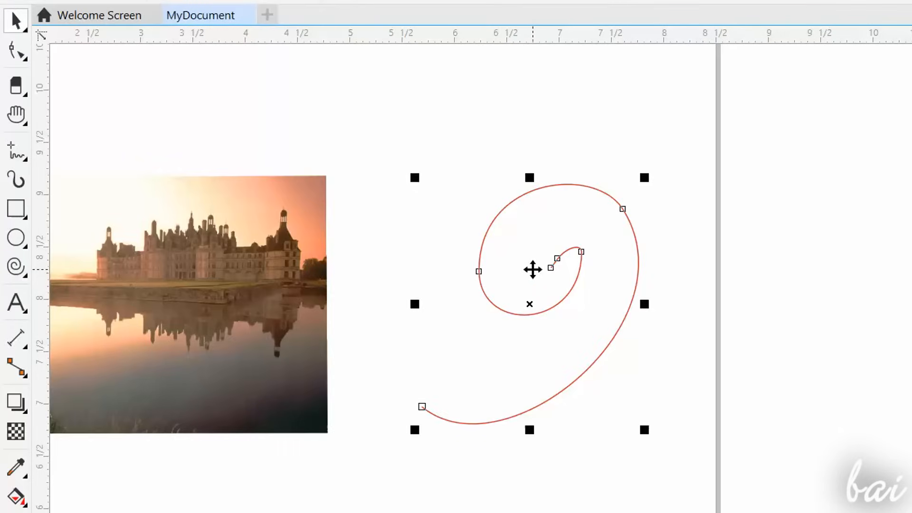
Twirl the red spiral's inner coil with the Twirl tool and raise the twirl rate.
left_click(16, 49)
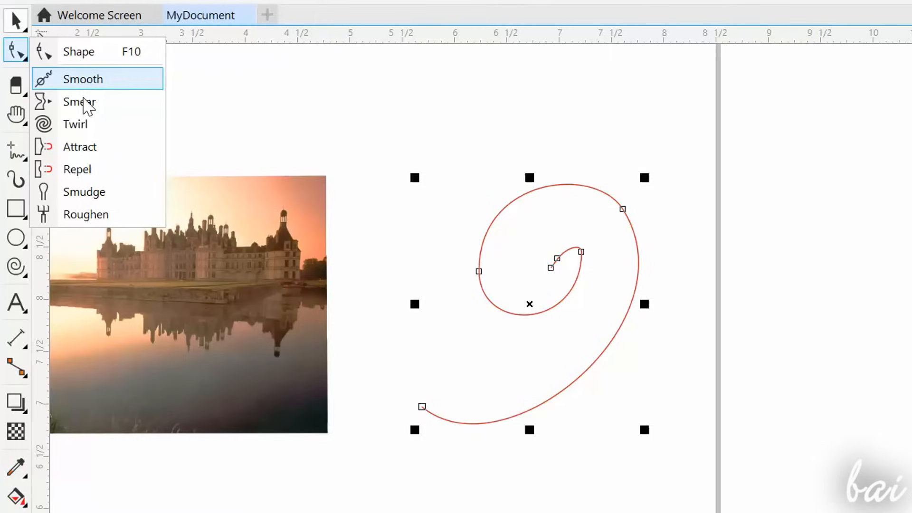
mouse_move(102, 88)
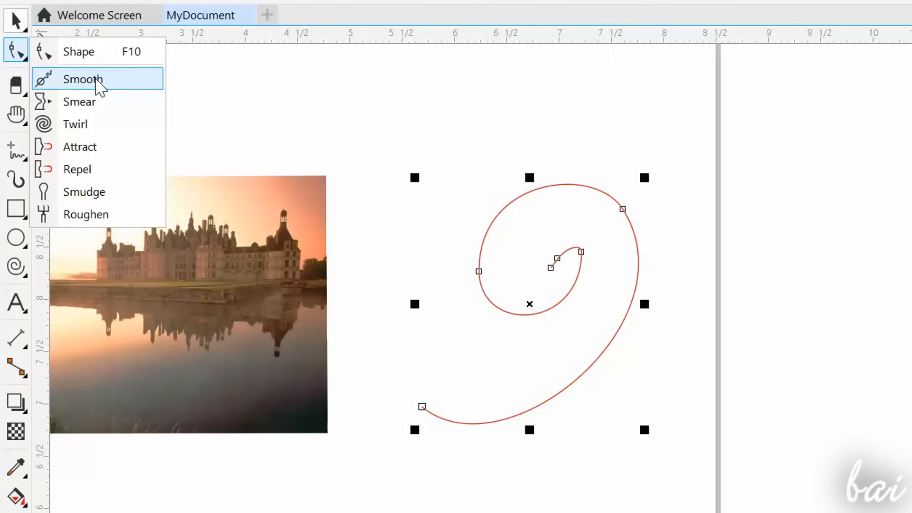
mouse_move(76, 124)
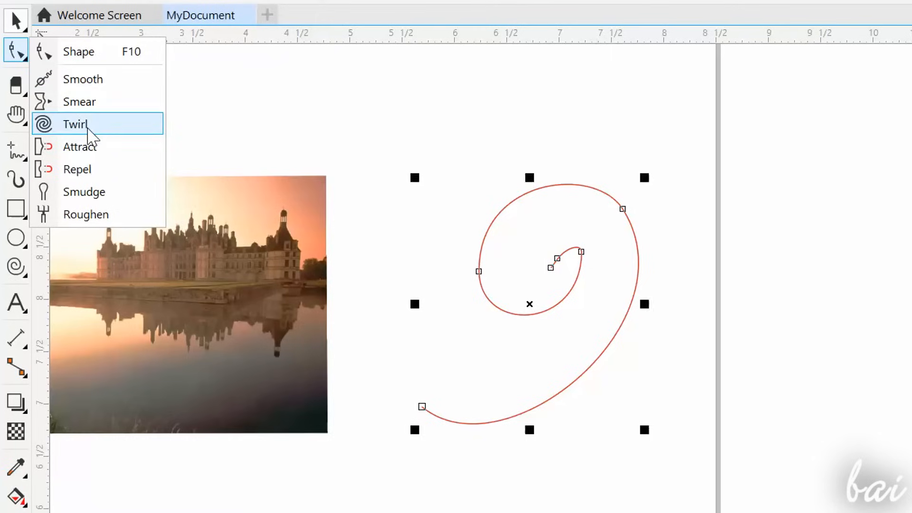
left_click(75, 124)
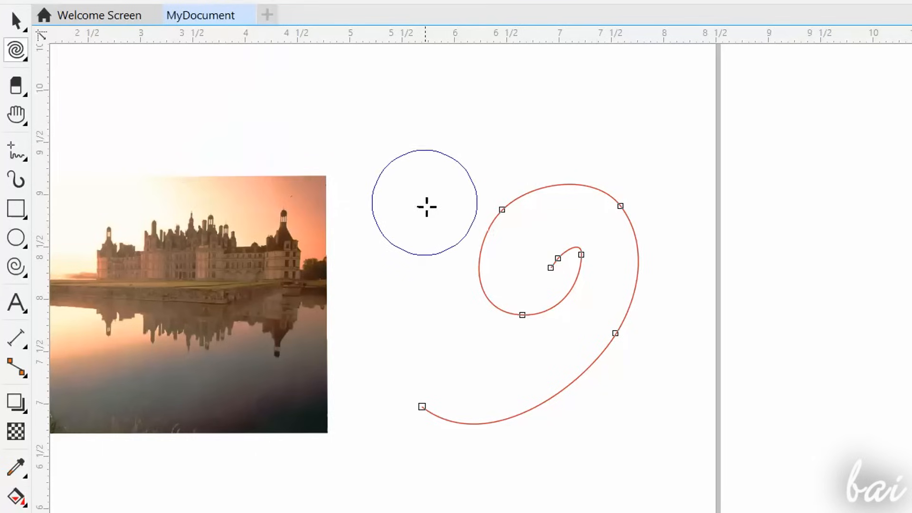
left_click_drag(425, 207, 556, 273)
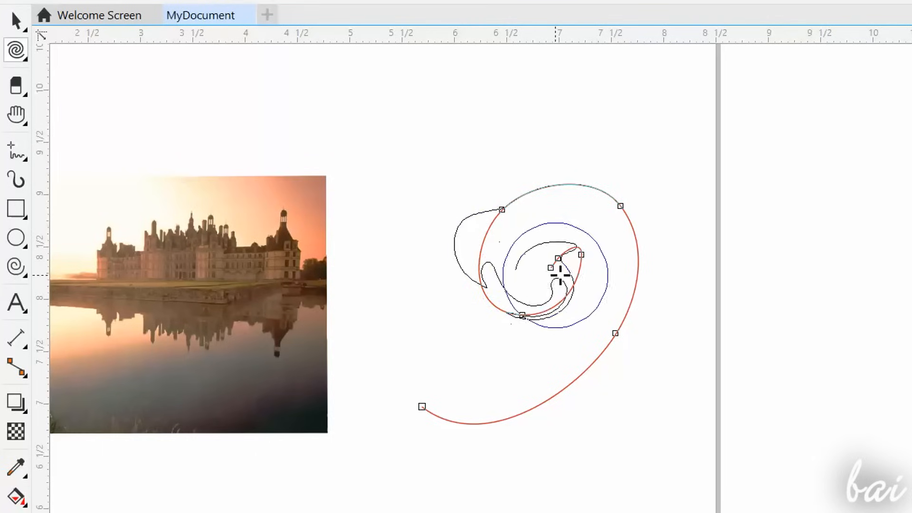
left_click_drag(557, 275, 438, 405)
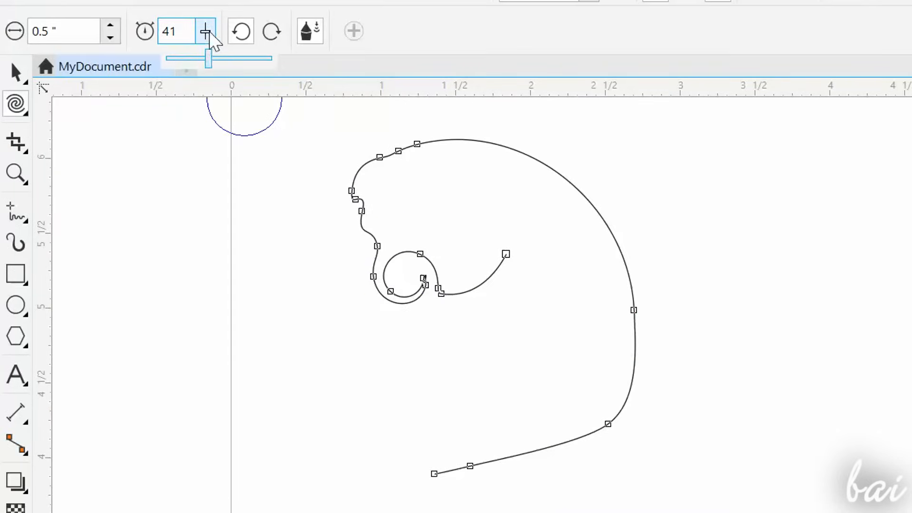
left_click(204, 31)
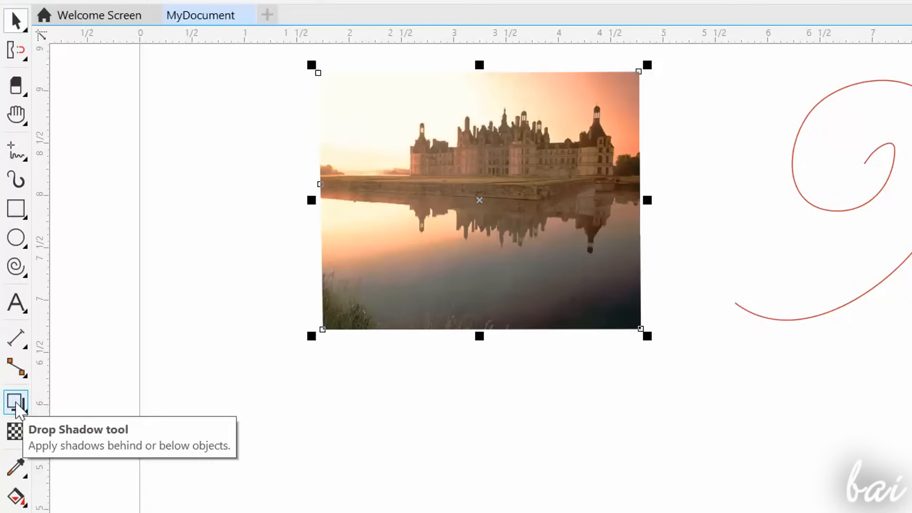
mouse_move(21, 404)
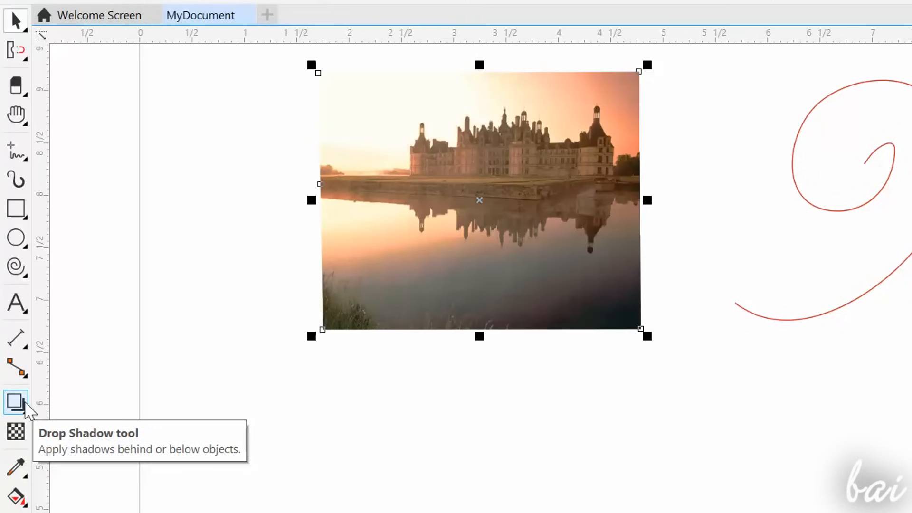
Drag a drop shadow from the castle photo toward its lower left.
left_click(16, 401)
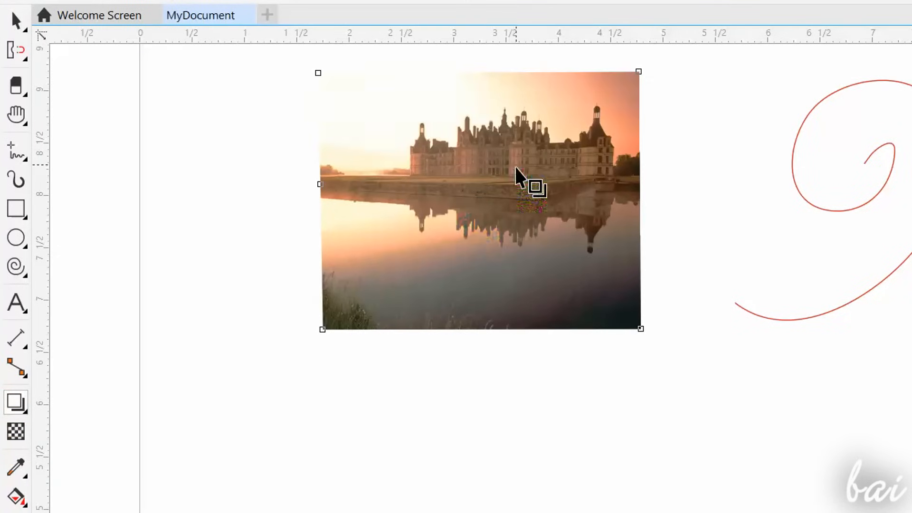
left_click_drag(535, 189, 231, 325)
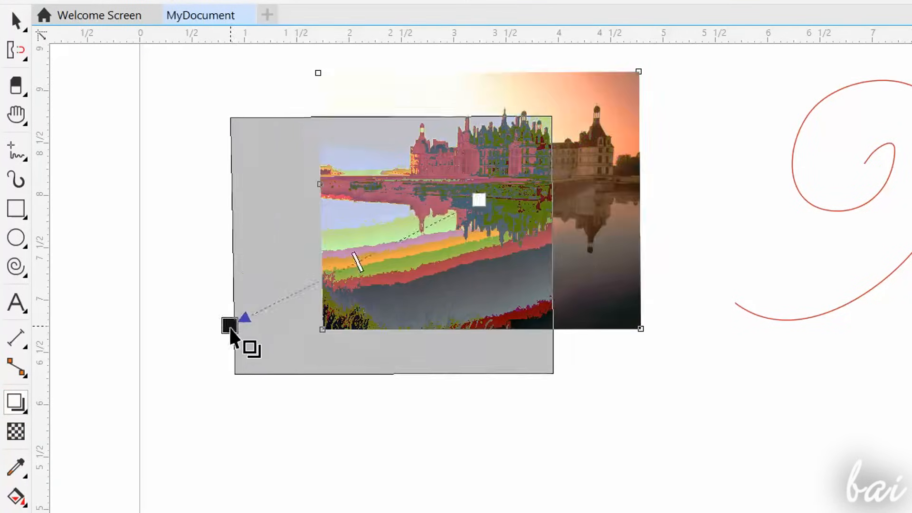
left_click(16, 432)
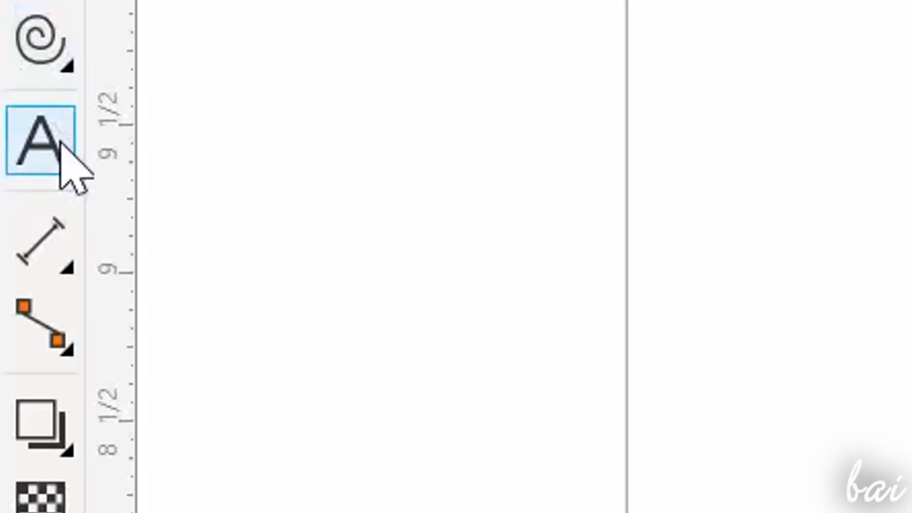
Create a narrower paragraph text frame on the page reading 'Hello!'.
type("Hel")
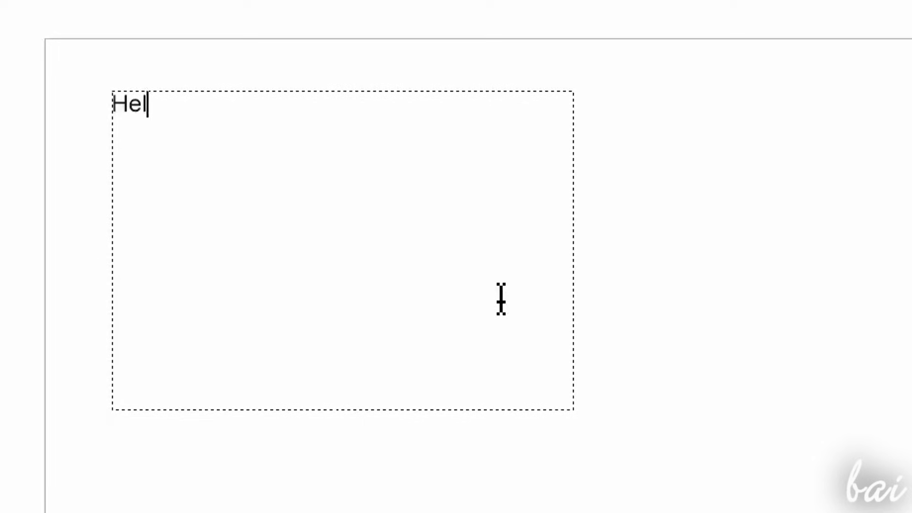
type("lo there!")
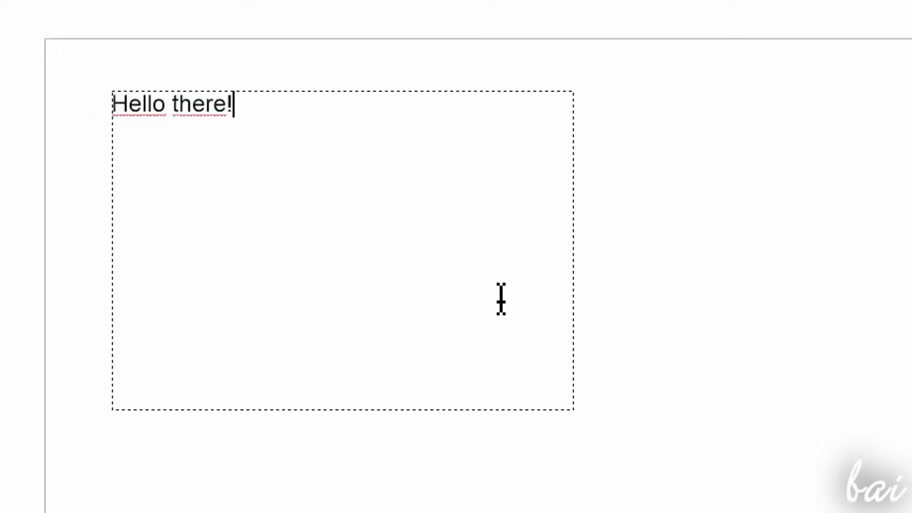
left_click(501, 300)
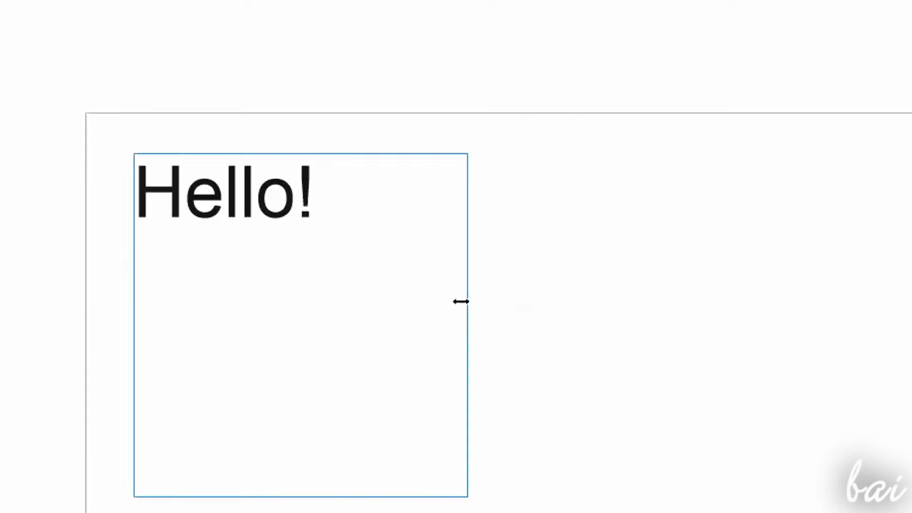
left_click_drag(465, 301, 265, 275)
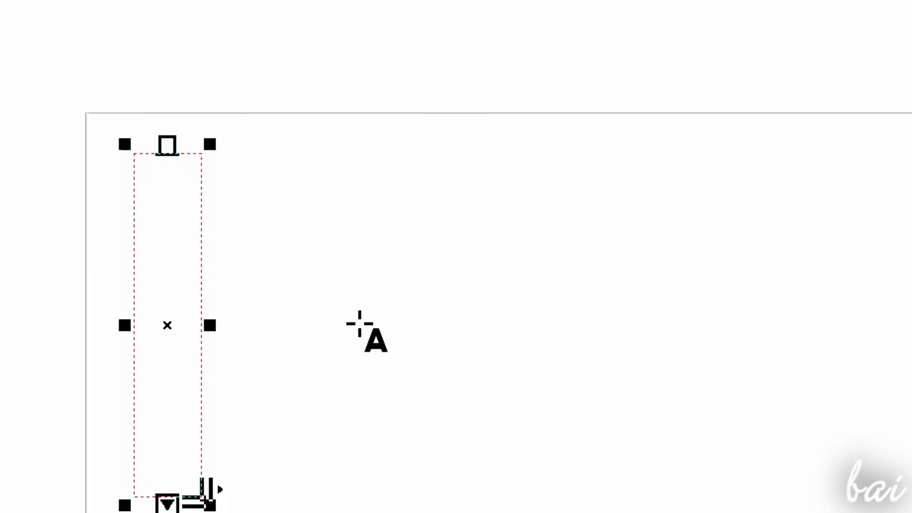
mouse_move(375, 337)
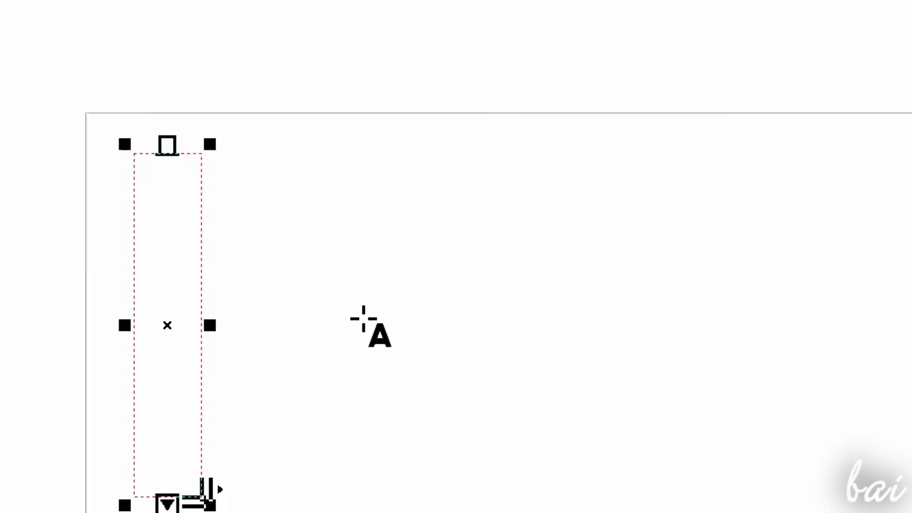
type("Hello!")
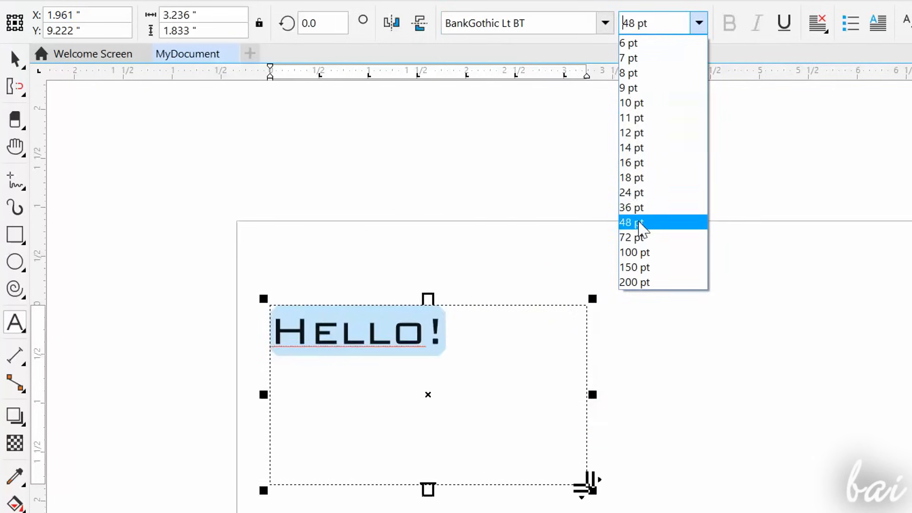
Set the Hello! text to 48 pt and view its Frame and Summary properties.
left_click(631, 222)
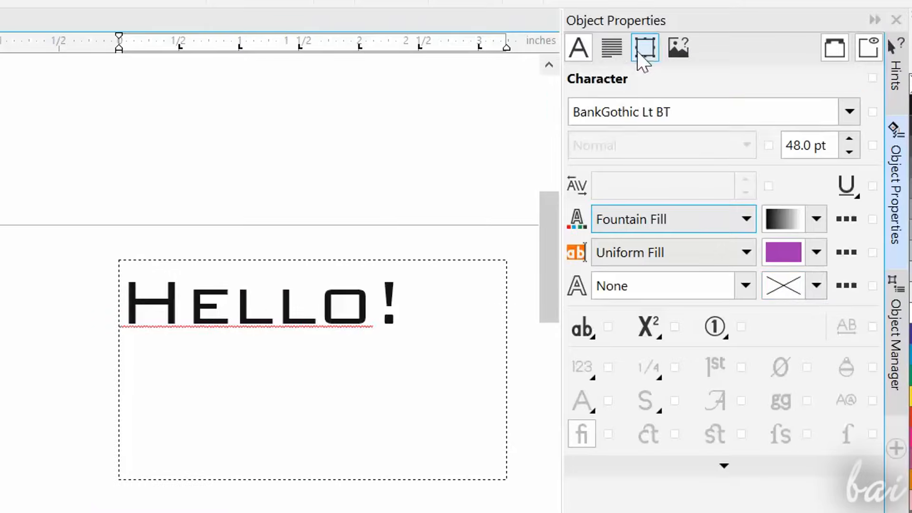
left_click(677, 47)
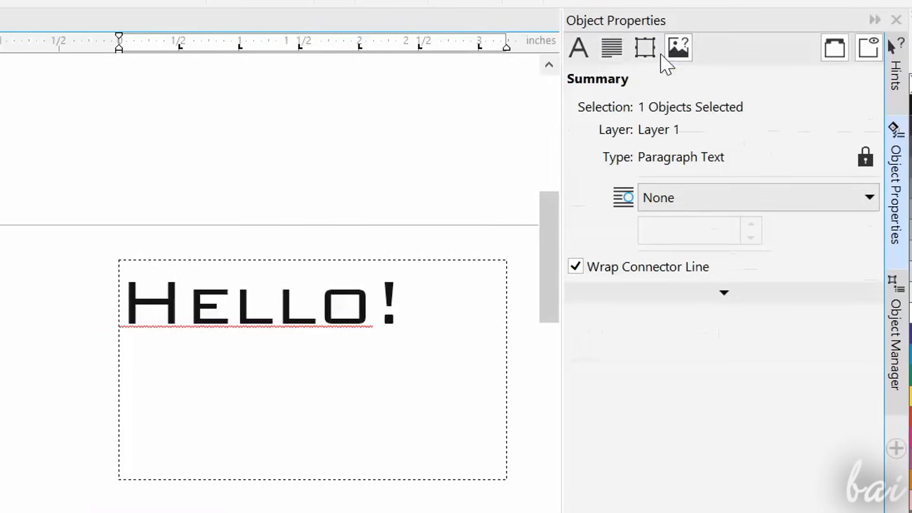
left_click(577, 48)
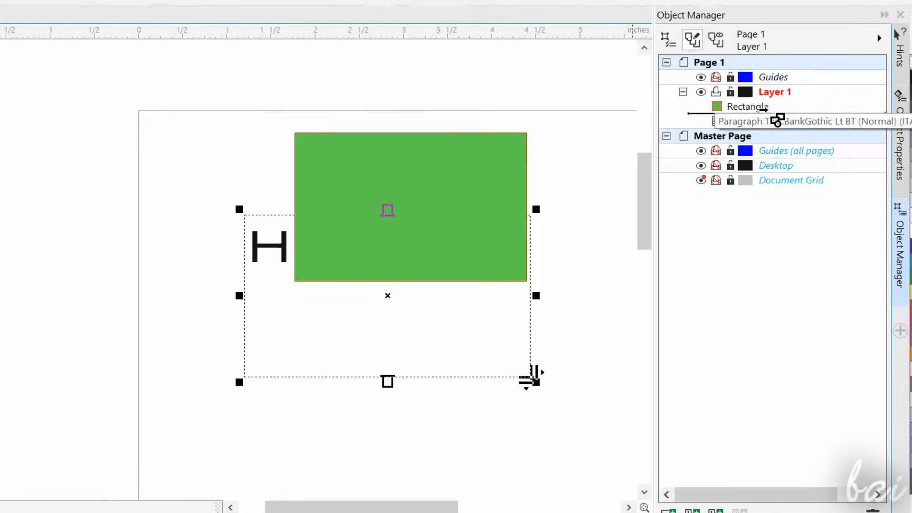
Change the text to 'HELLO!' in front of the green rectangle.
type("ELLO!")
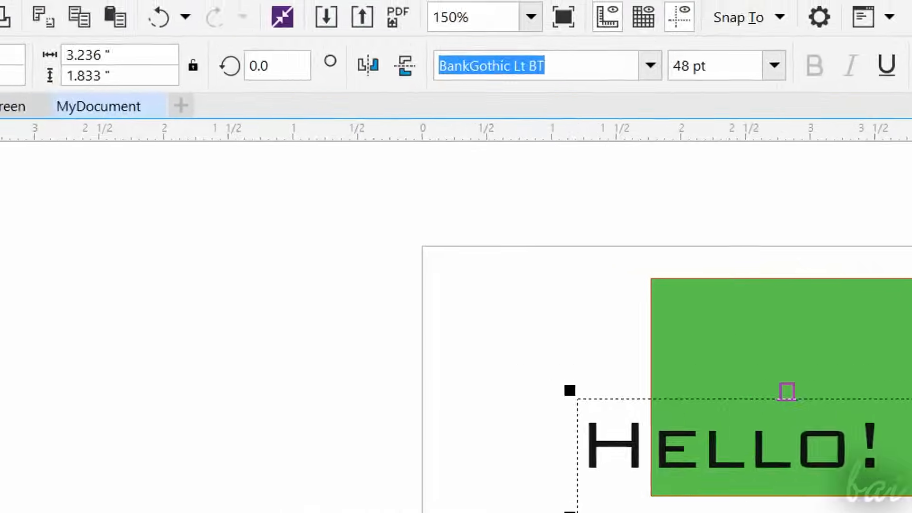
left_click(33, 61)
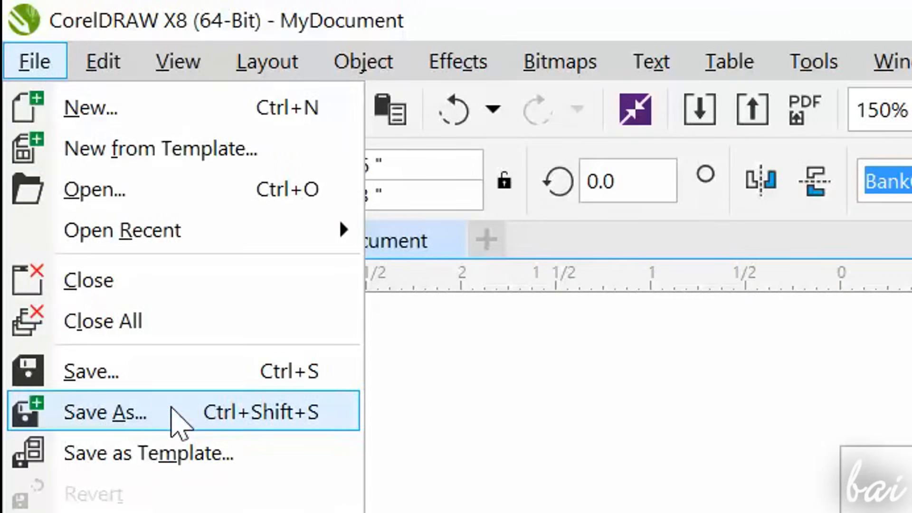
Save the drawing to the Desktop as MyDocument.cdr.
left_click(105, 412)
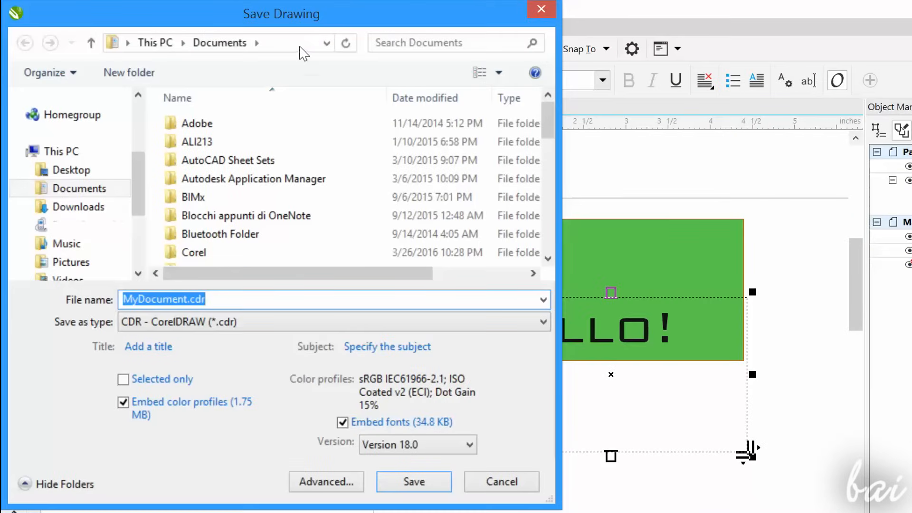
left_click(539, 322)
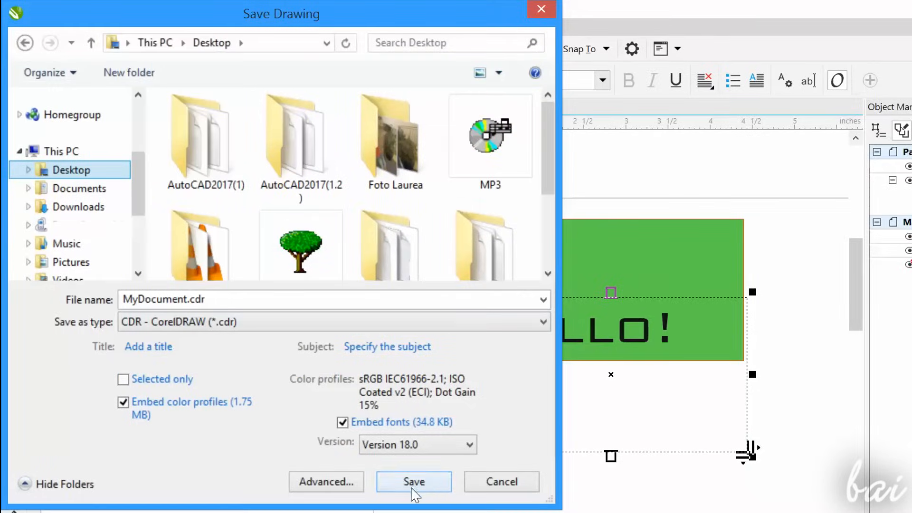
left_click(413, 481)
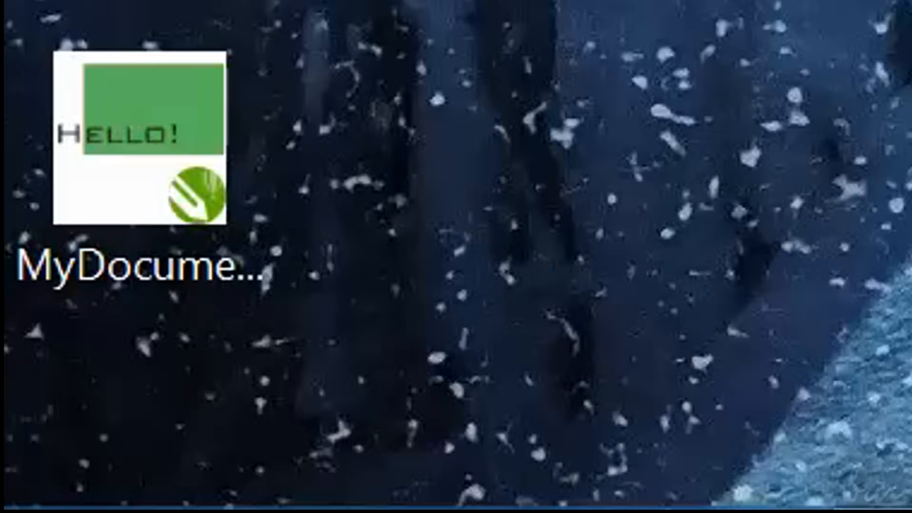
Return to the saved MyDocument drawing and bring up the File menu.
left_click(140, 145)
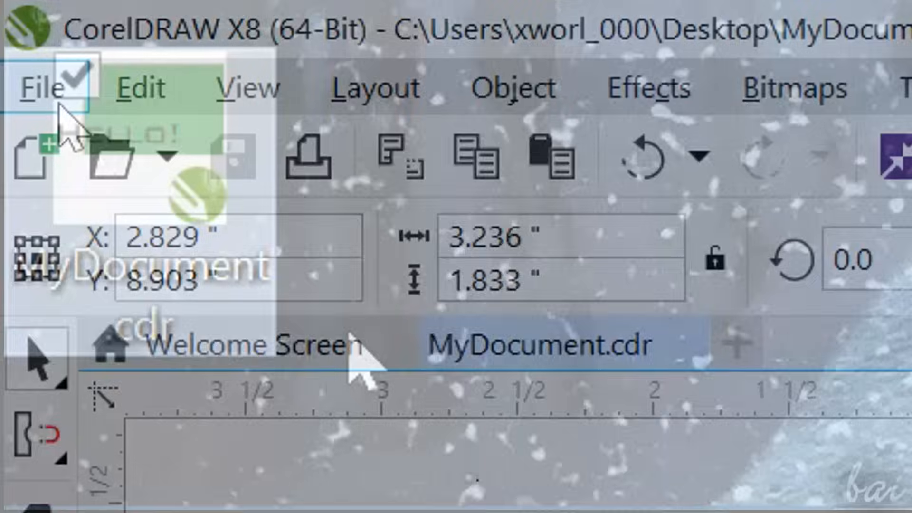
left_click(38, 87)
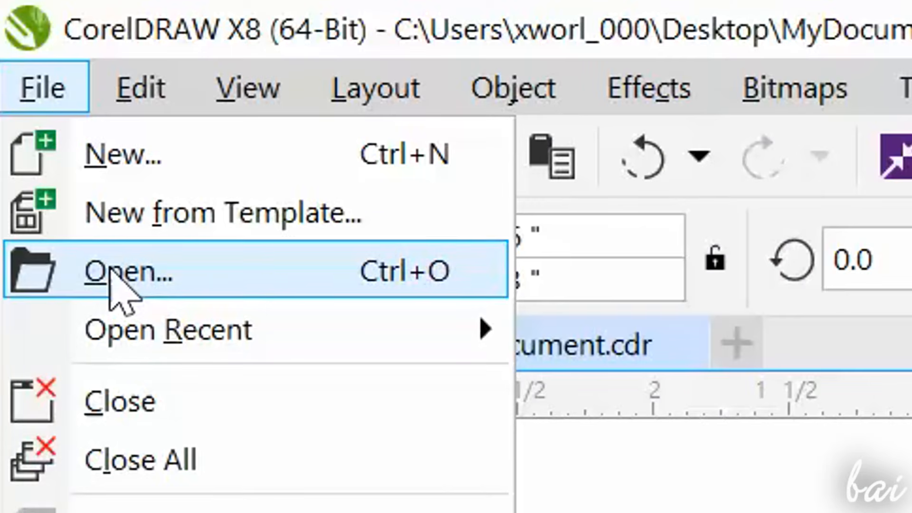